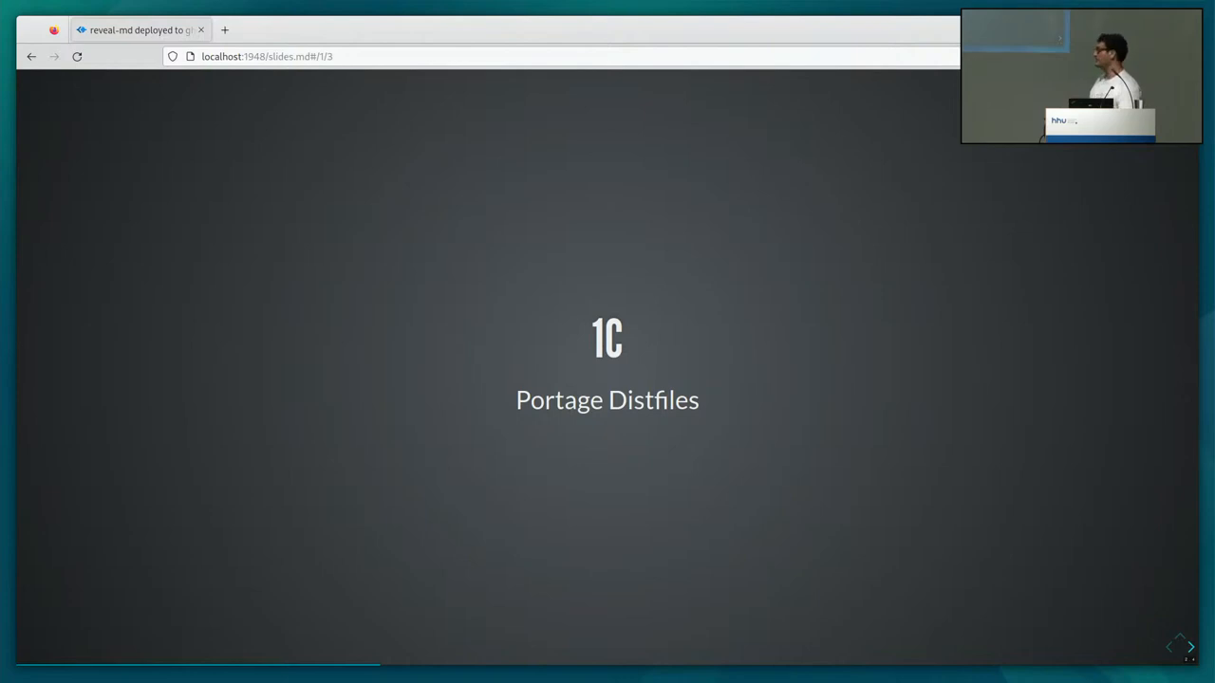
# Advance from '1C Portage Distfiles' to the 'GIT-ANNEX THE FORMAT' slide with all its points.
pyautogui.click(1171, 647)
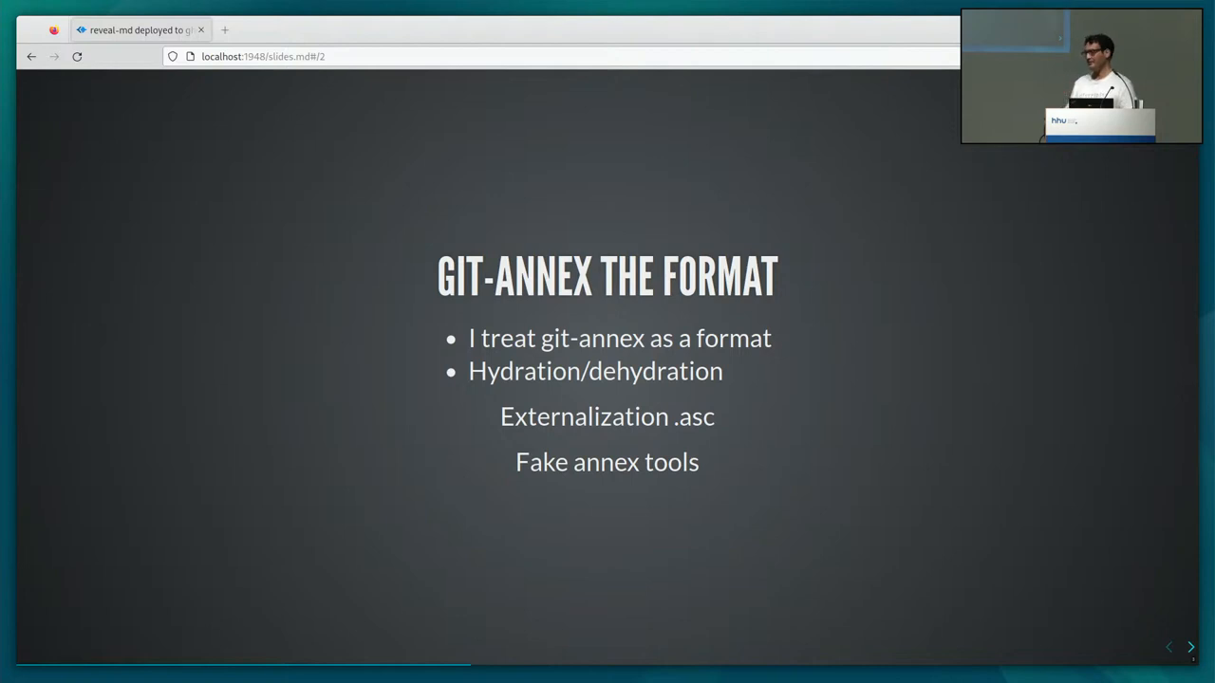
pyautogui.moveTo(368, 279)
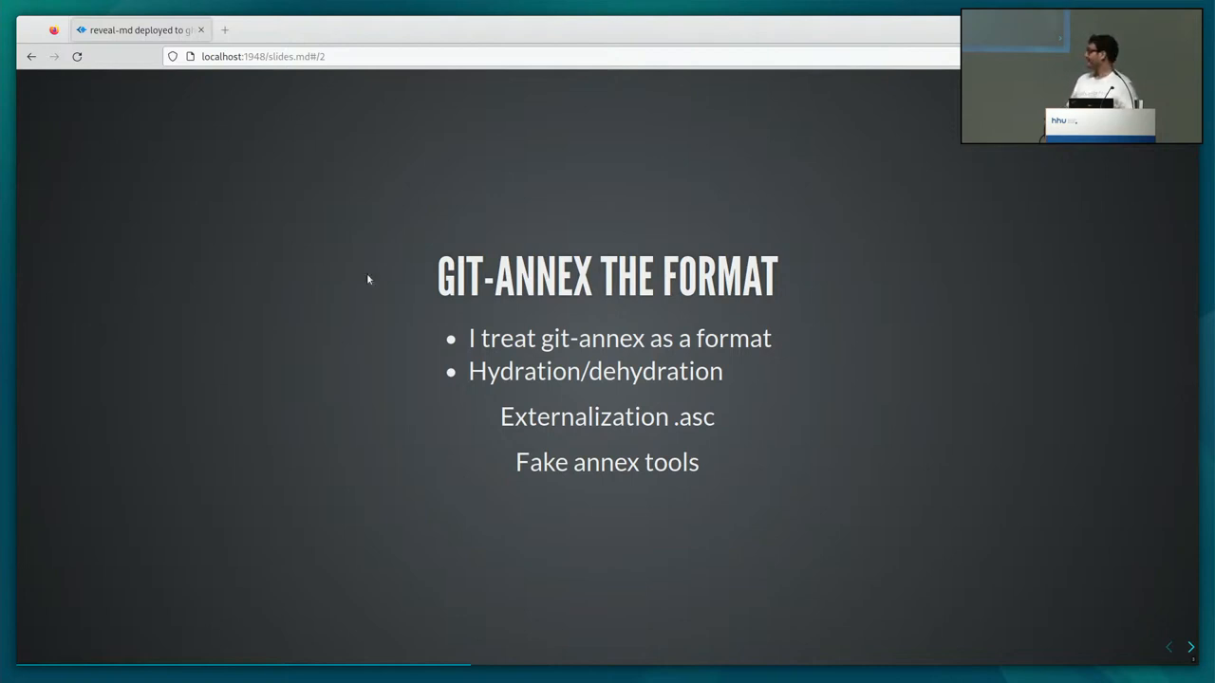
pyautogui.moveTo(357, 436)
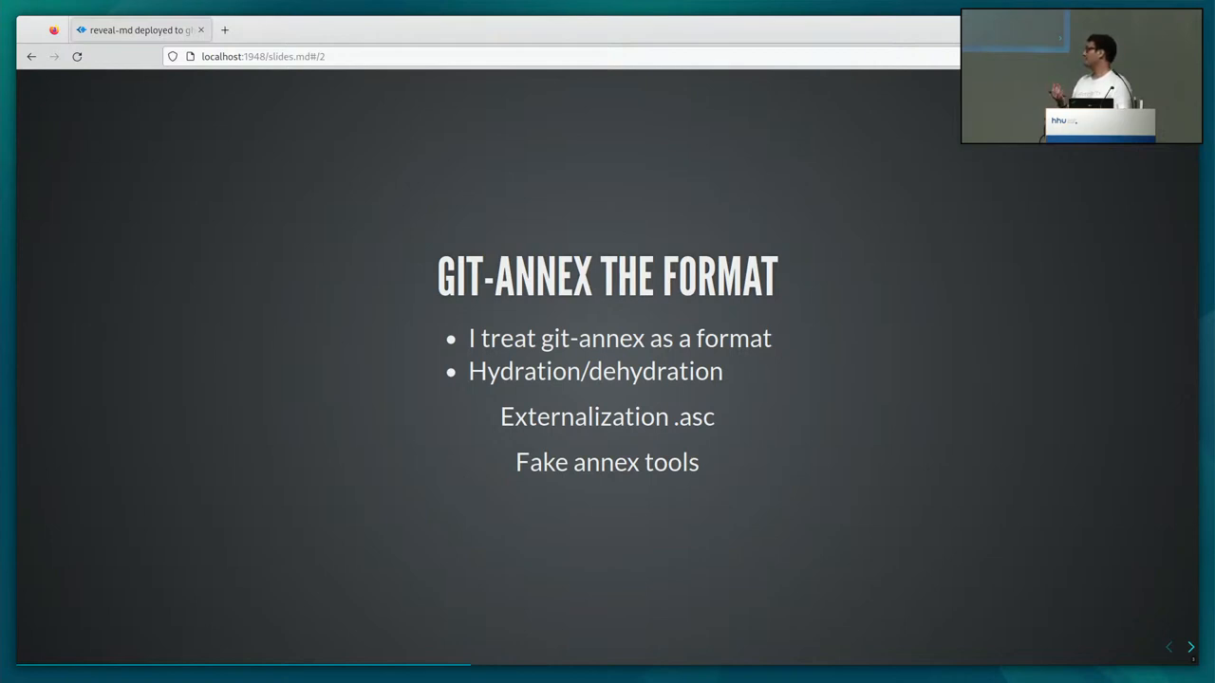
pyautogui.moveTo(256, 510)
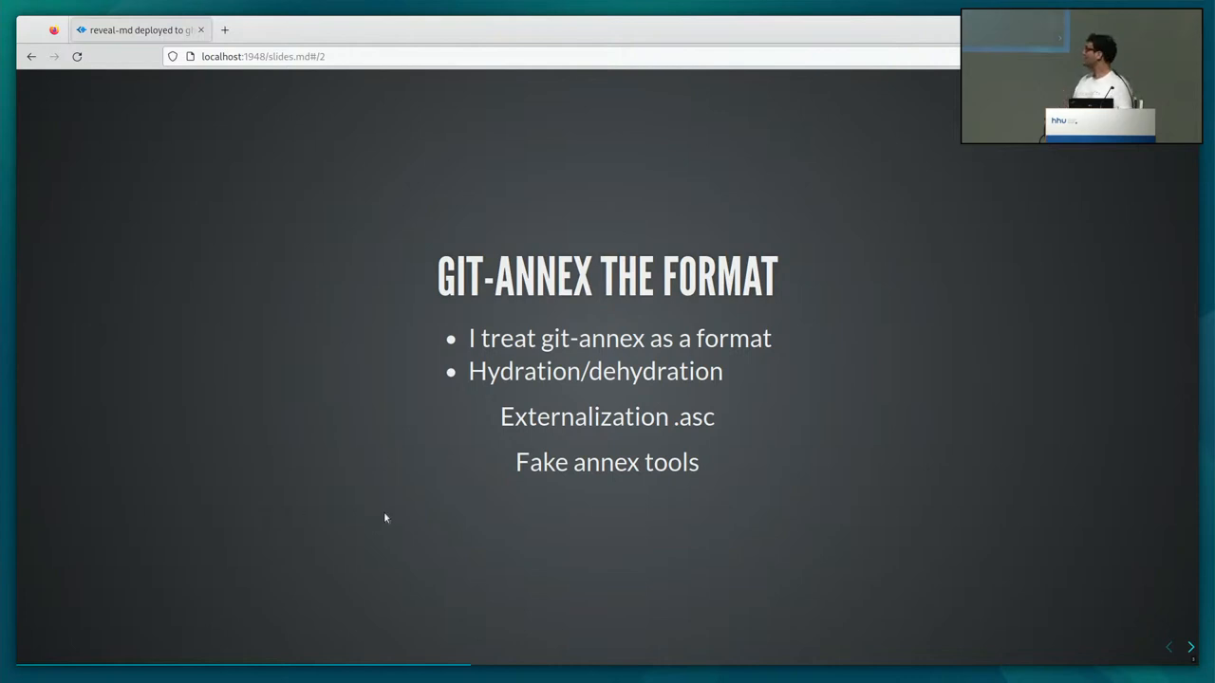
# Advance past 'git-annex the format' toward the PROJECTS section title slide.
pyautogui.click(1190, 646)
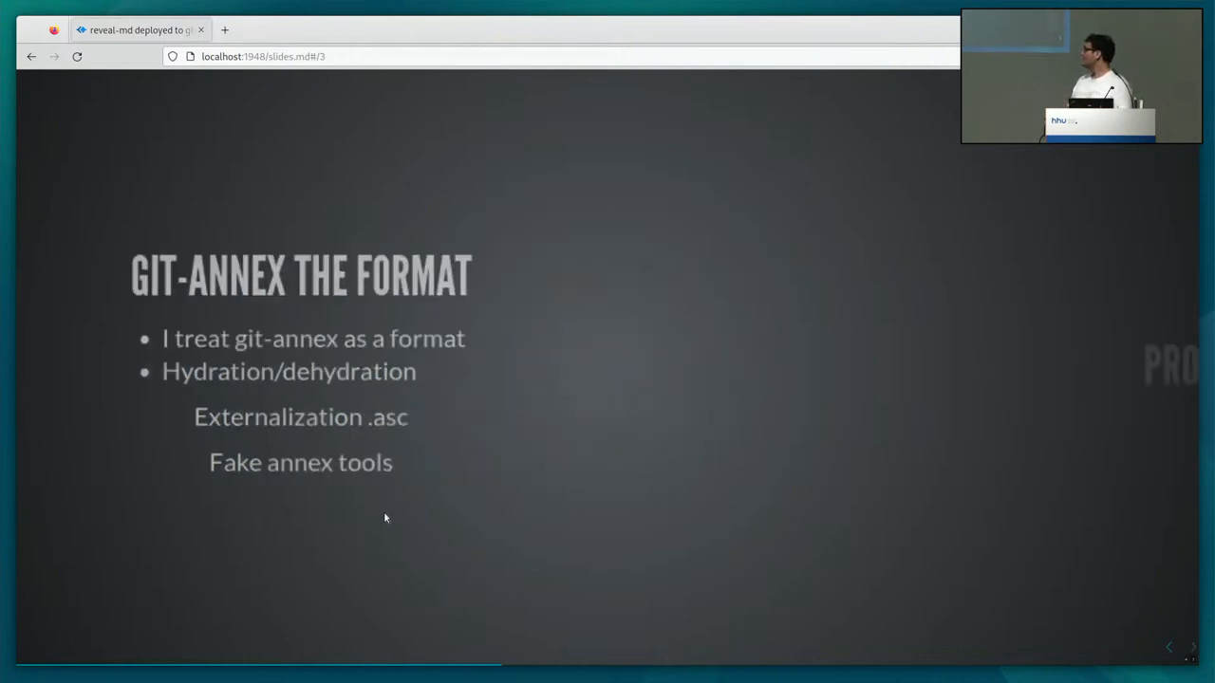
# Step past the Projects section slide to the 'Annex GDrive Share' slide with its repository link.
pyautogui.press('Right')
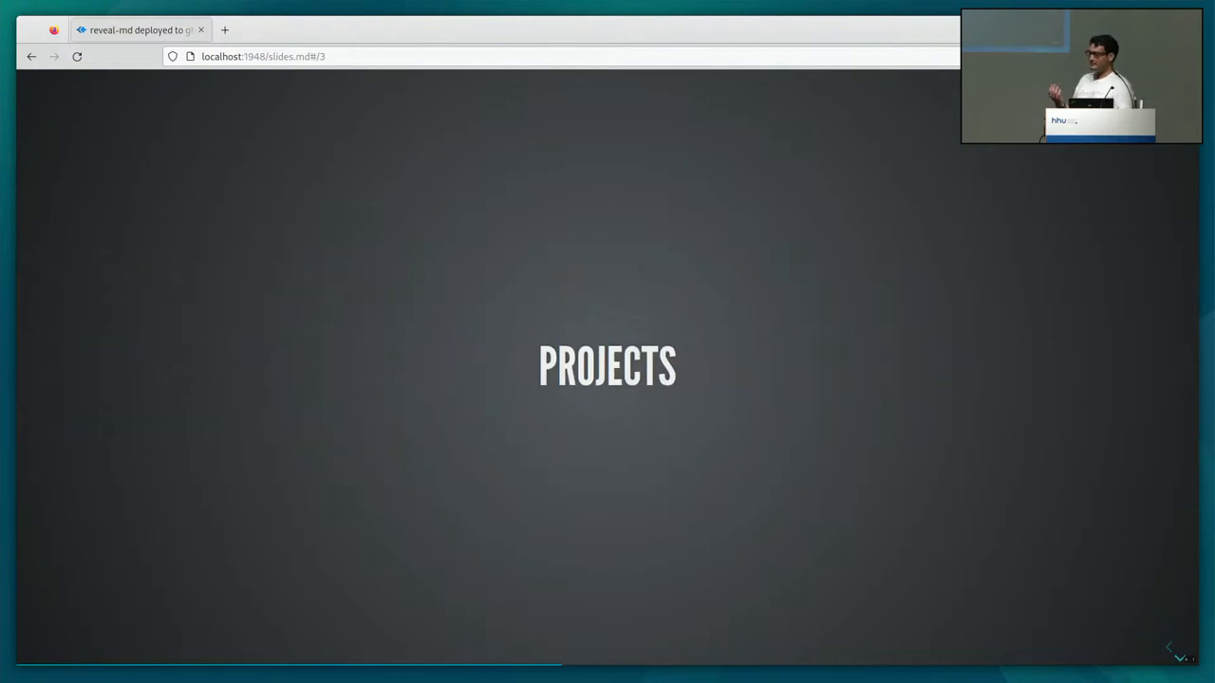
pyautogui.press('Right')
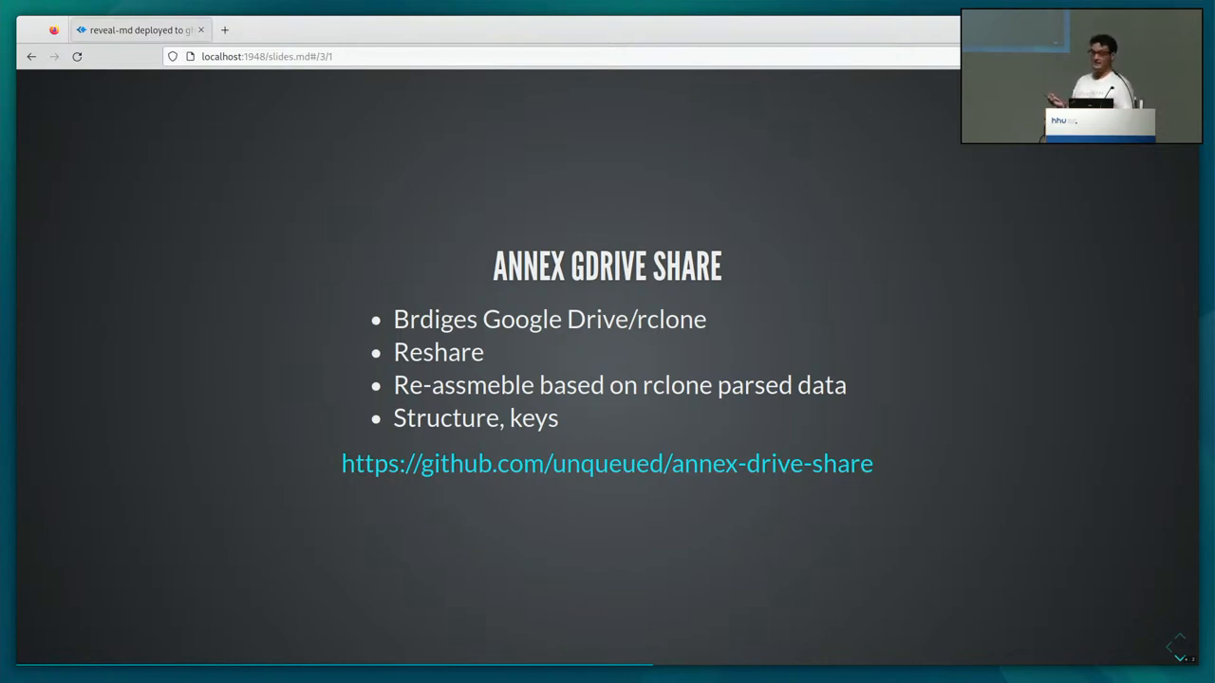
pyautogui.moveTo(251, 557)
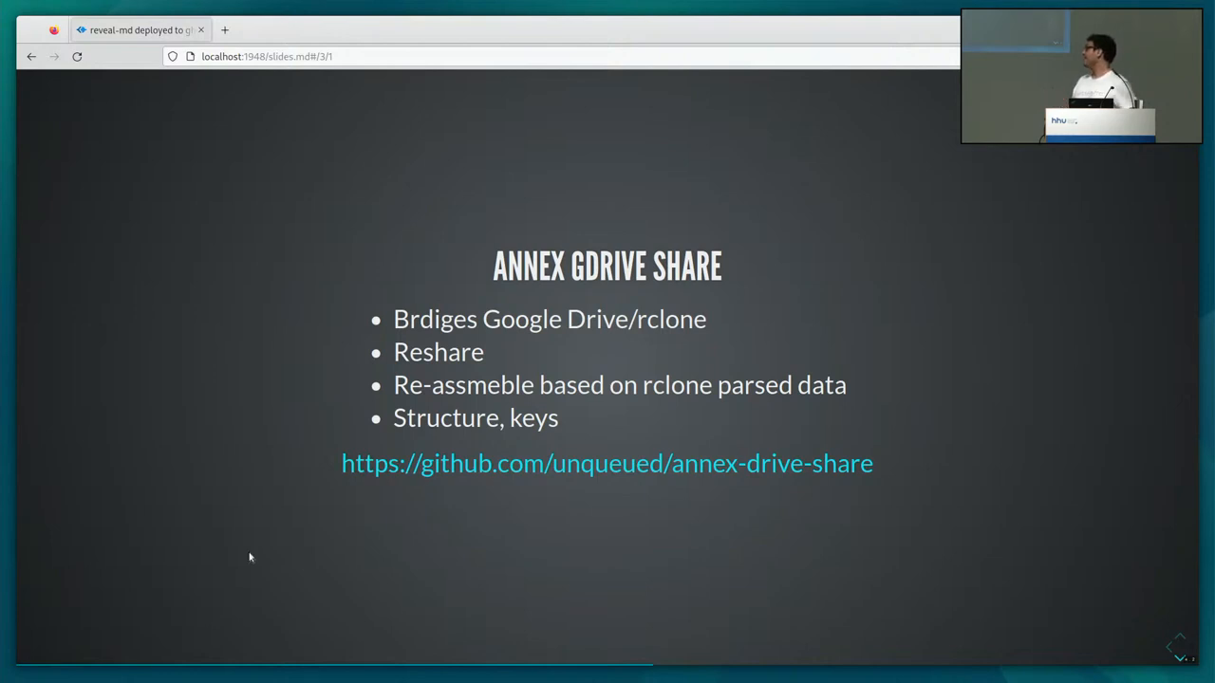
pyautogui.moveTo(541, 449)
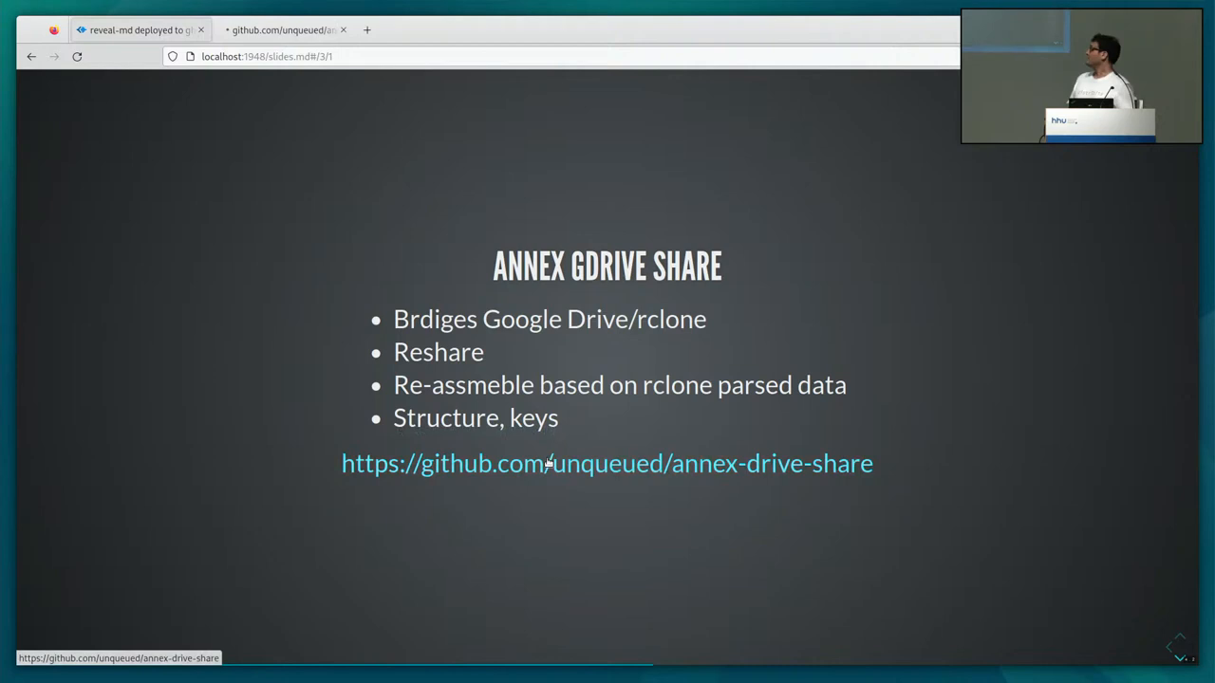
# Open the annex-drive-share repository's Makefile on GitHub and scroll through it.
pyautogui.click(607, 463)
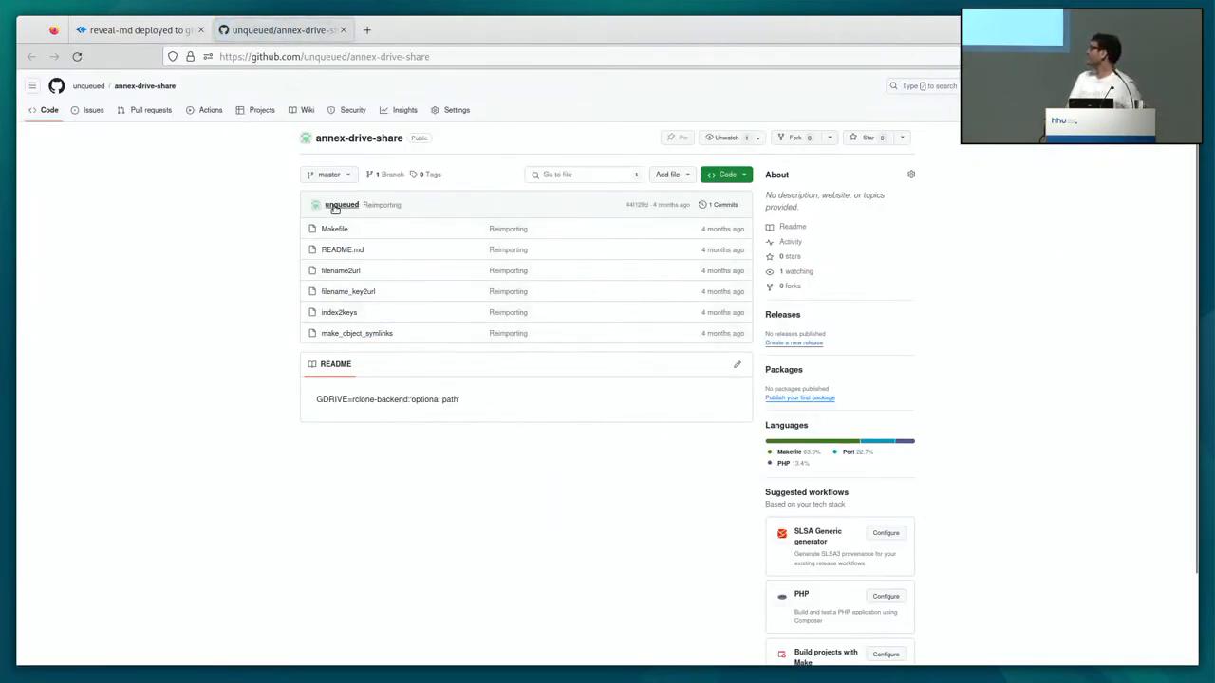
pyautogui.click(334, 229)
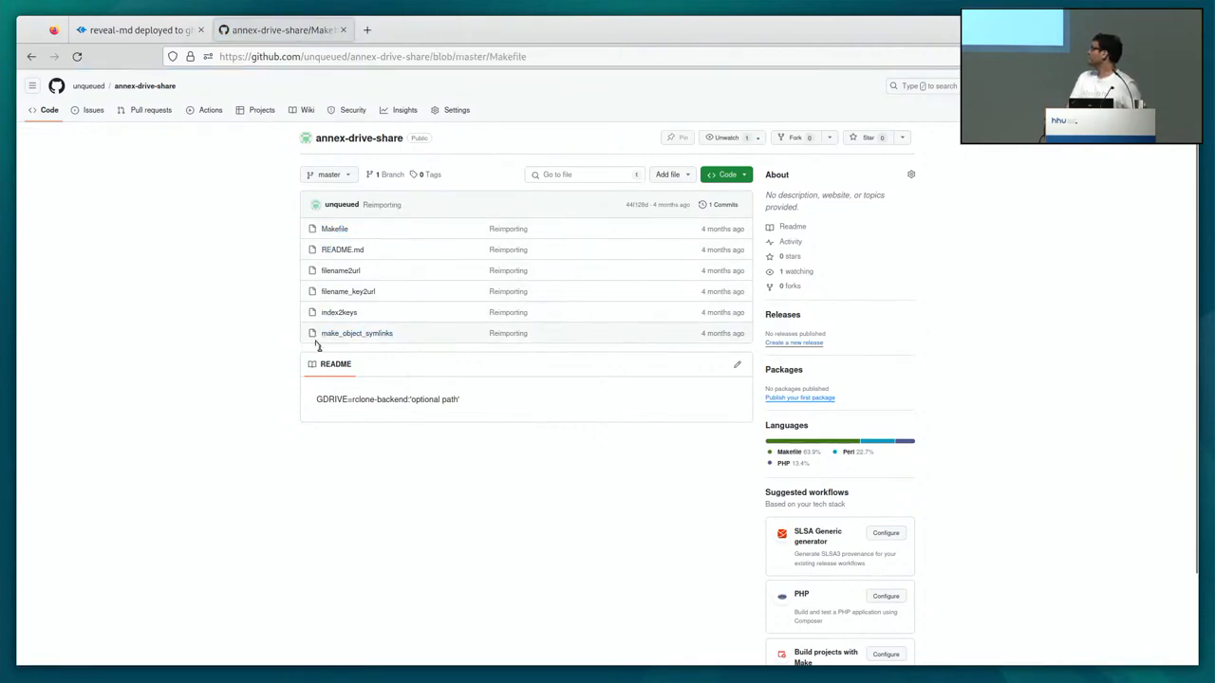
pyautogui.click(334, 228)
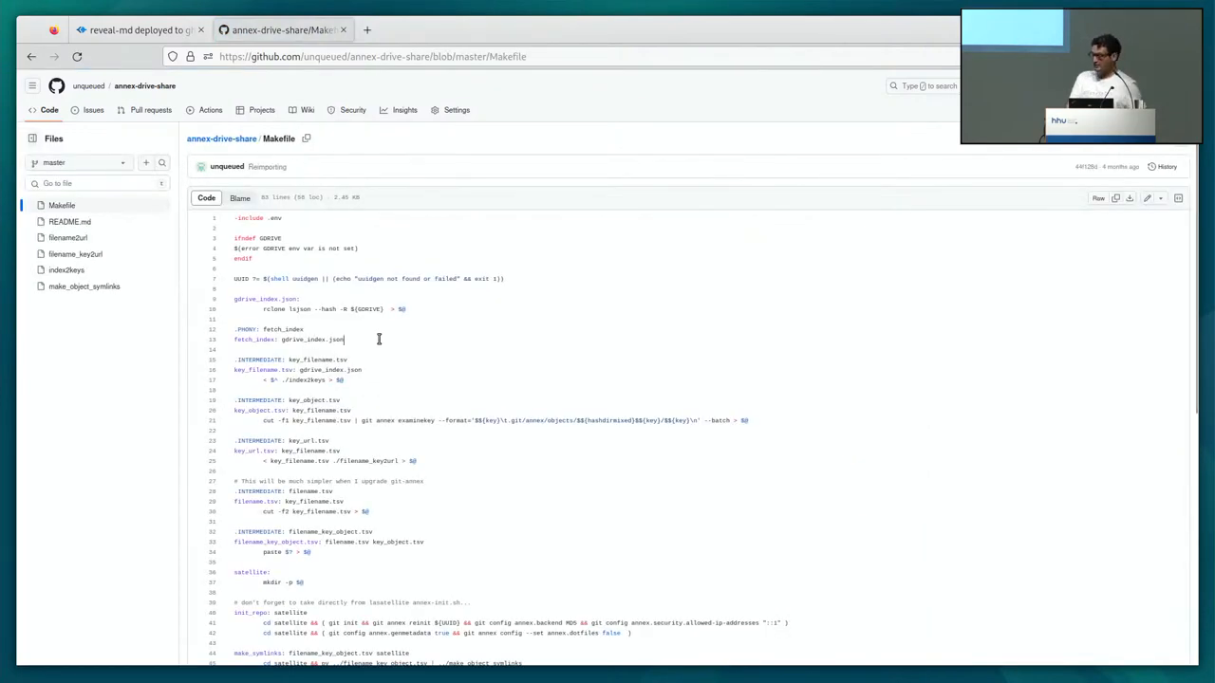
pyautogui.scroll(-3)
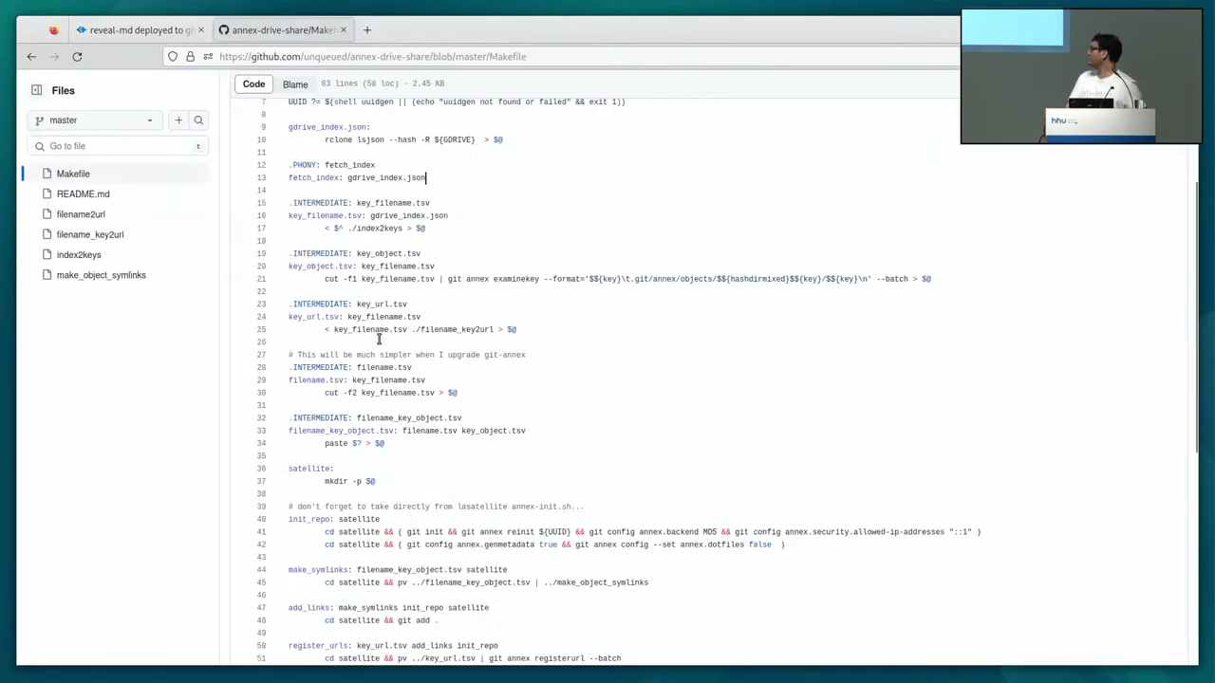
pyautogui.scroll(-3)
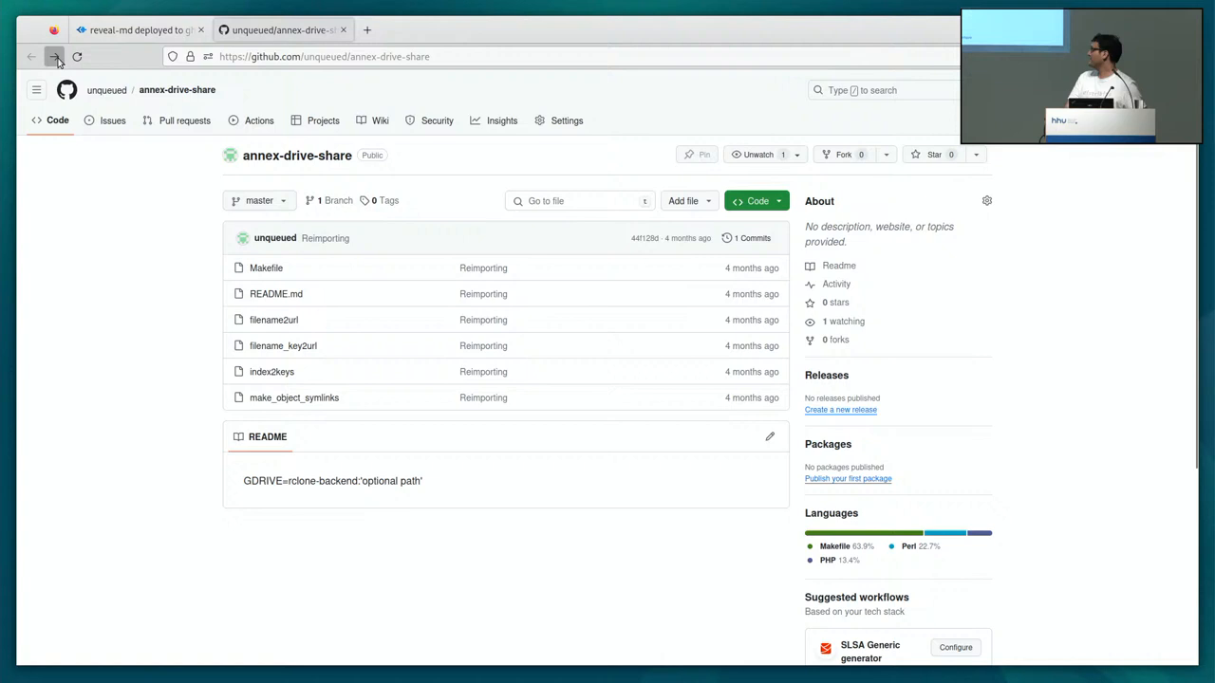
# Highlight where the make_symlinks target is referenced, then return to the slides.
pyautogui.click(266, 267)
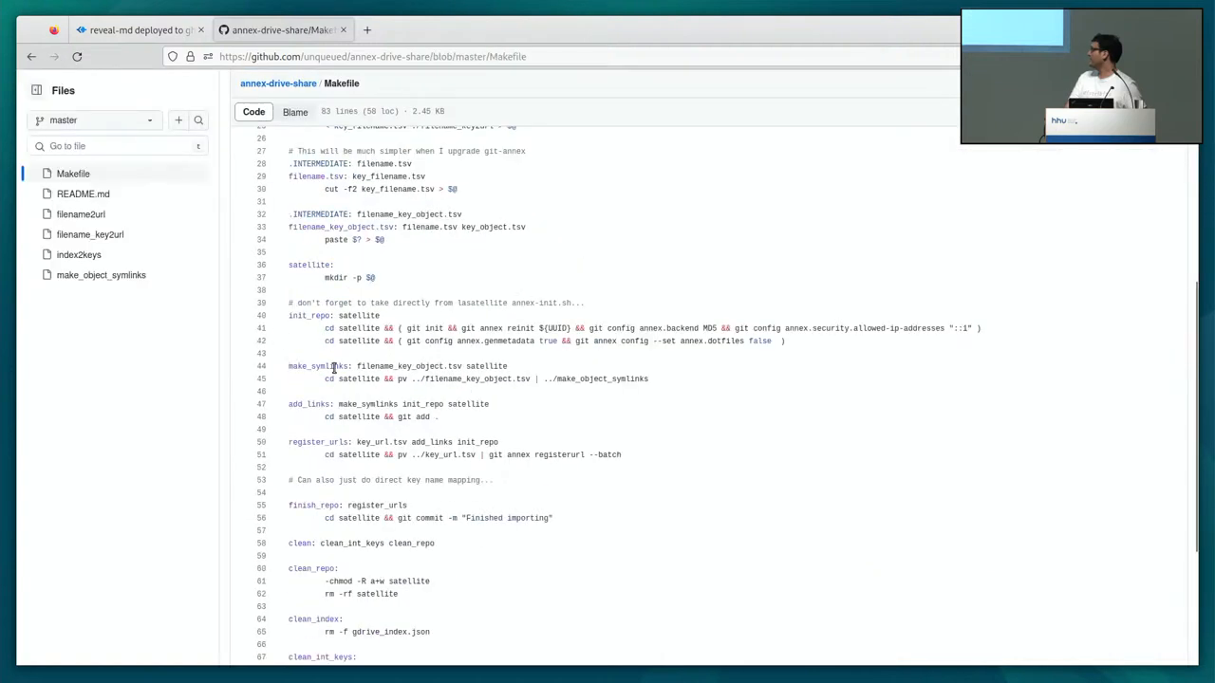
pyautogui.click(316, 366)
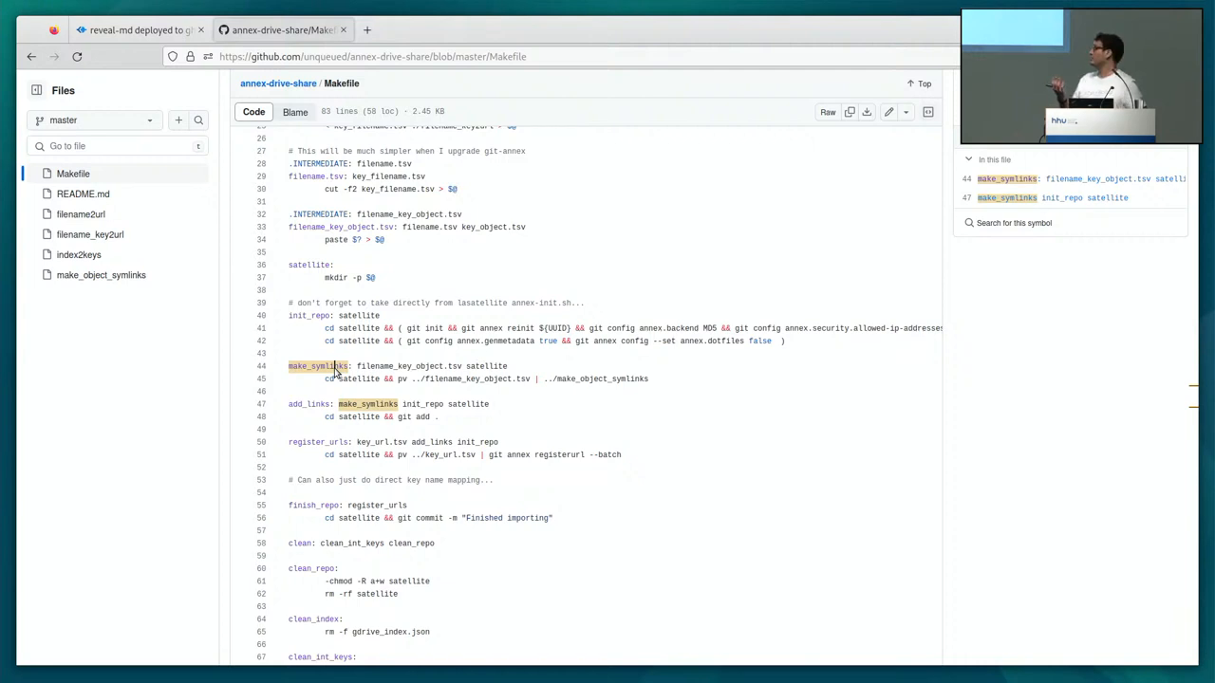
pyautogui.moveTo(451, 382)
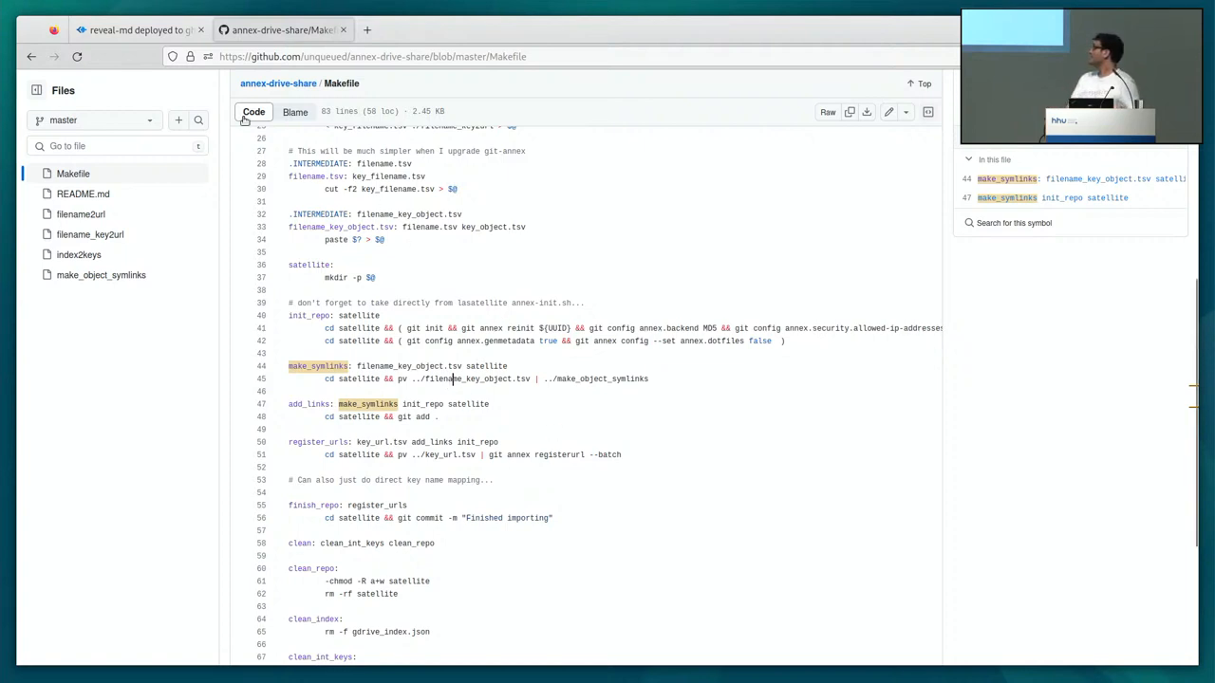
pyautogui.click(138, 29)
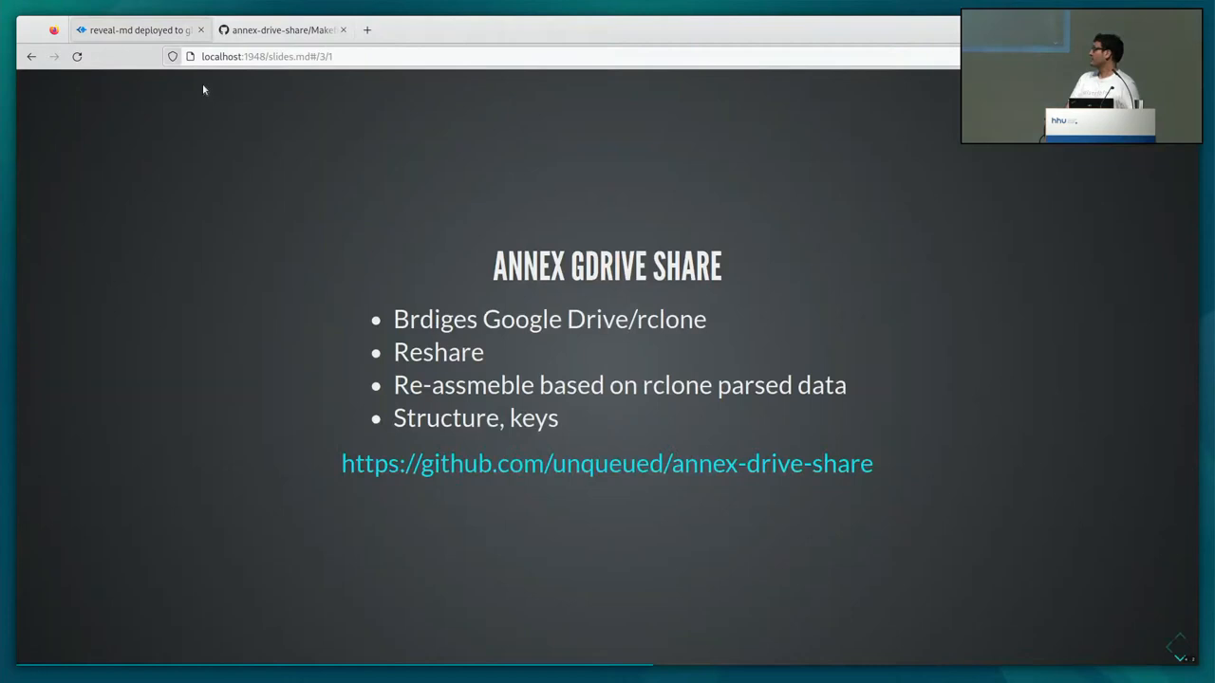
pyautogui.moveTo(330, 274)
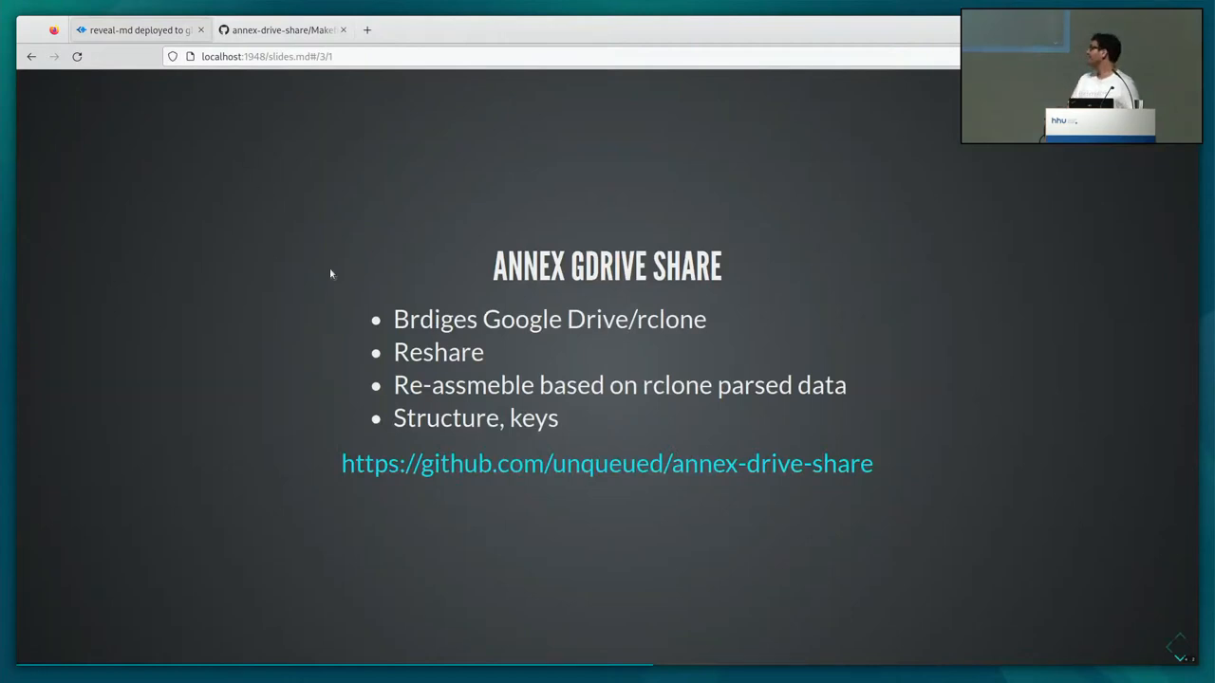
# Advance to 'MICROSOFT VMS ANNEX' and open its gist and the original forked gist.
pyautogui.press('Right')
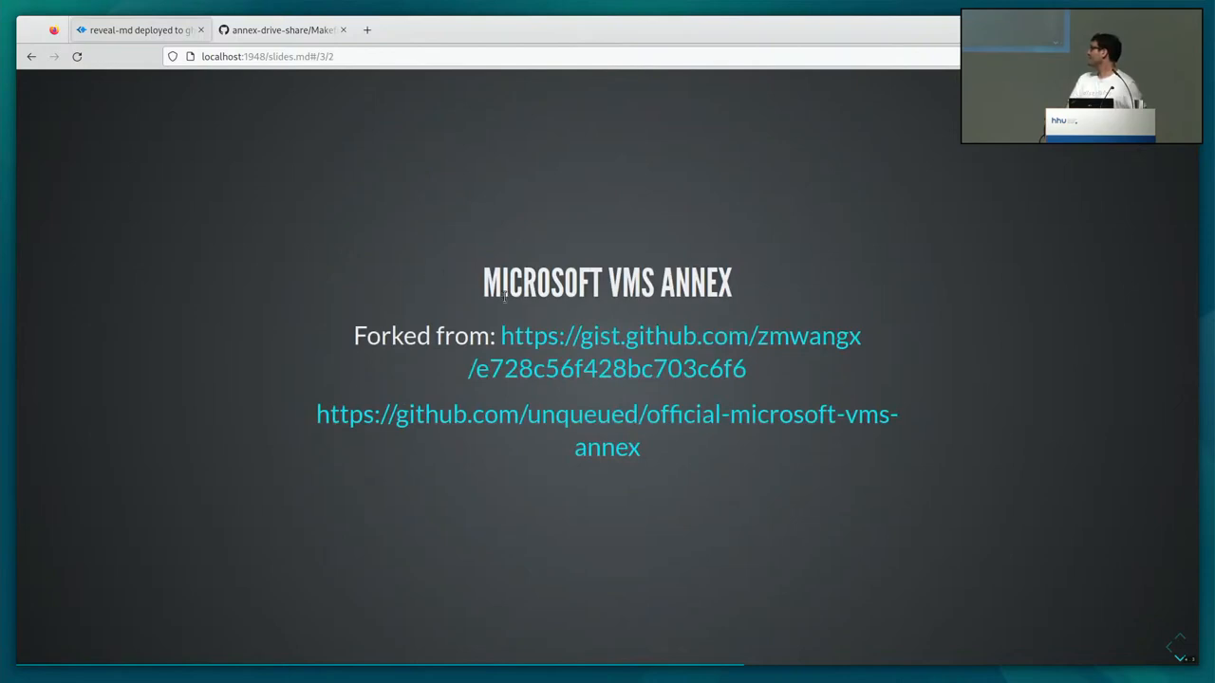
pyautogui.click(679, 335)
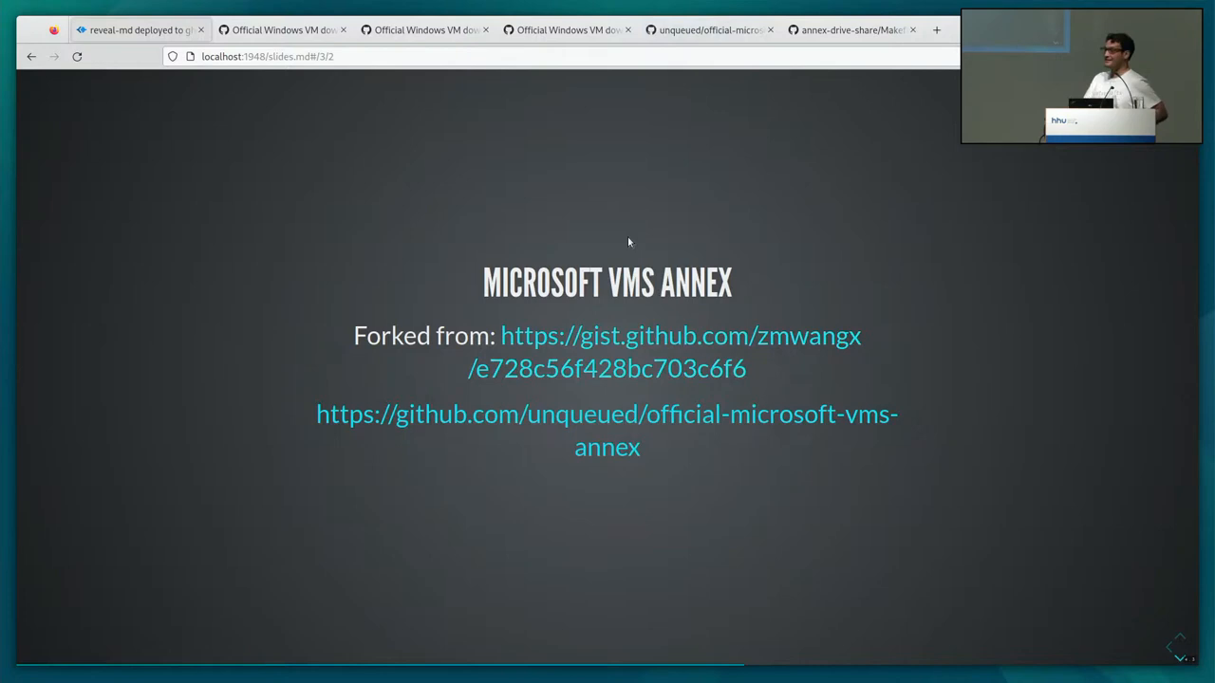
pyautogui.click(681, 336)
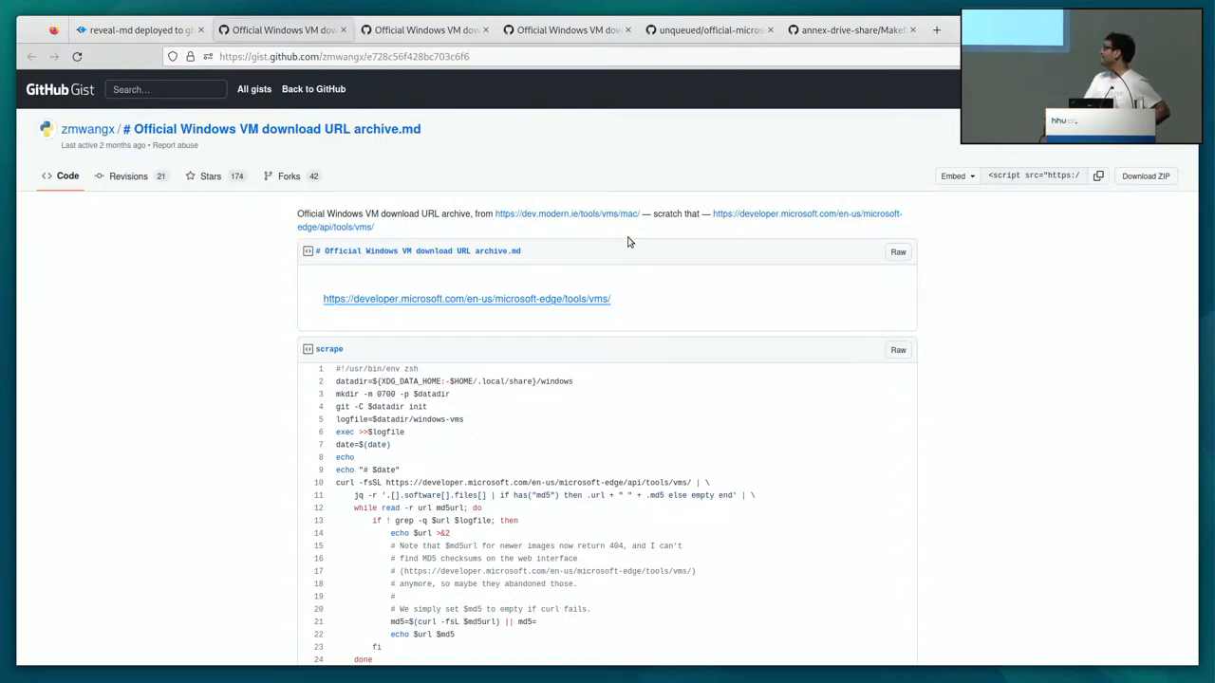
# Scroll through the gist's scrape script and windows-vms URL list.
pyautogui.scroll(-3)
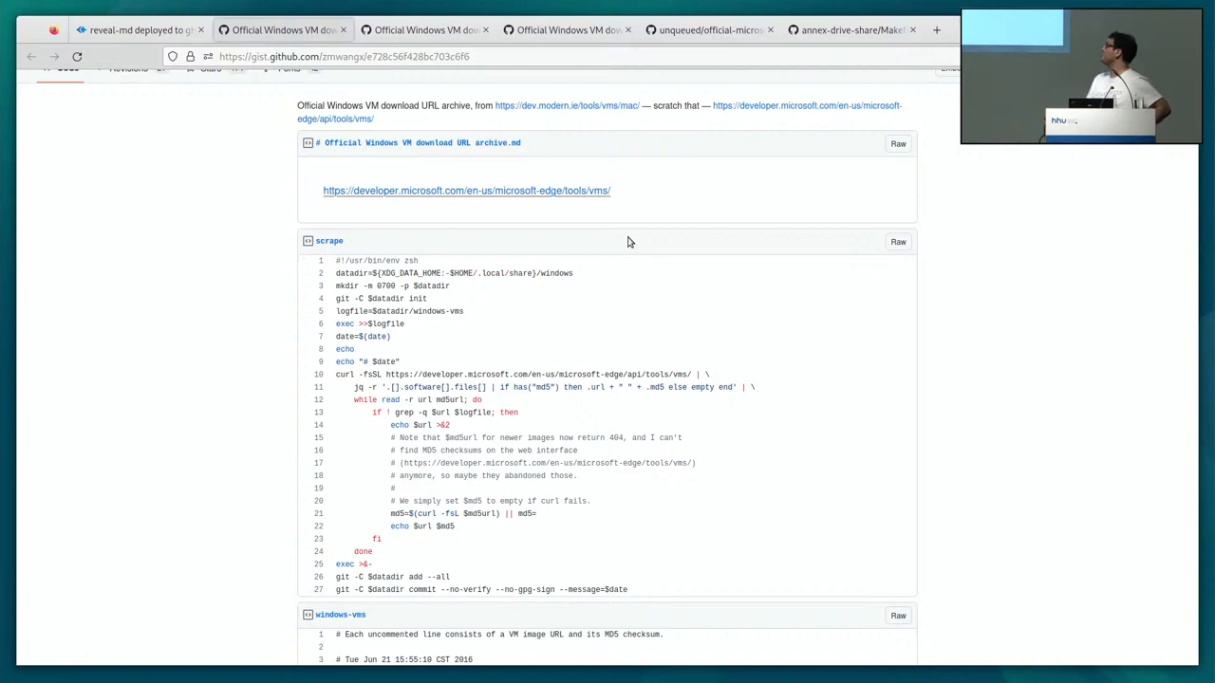
pyautogui.scroll(3)
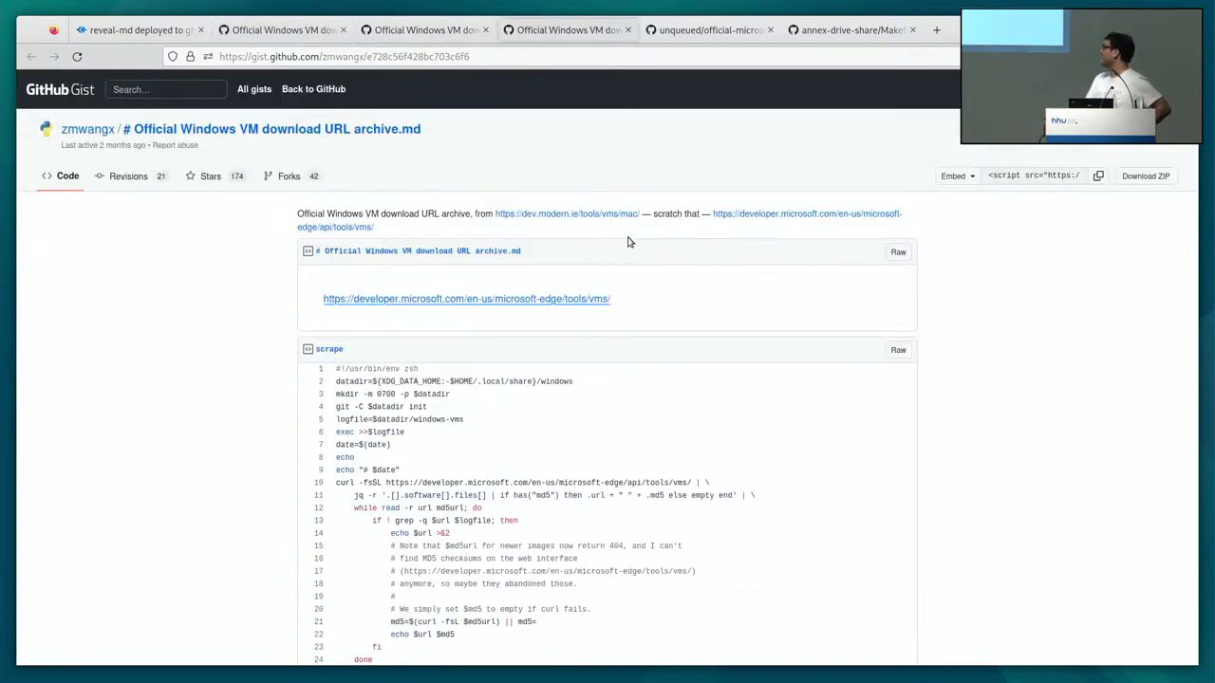
pyautogui.scroll(-3)
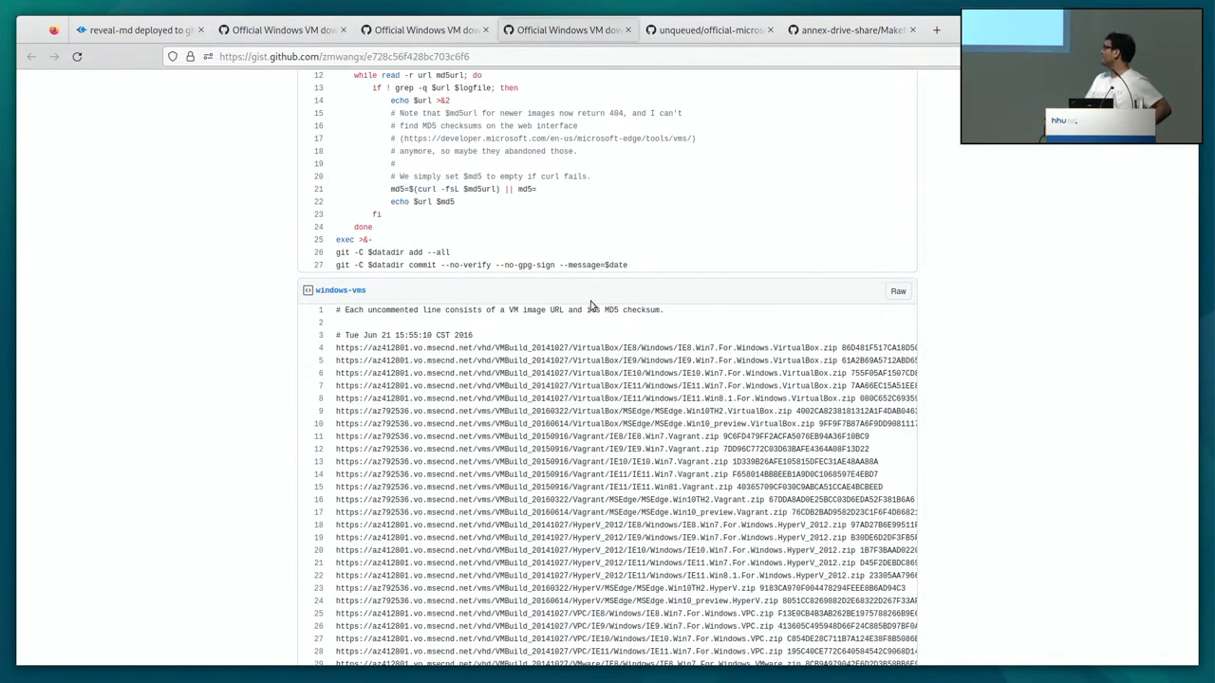
pyautogui.scroll(3)
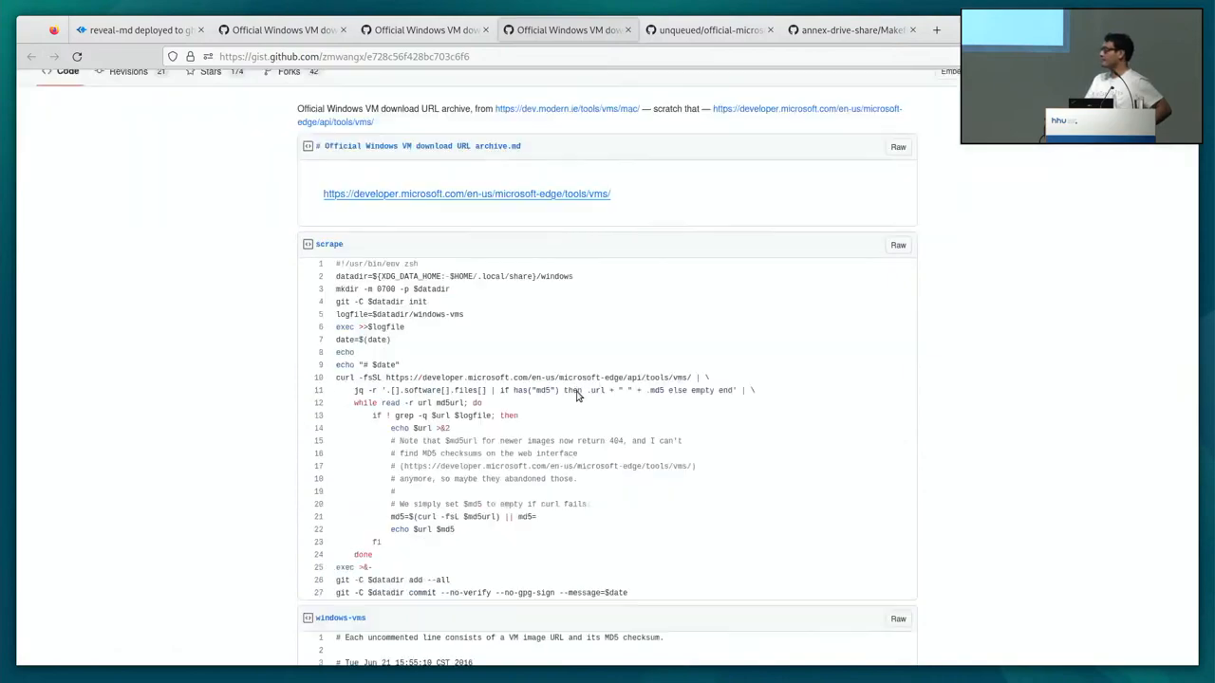
pyautogui.scroll(-3)
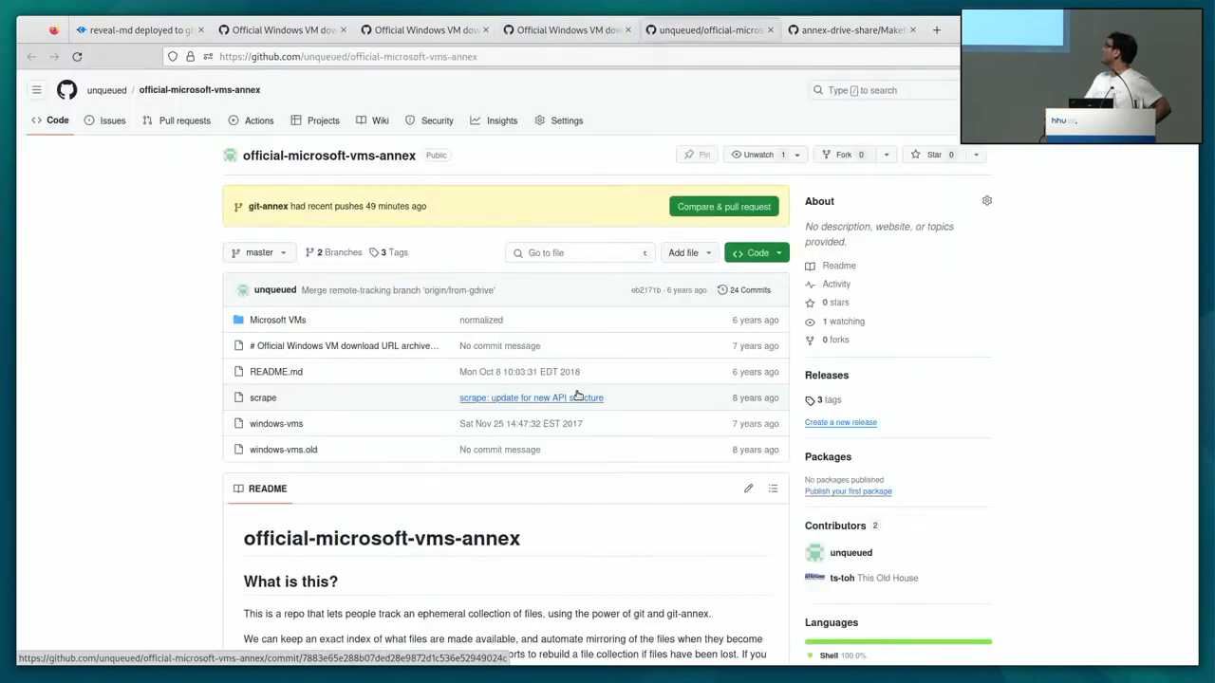
pyautogui.moveTo(171, 354)
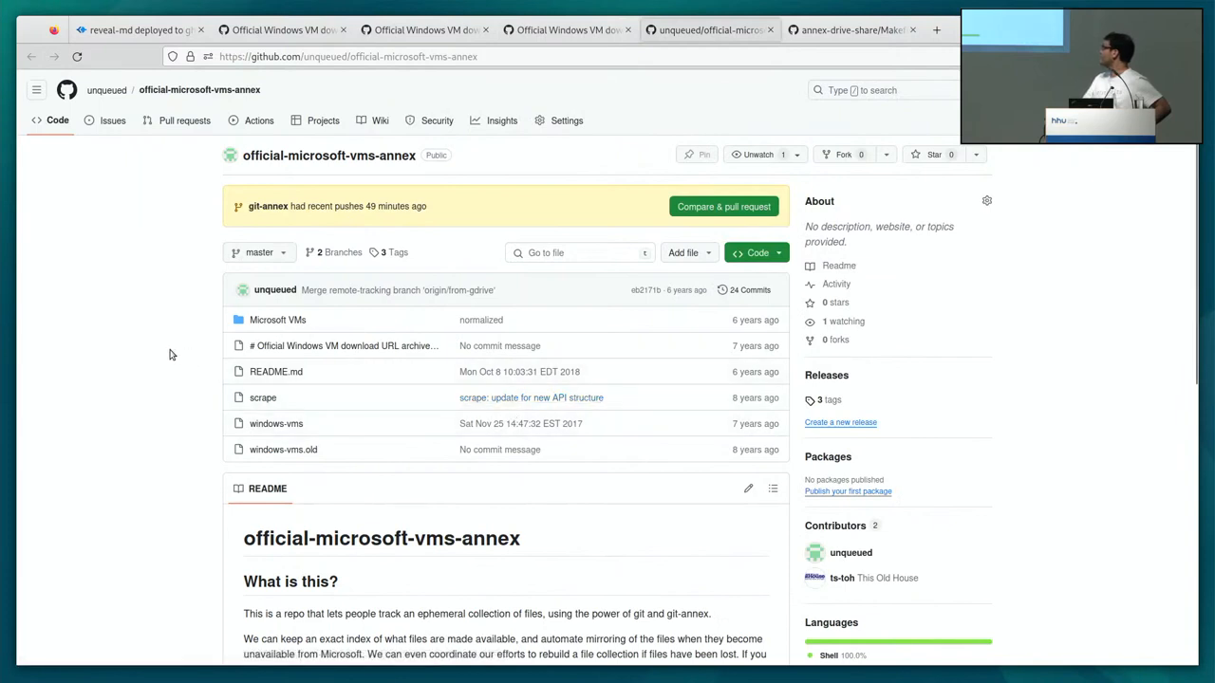
pyautogui.moveTo(180, 316)
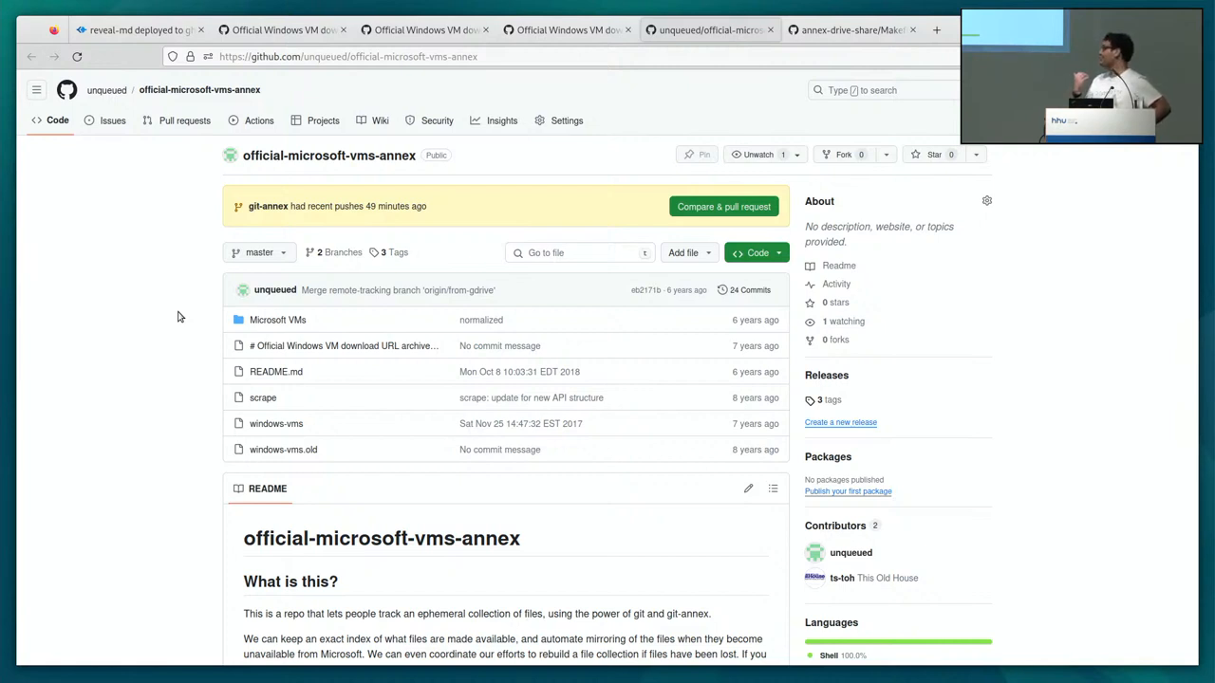
pyautogui.moveTo(206, 371)
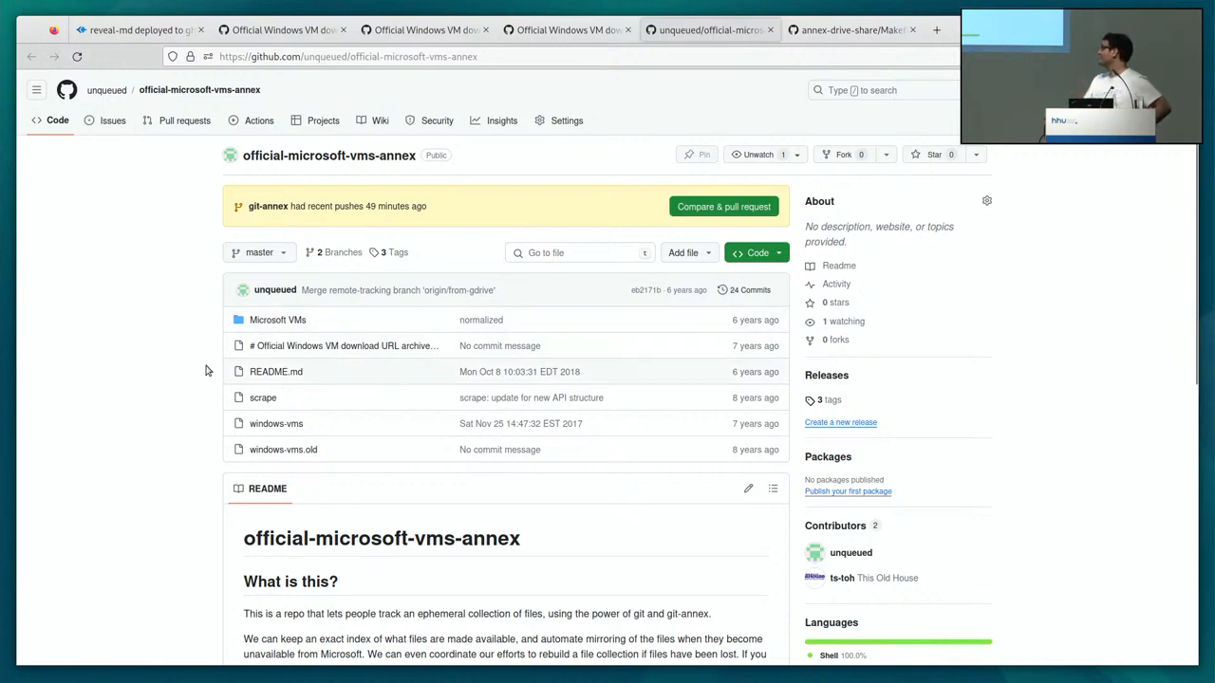
pyautogui.moveTo(459, 309)
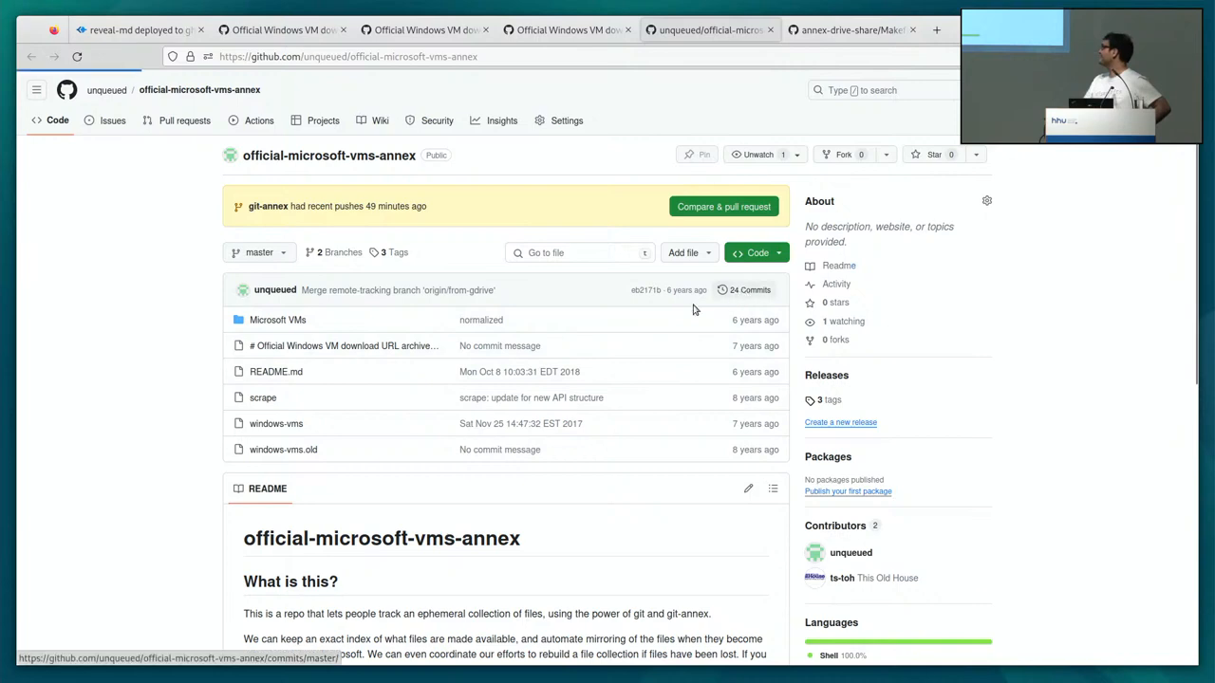
# Browse the official-microsoft-vms-annex 24-commit history, then return to the repository page.
pyautogui.click(744, 289)
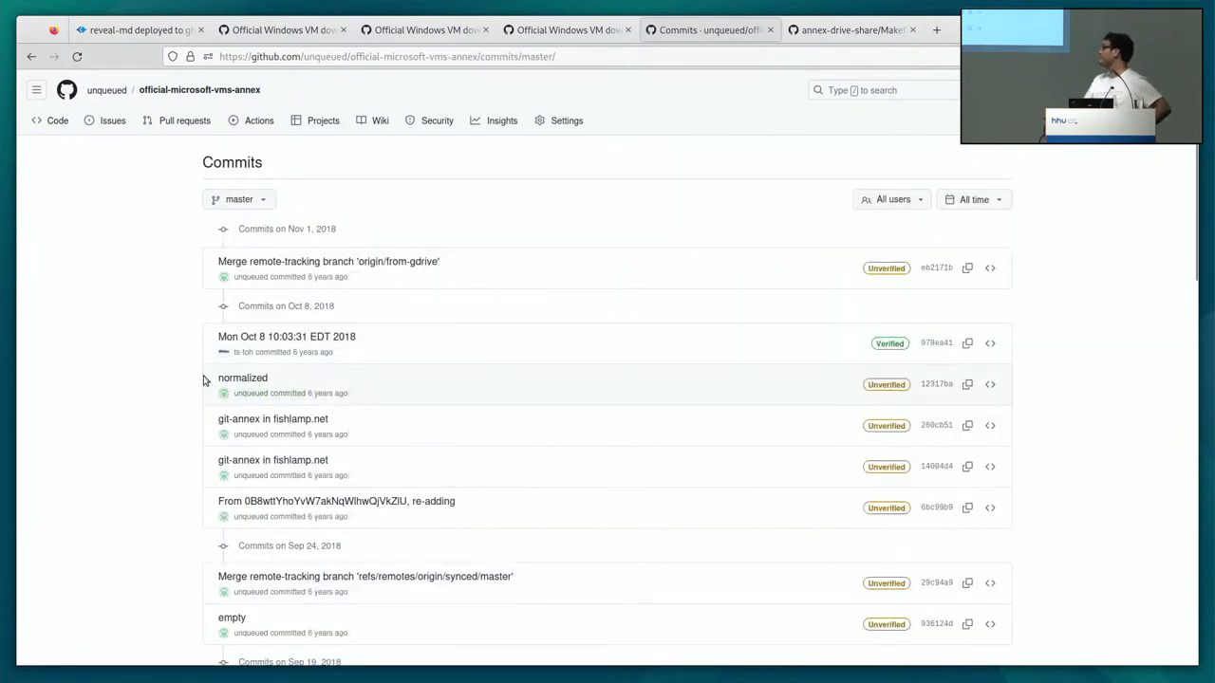
pyautogui.scroll(-3)
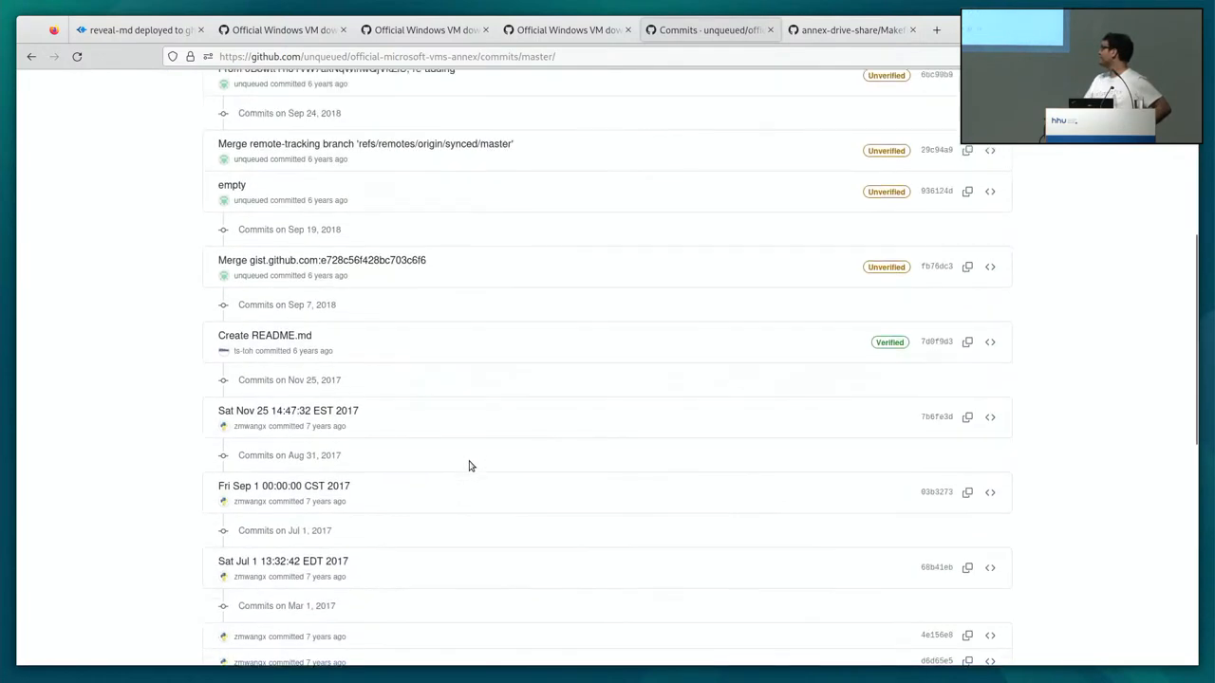
pyautogui.scroll(-3)
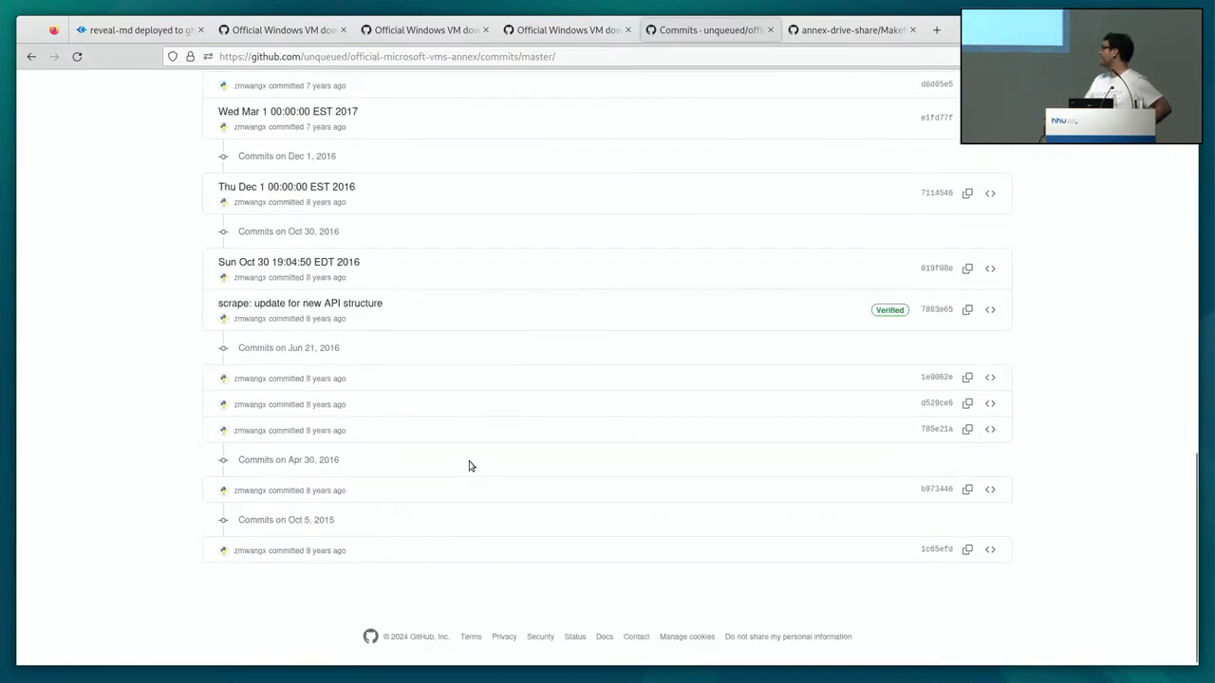
pyautogui.scroll(3)
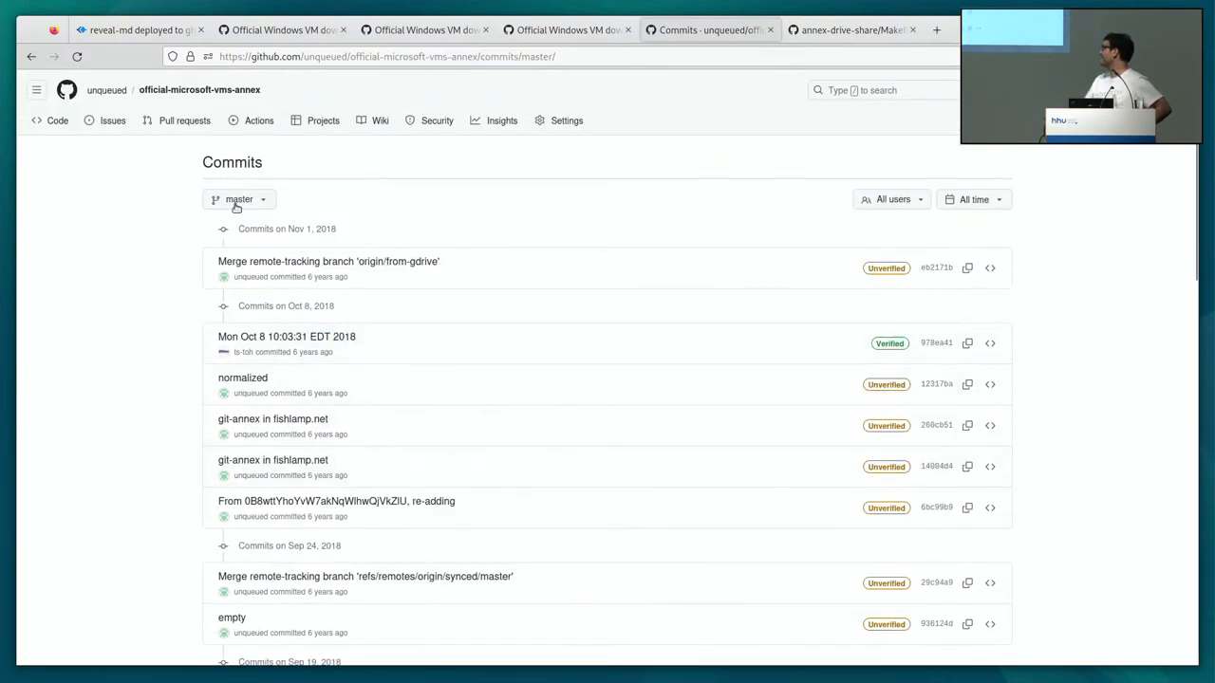
pyautogui.moveTo(31, 57)
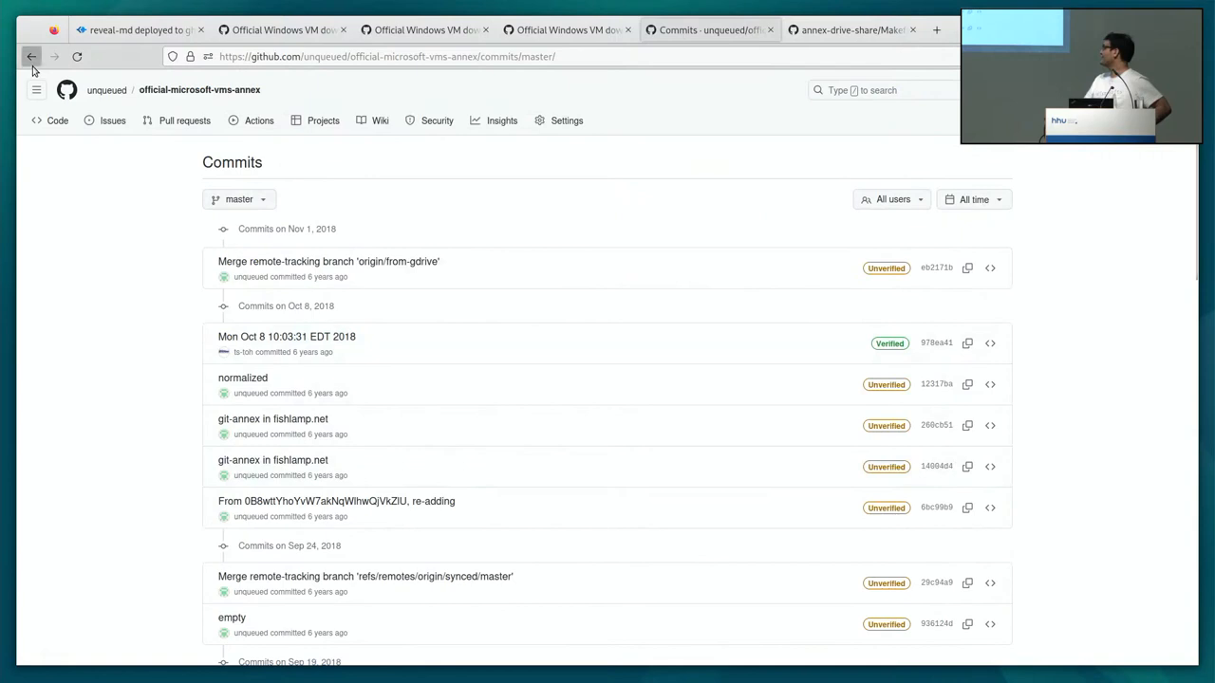
pyautogui.click(30, 56)
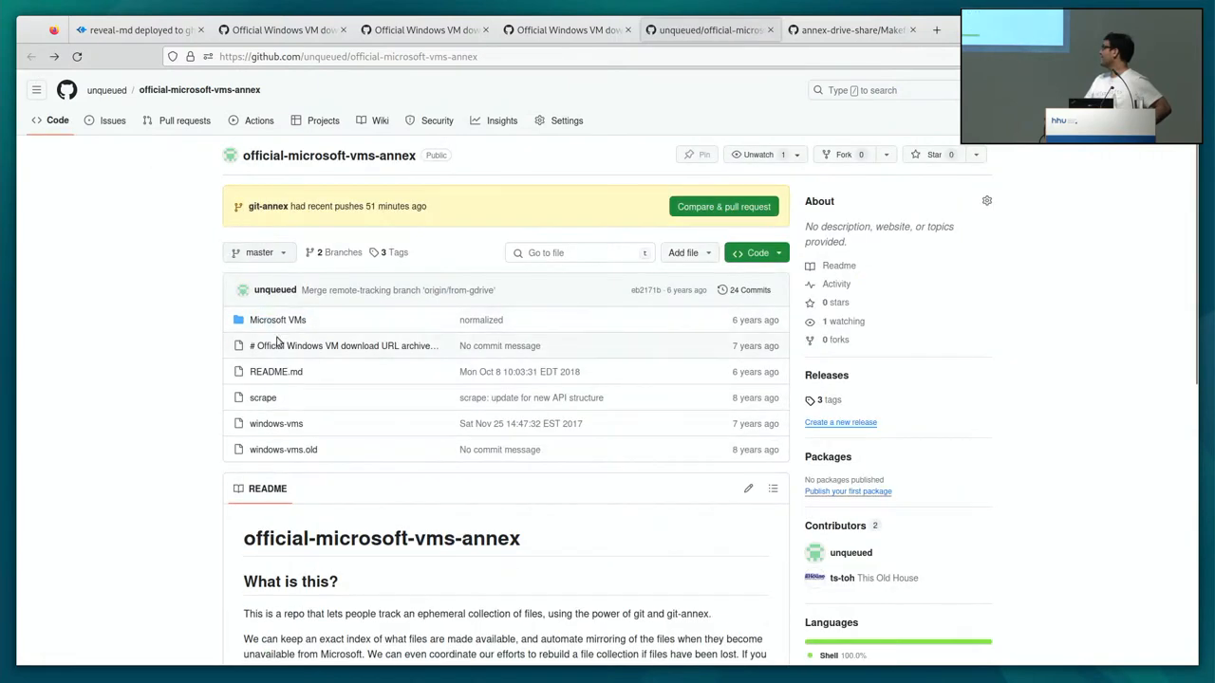
# Look inside the Microsoft VMs folder, then return to the Microsoft VMS Annex slide.
pyautogui.click(277, 320)
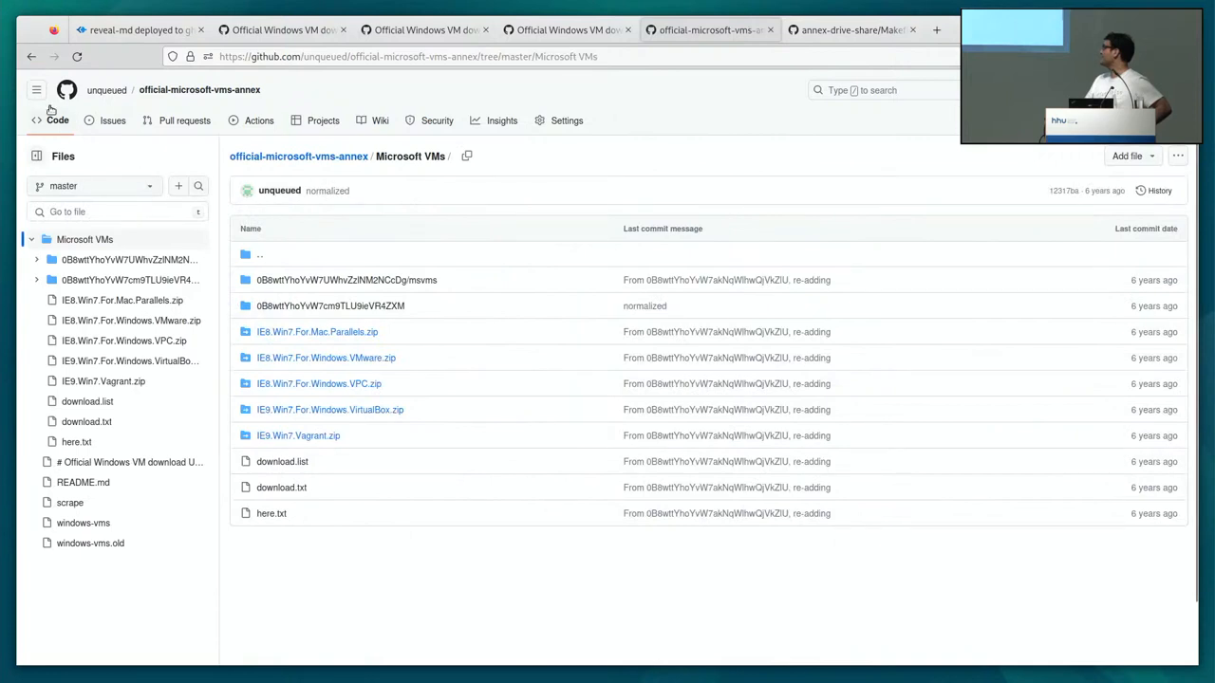
pyautogui.click(298, 155)
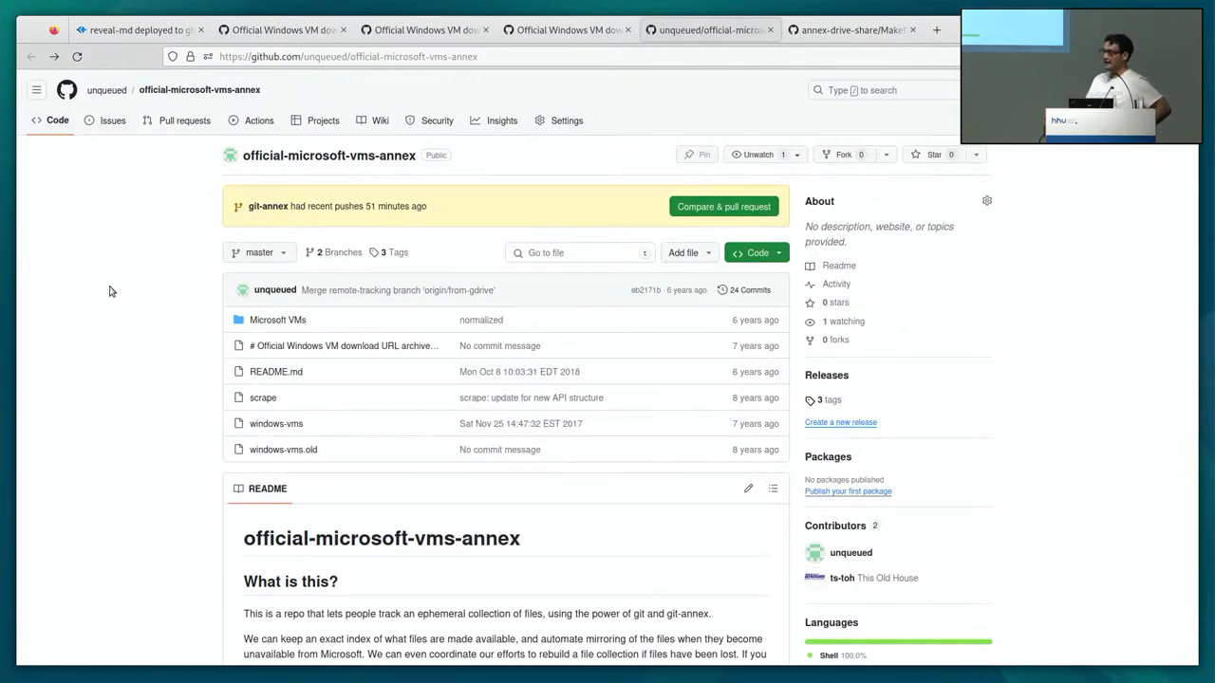
pyautogui.click(138, 29)
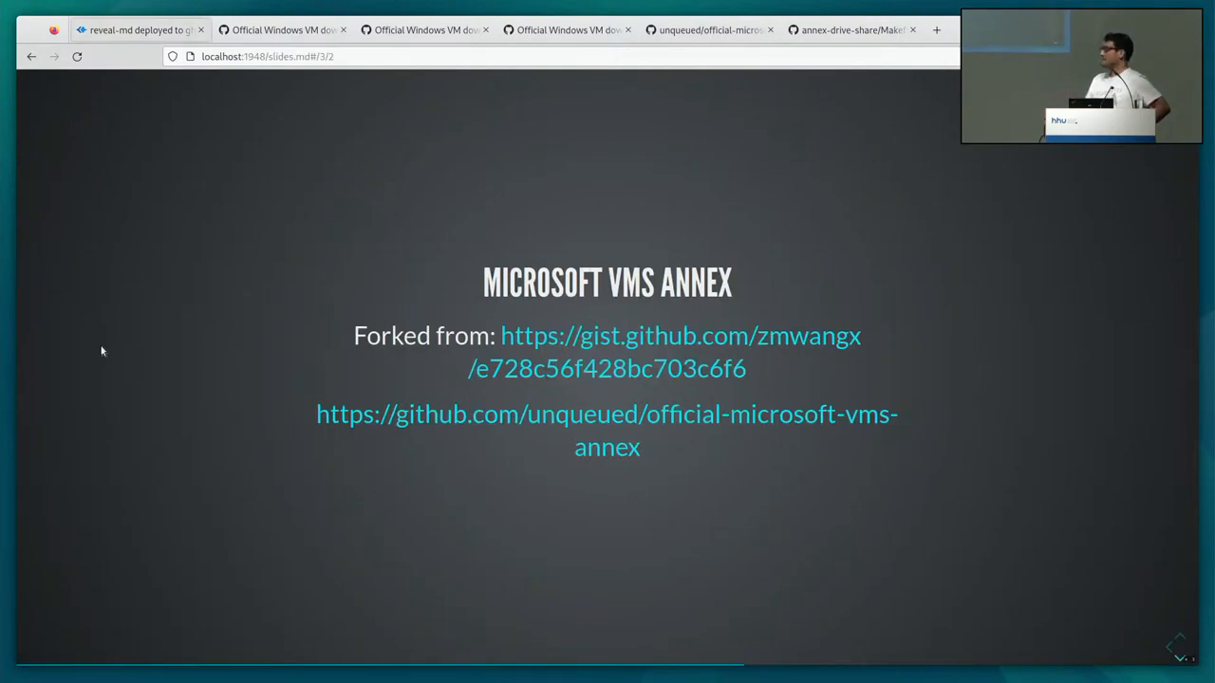
# Advance to the 'Macintosh Garden Project' slide listing ftp2annex and irregular ftp index parsing.
pyautogui.press('Right')
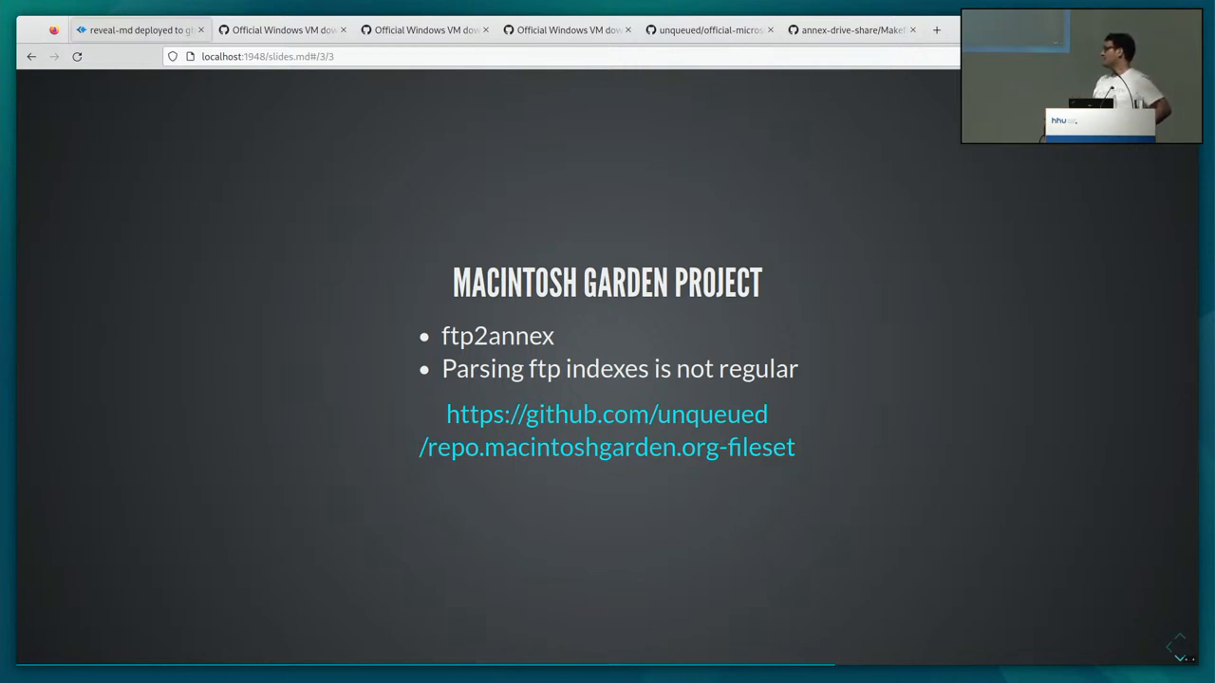
pyautogui.moveTo(379, 466)
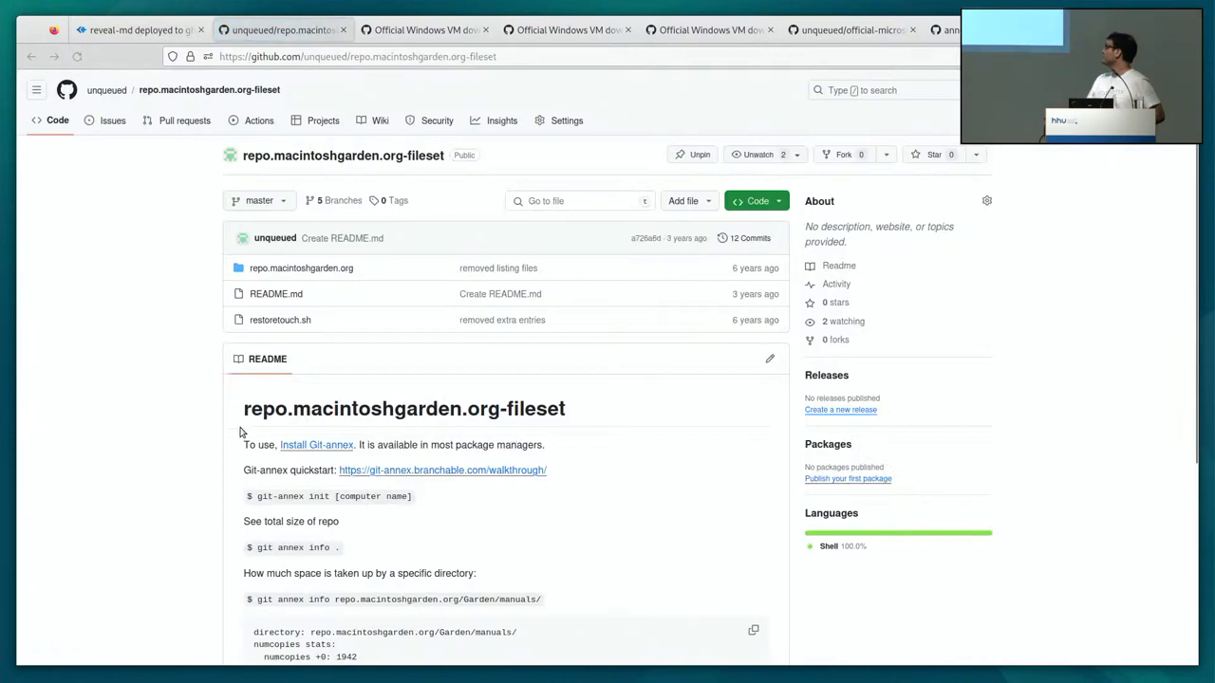
pyautogui.moveTo(187, 450)
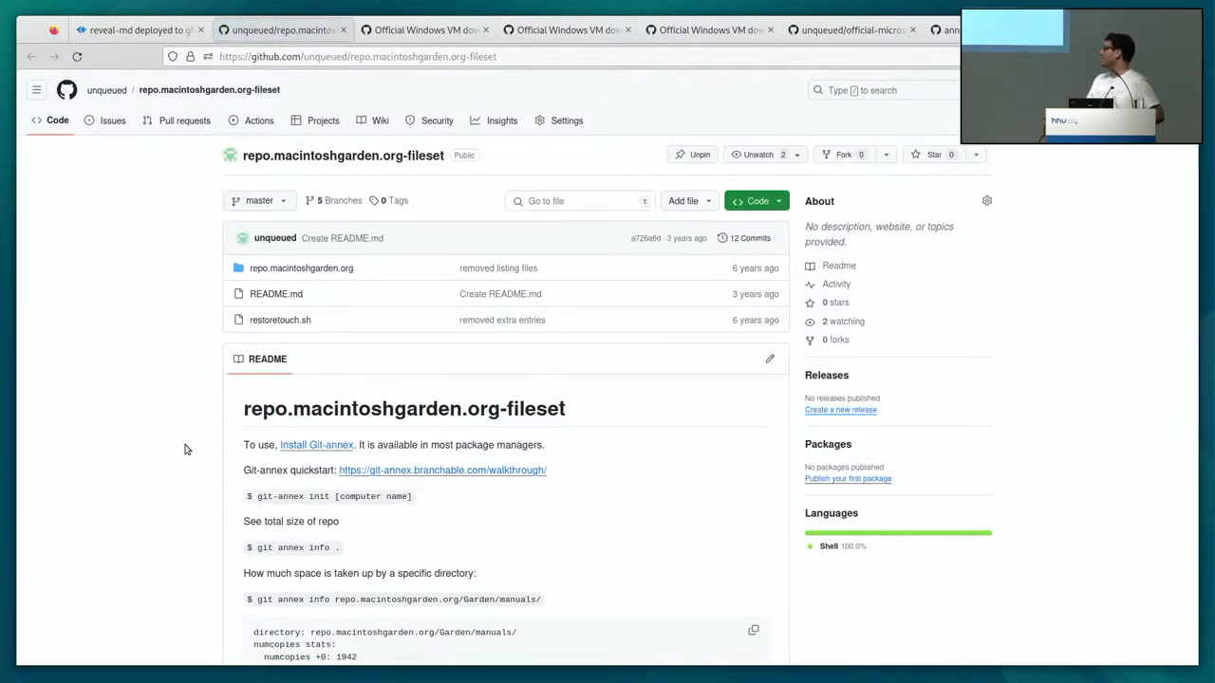
# Browse repo.macintoshgarden.org-fileset down through Garden/apps to an annexed zip symlink.
pyautogui.scroll(-3)
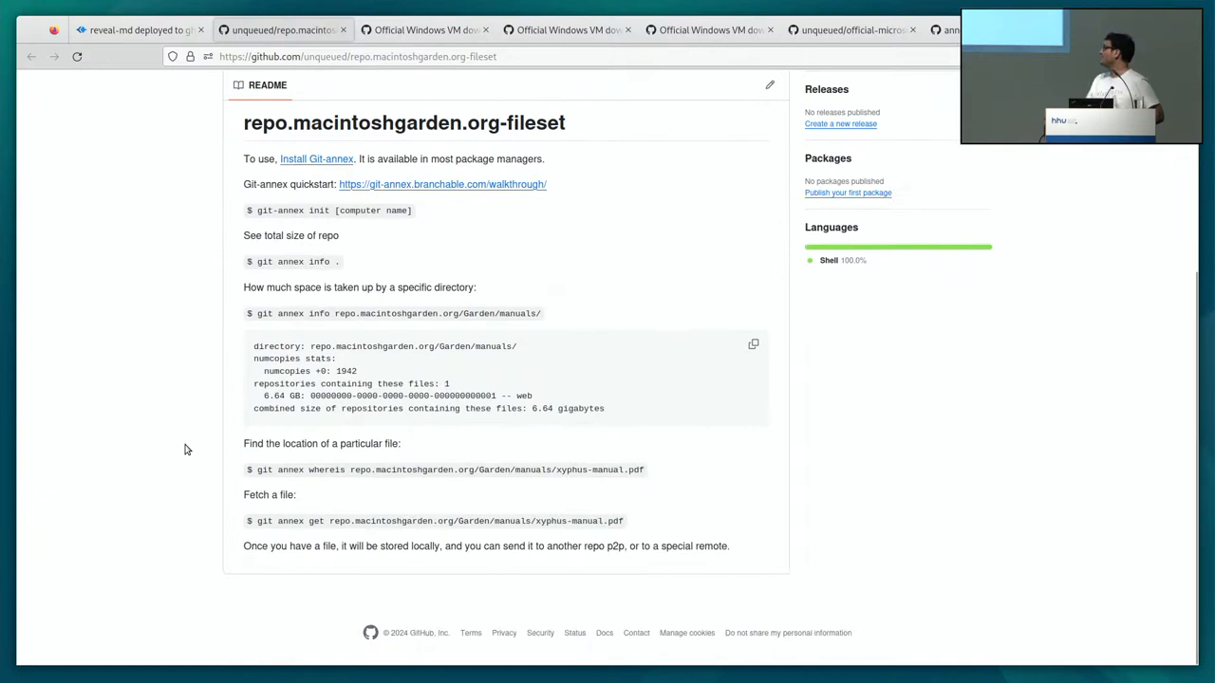
pyautogui.scroll(3)
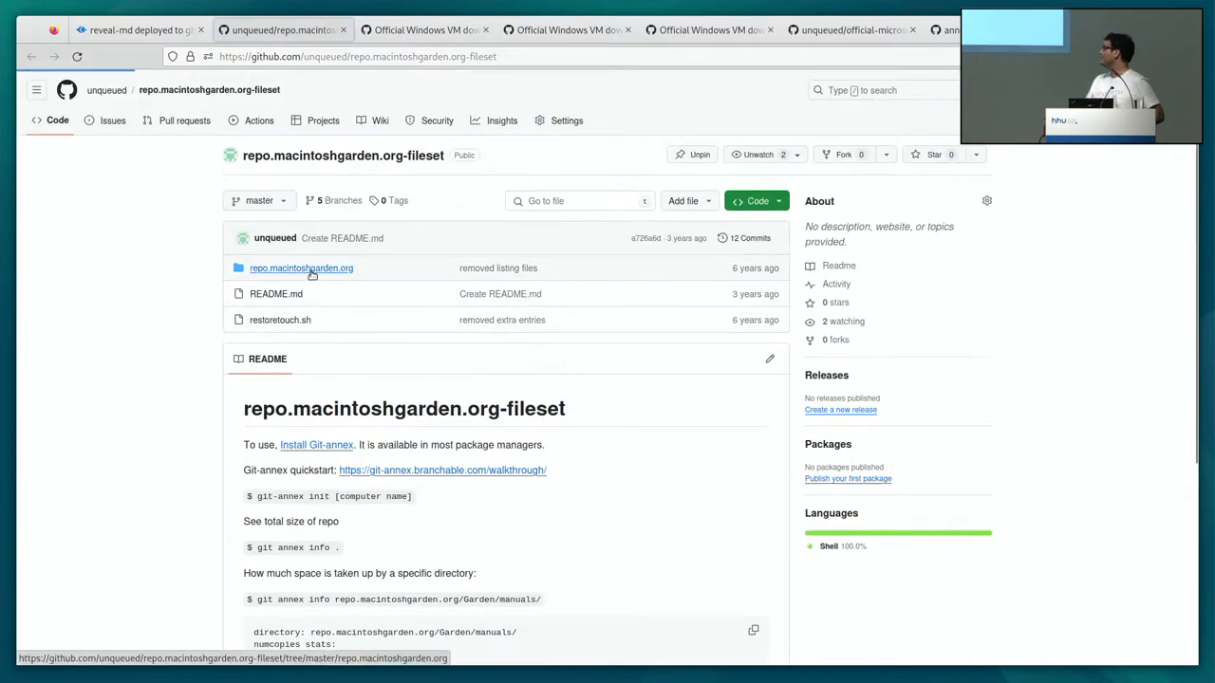
pyautogui.click(301, 267)
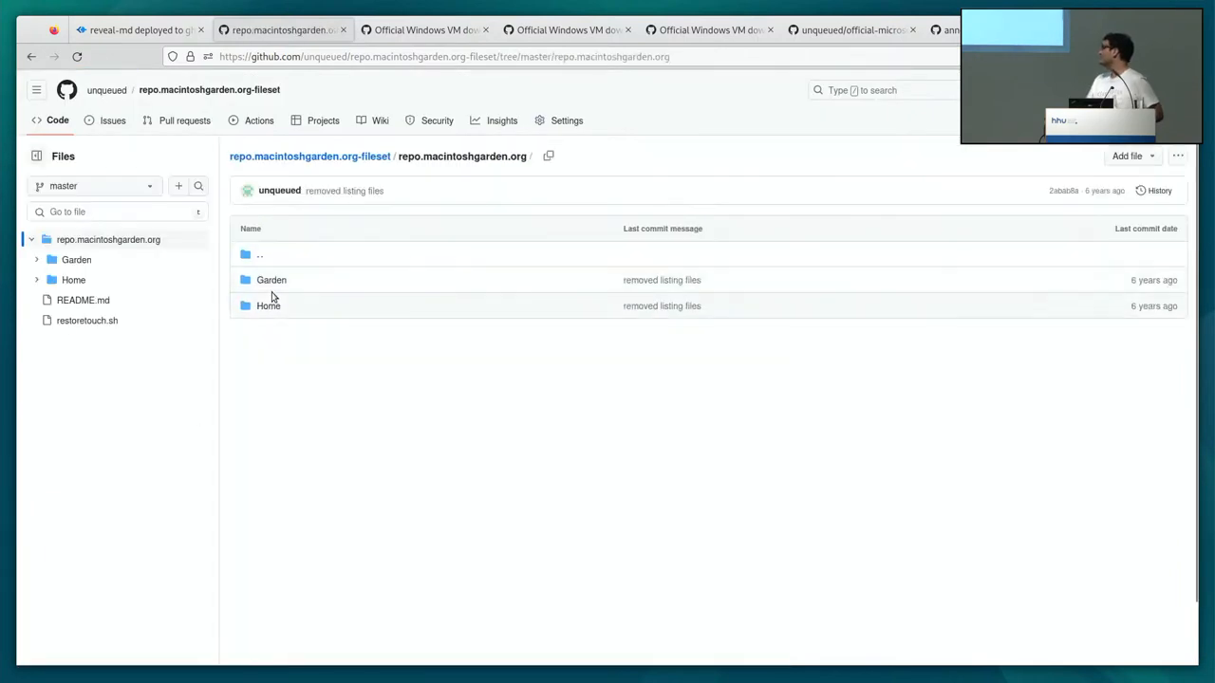
pyautogui.click(271, 280)
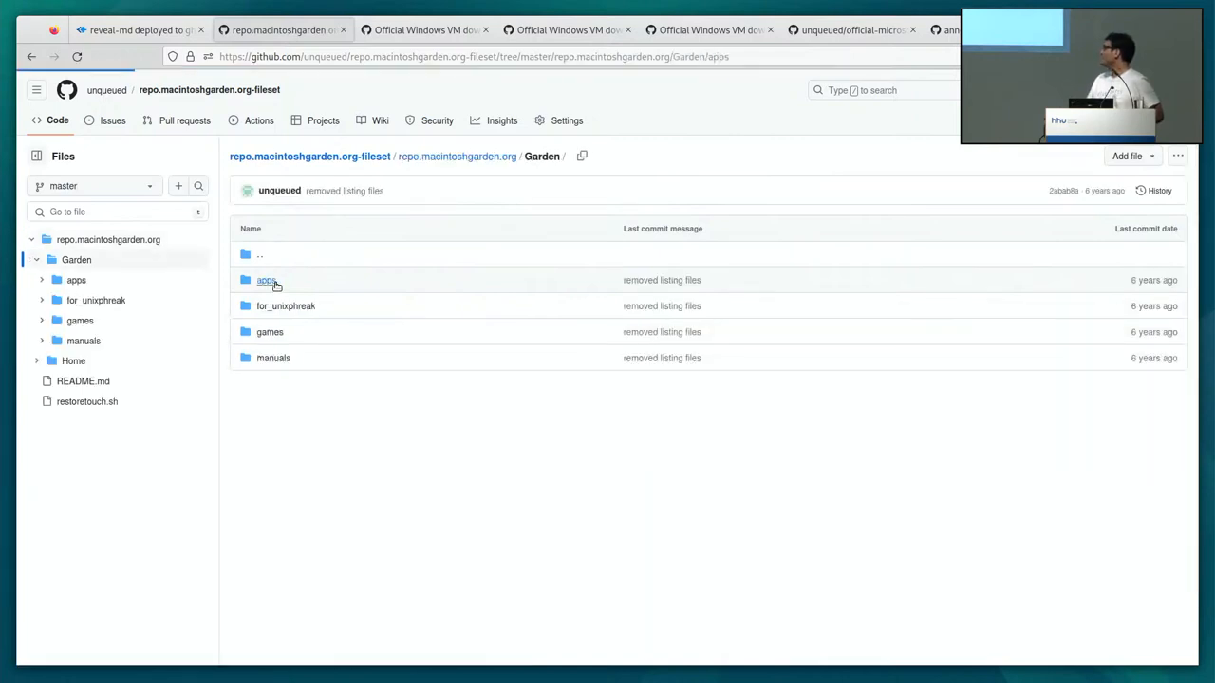
pyautogui.click(265, 279)
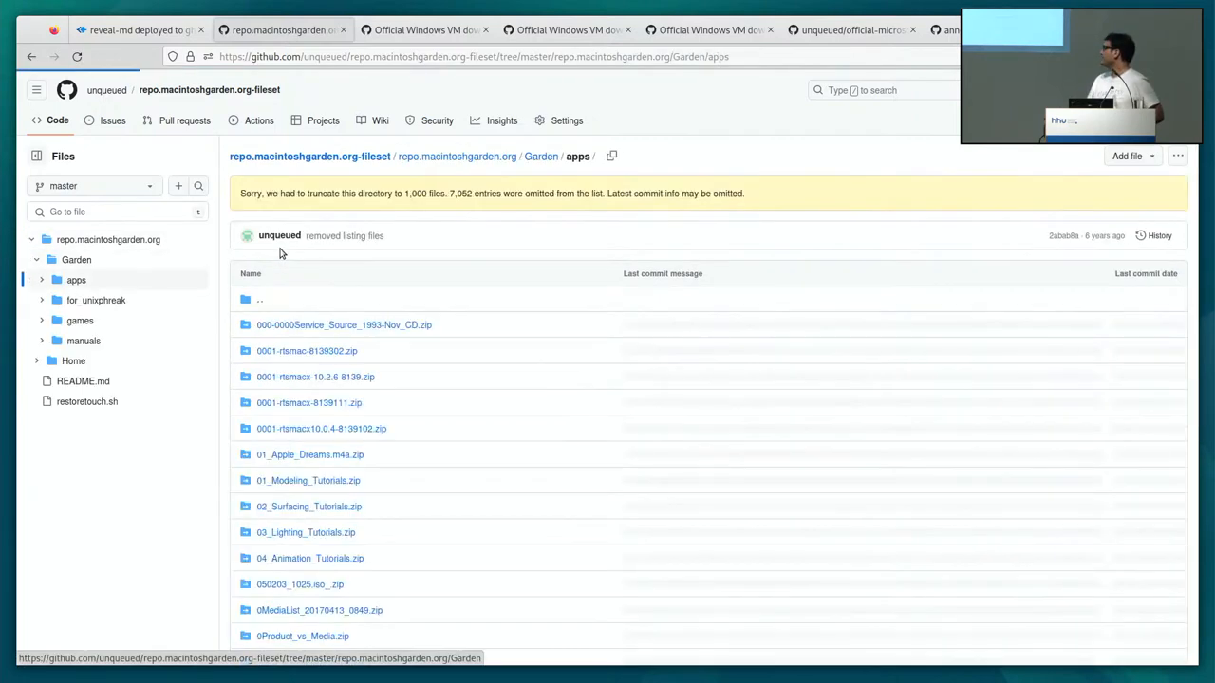
pyautogui.click(76, 279)
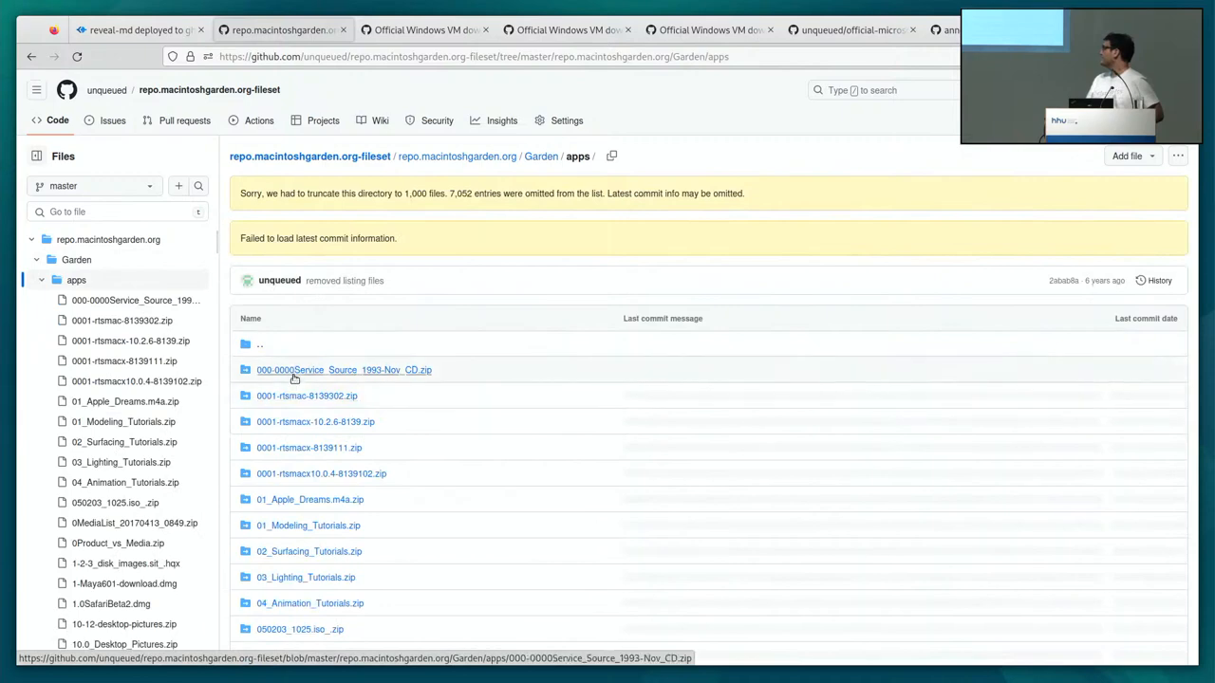
# Go back through the apps folder listing to the repository front page.
pyautogui.click(343, 370)
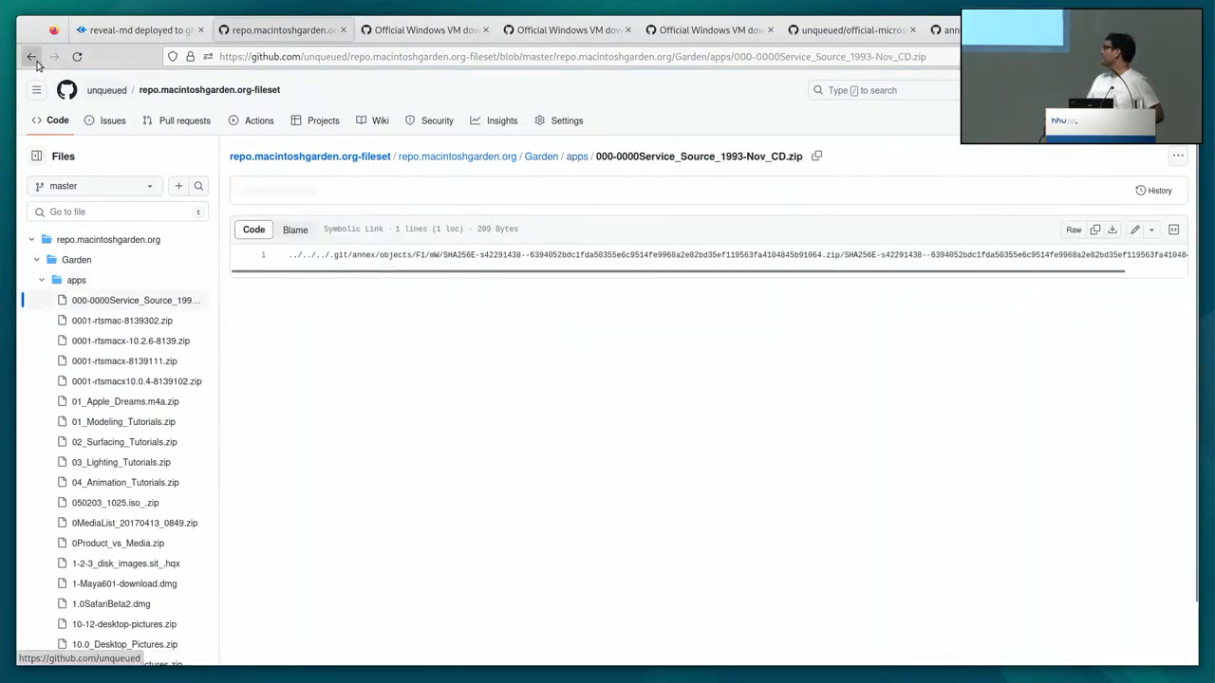
pyautogui.click(31, 56)
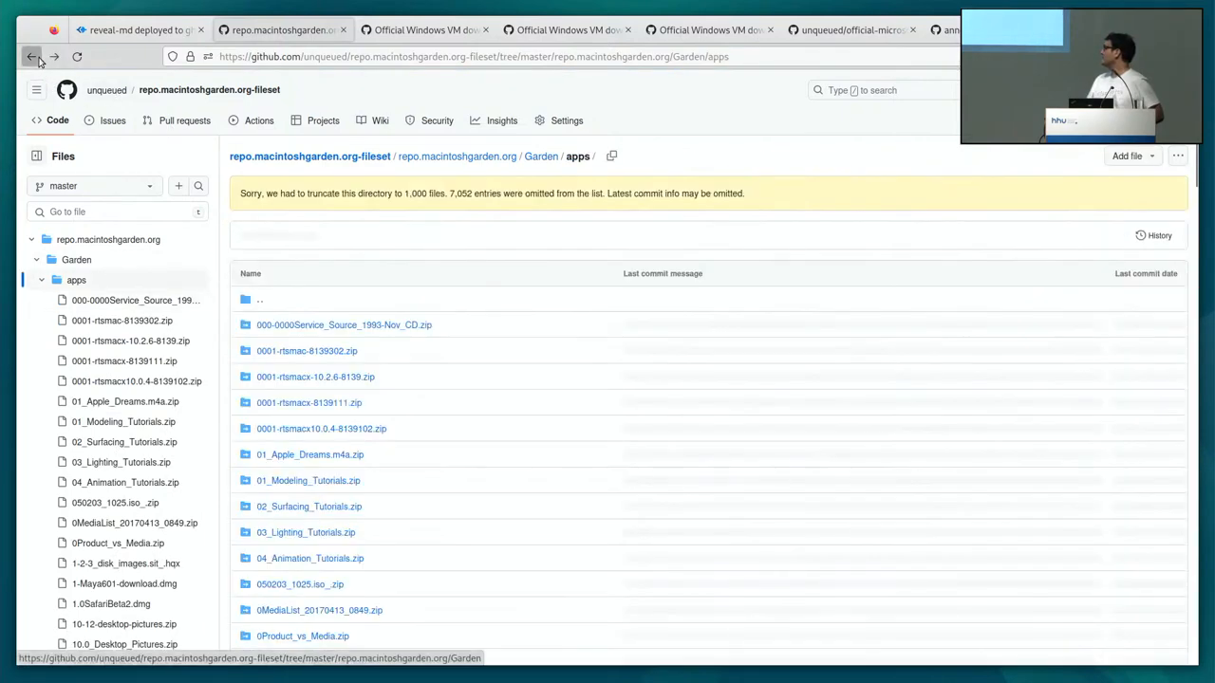
pyautogui.click(31, 56)
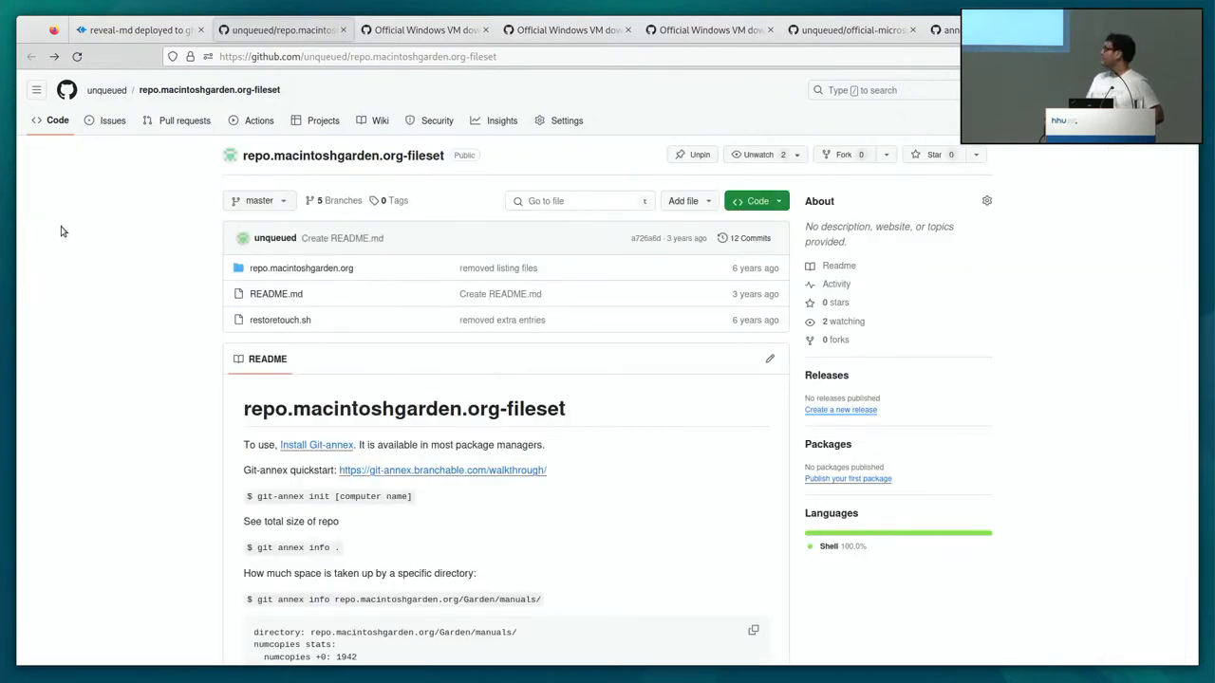
pyautogui.moveTo(343, 188)
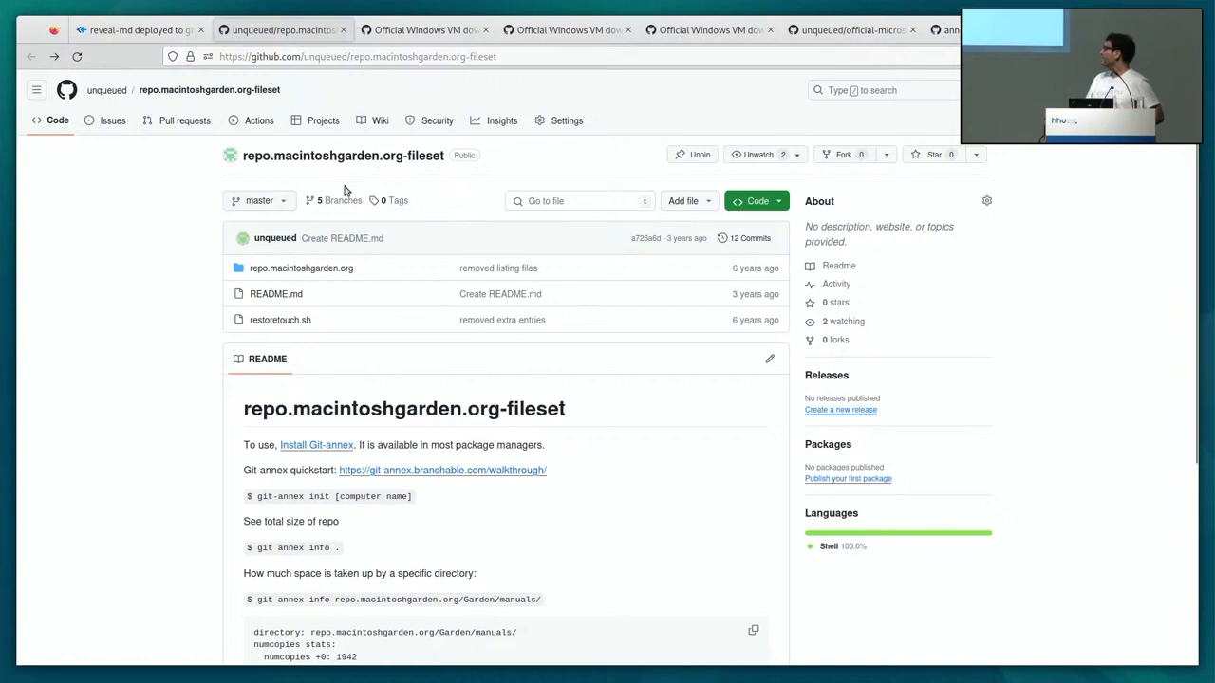
pyautogui.click(342, 200)
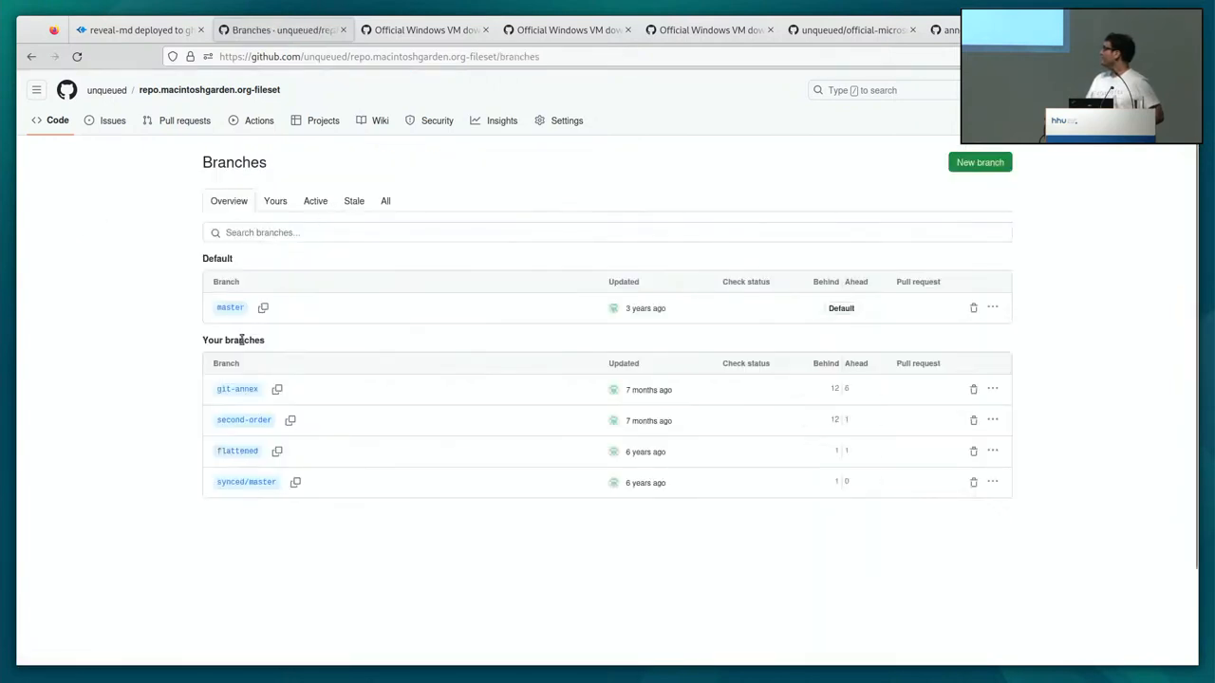
pyautogui.moveTo(139, 187)
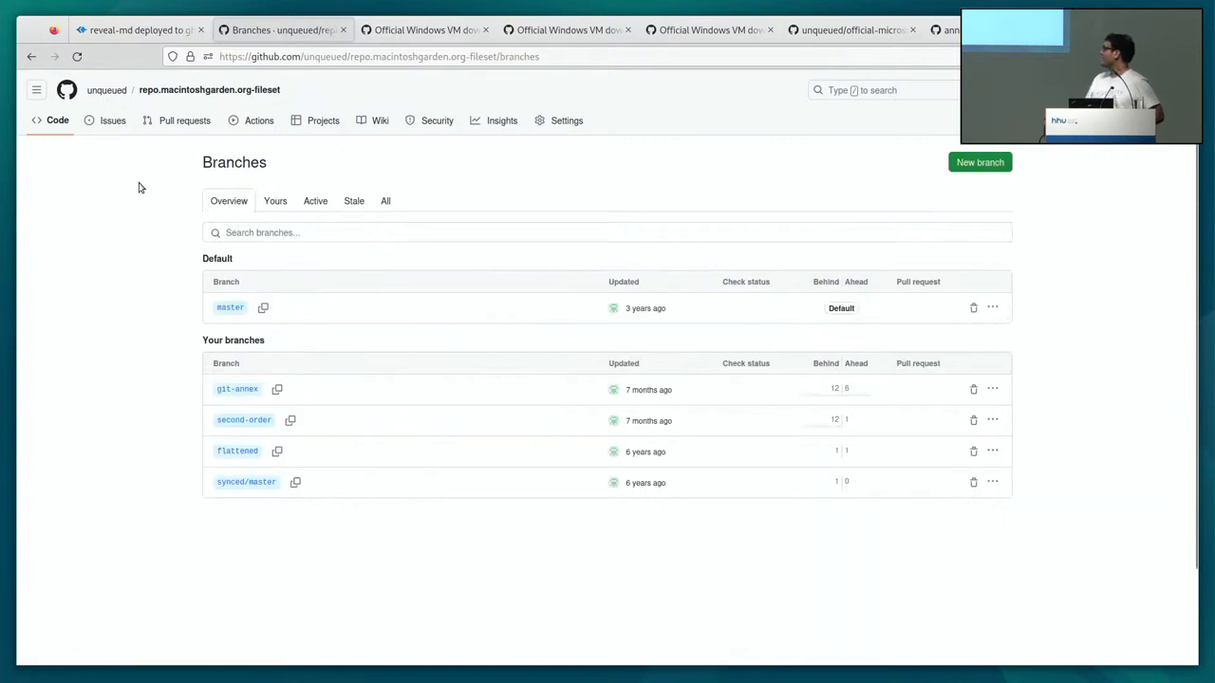
pyautogui.click(208, 89)
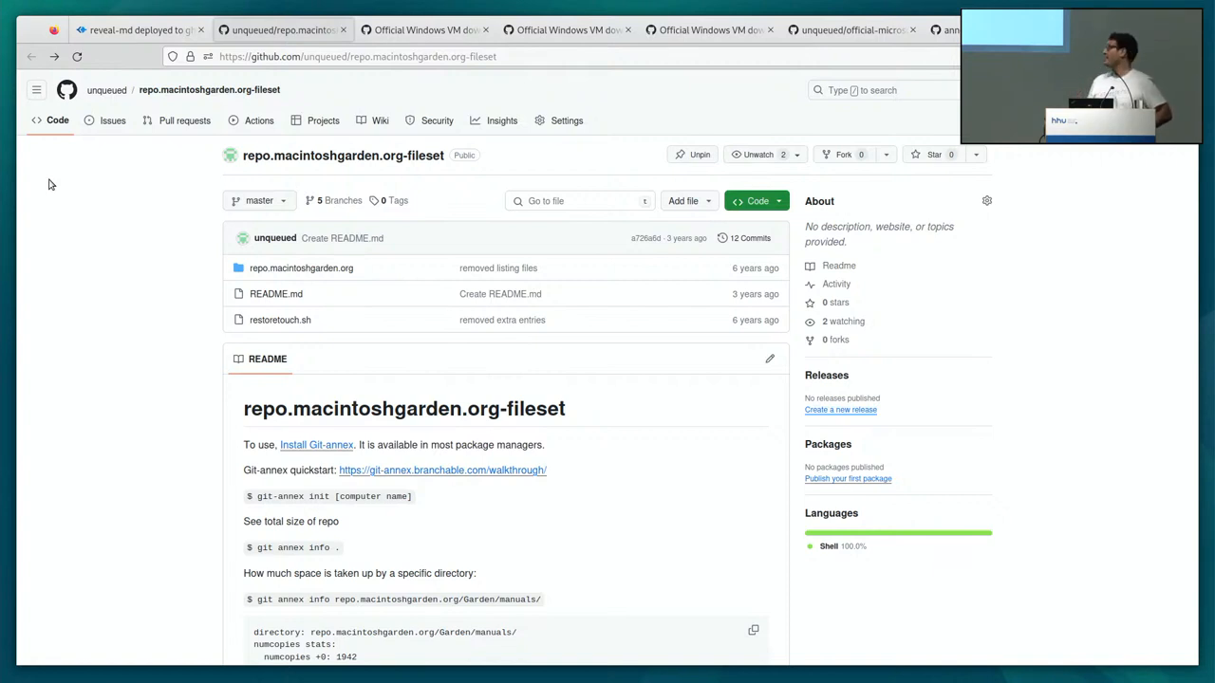
pyautogui.moveTo(610, 72)
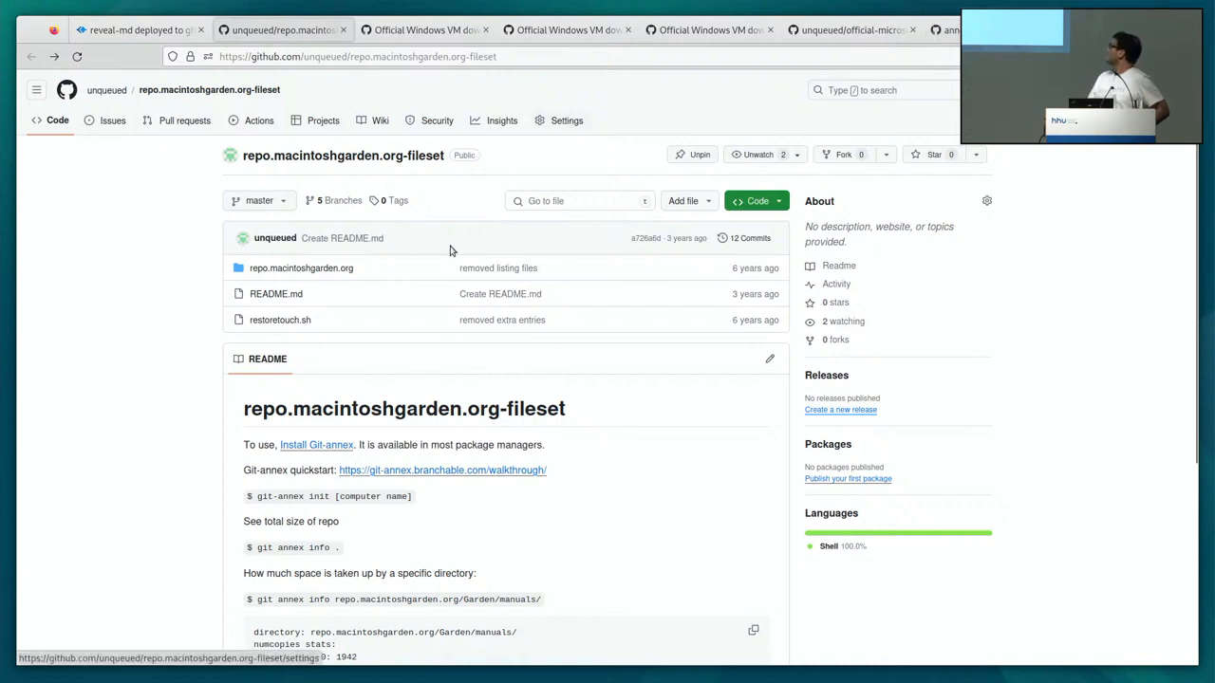
pyautogui.moveTo(347, 333)
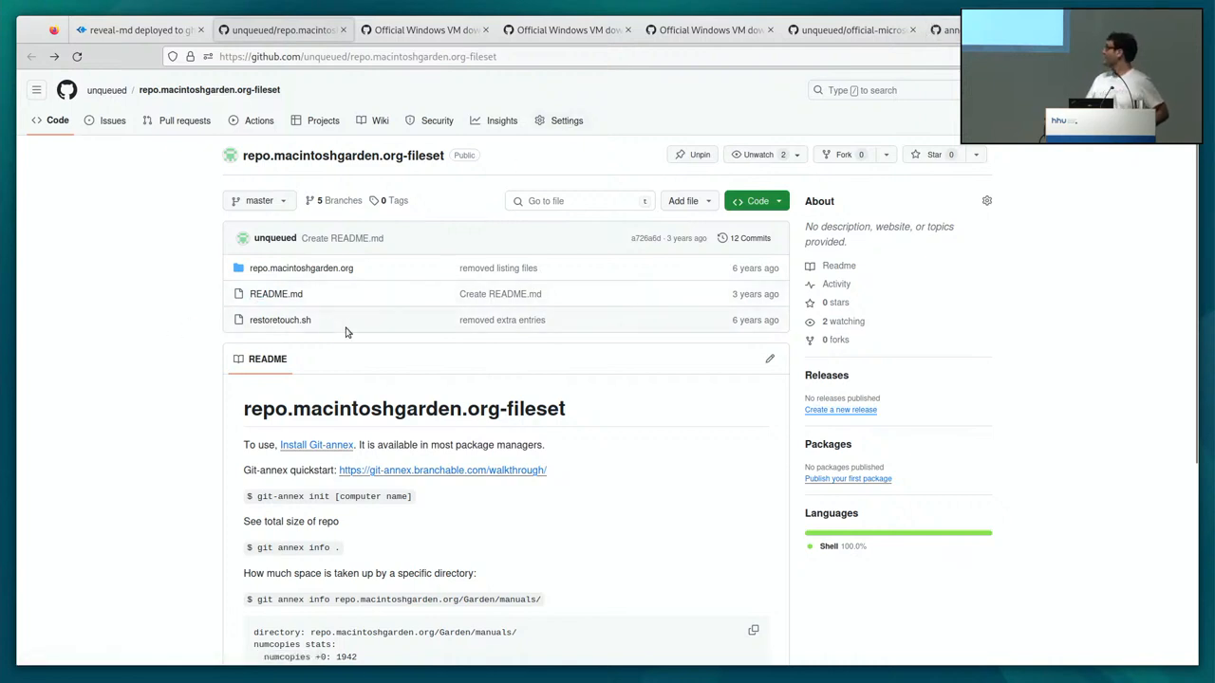
pyautogui.moveTo(280, 320)
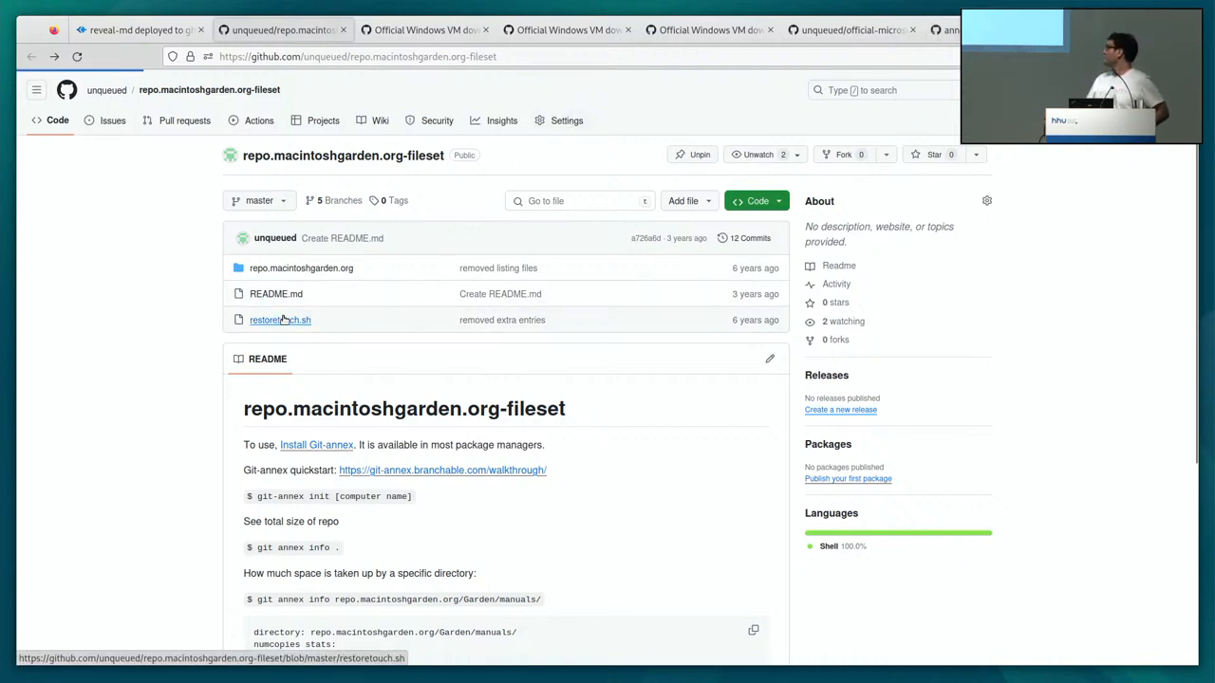
pyautogui.moveTo(199, 337)
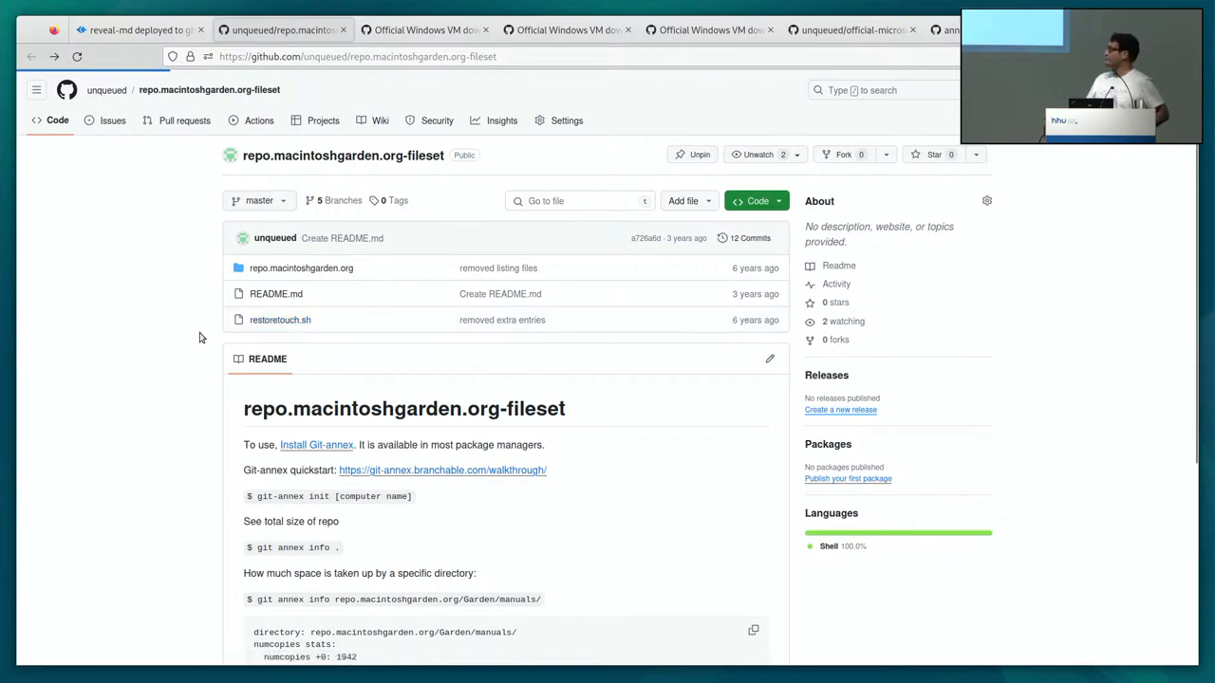
# View the 16,157-line restoretouch.sh touch-command script, then go back to the repository page.
pyautogui.click(280, 320)
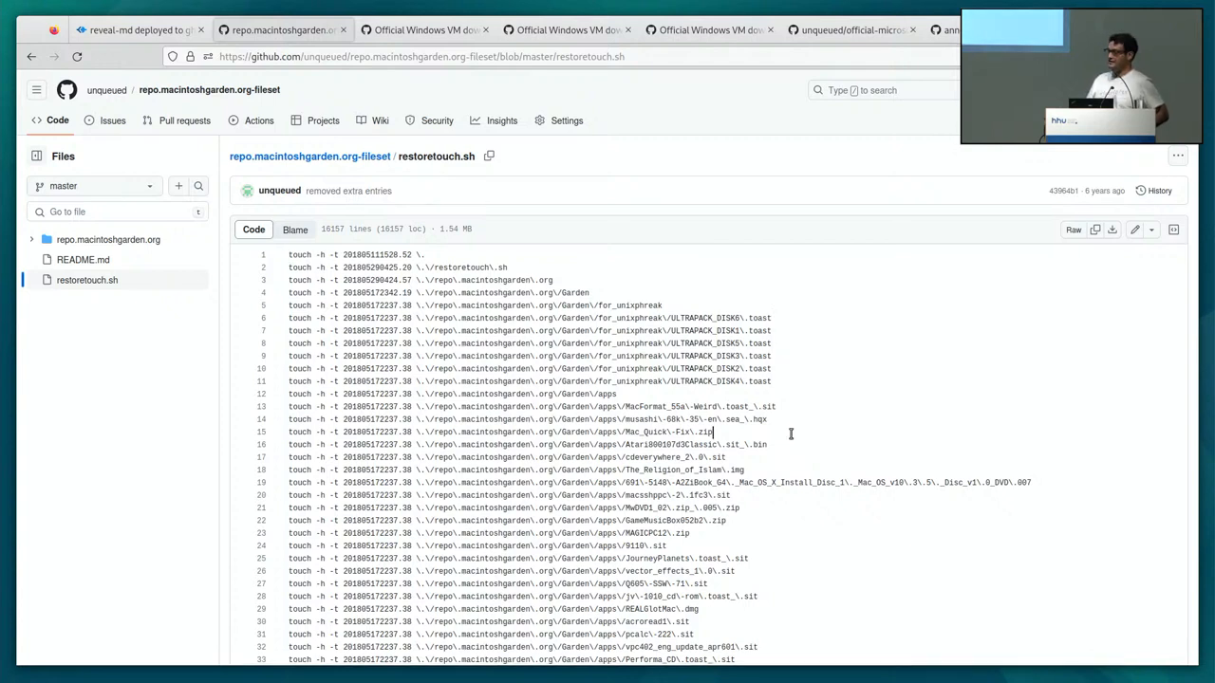
pyautogui.moveTo(799, 523)
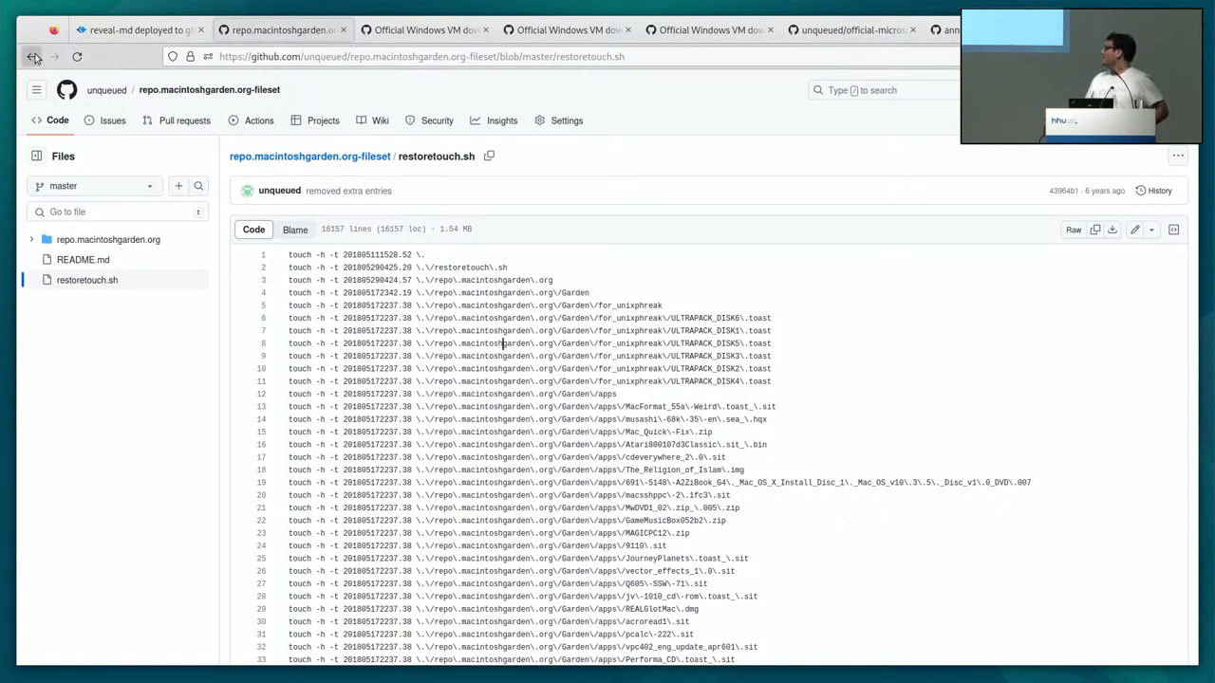
pyautogui.click(35, 57)
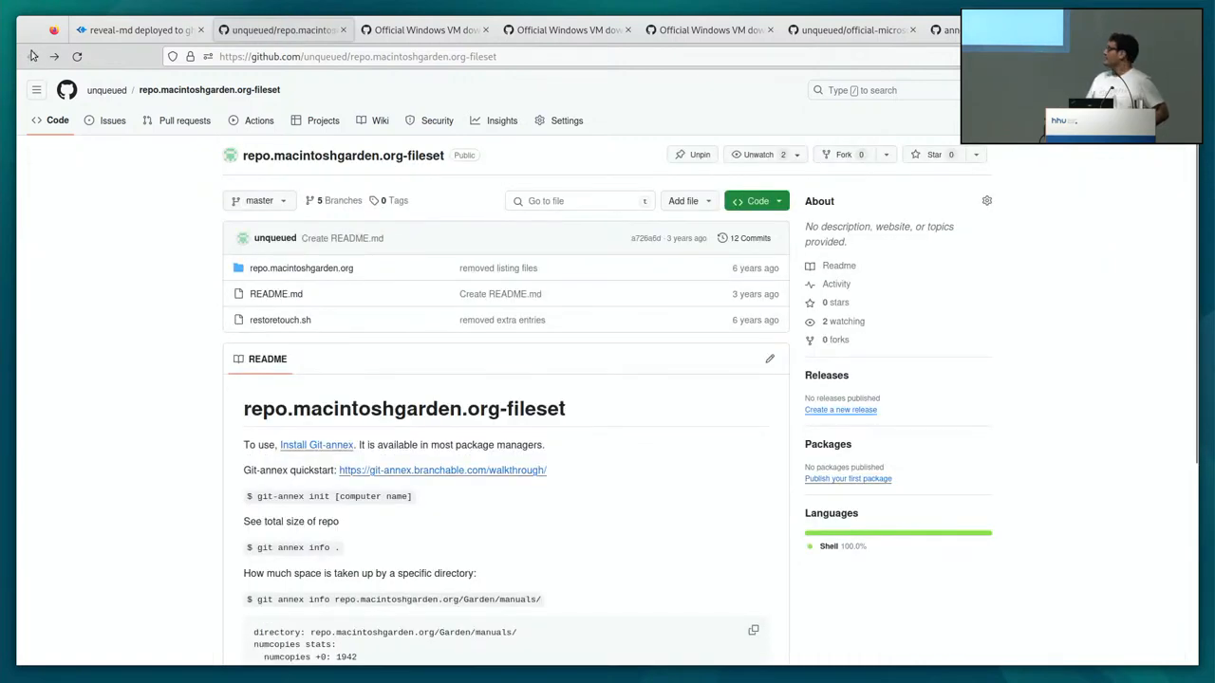
pyautogui.moveTo(177, 292)
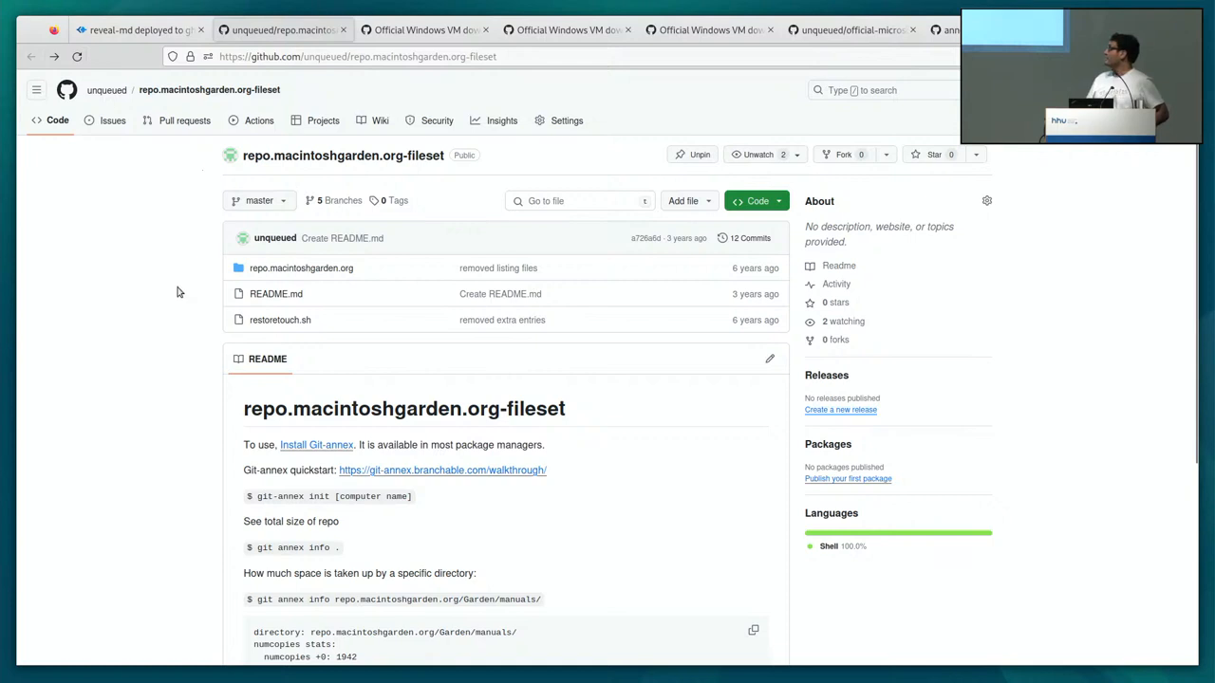
pyautogui.moveTo(148, 200)
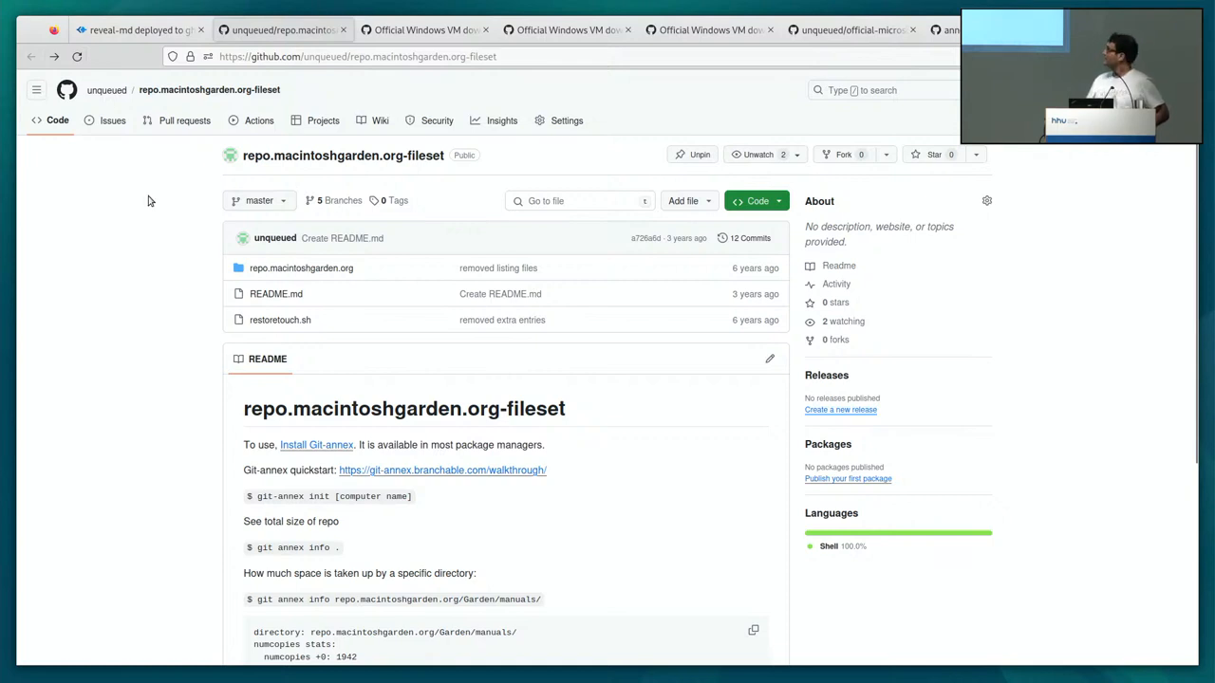
# Switch back to the reveal-md Macintosh Garden Project slide showing ftp2annex and its repository link.
pyautogui.click(139, 30)
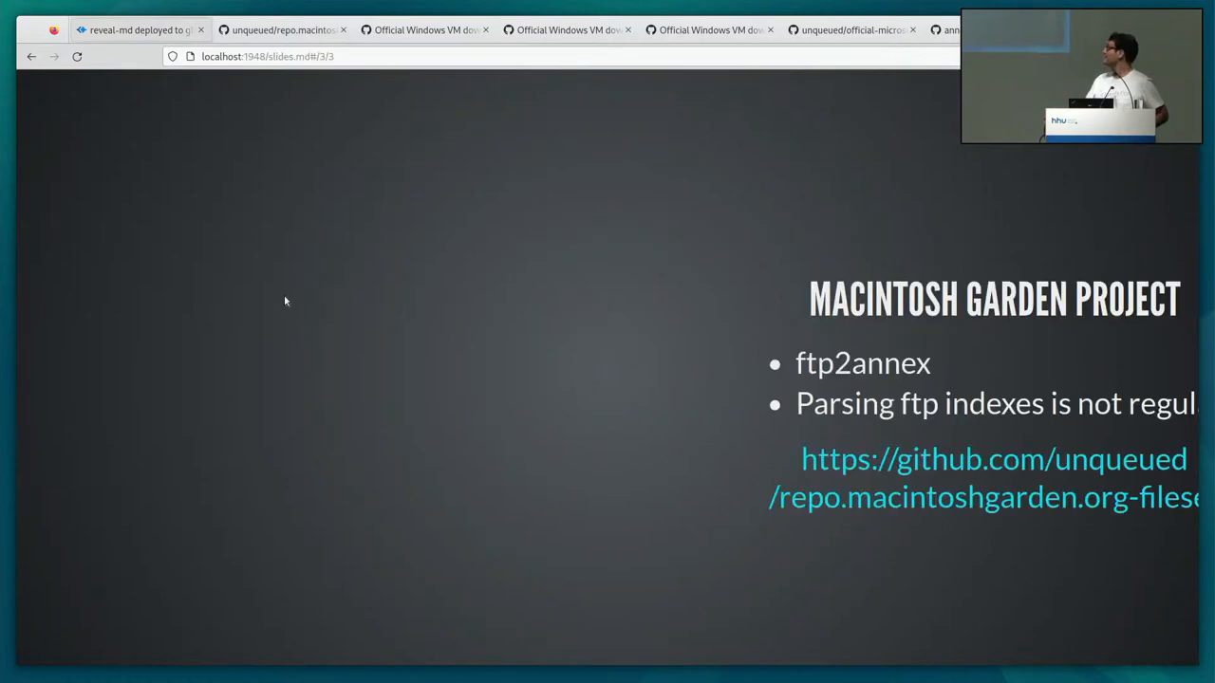
# Advance to the slide listing the ftp.rrc.pl and ratholeradio GitHub links.
pyautogui.press('Right')
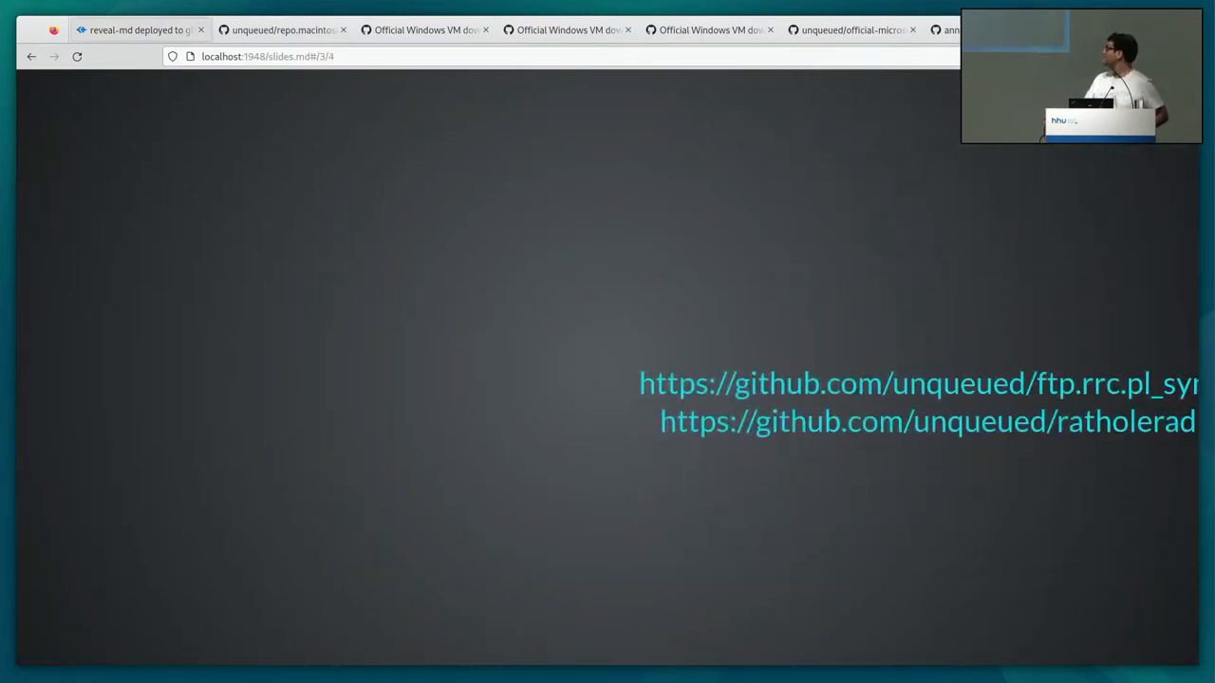
pyautogui.moveTo(504, 306)
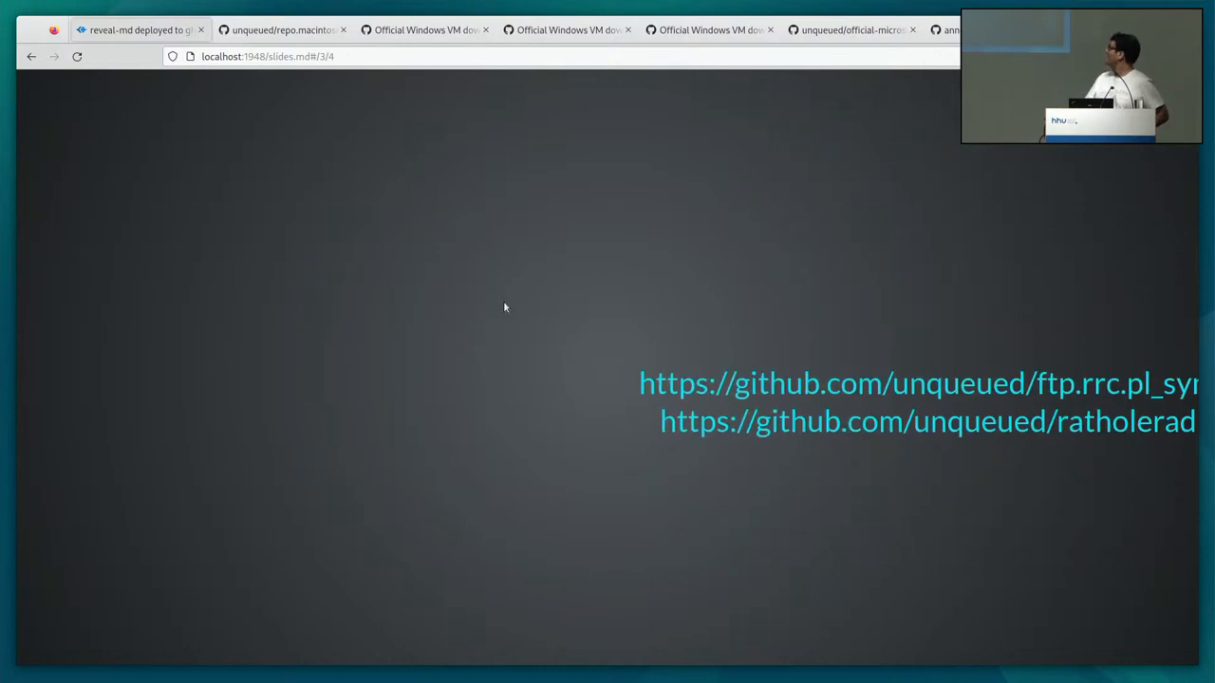
pyautogui.moveTo(703, 300)
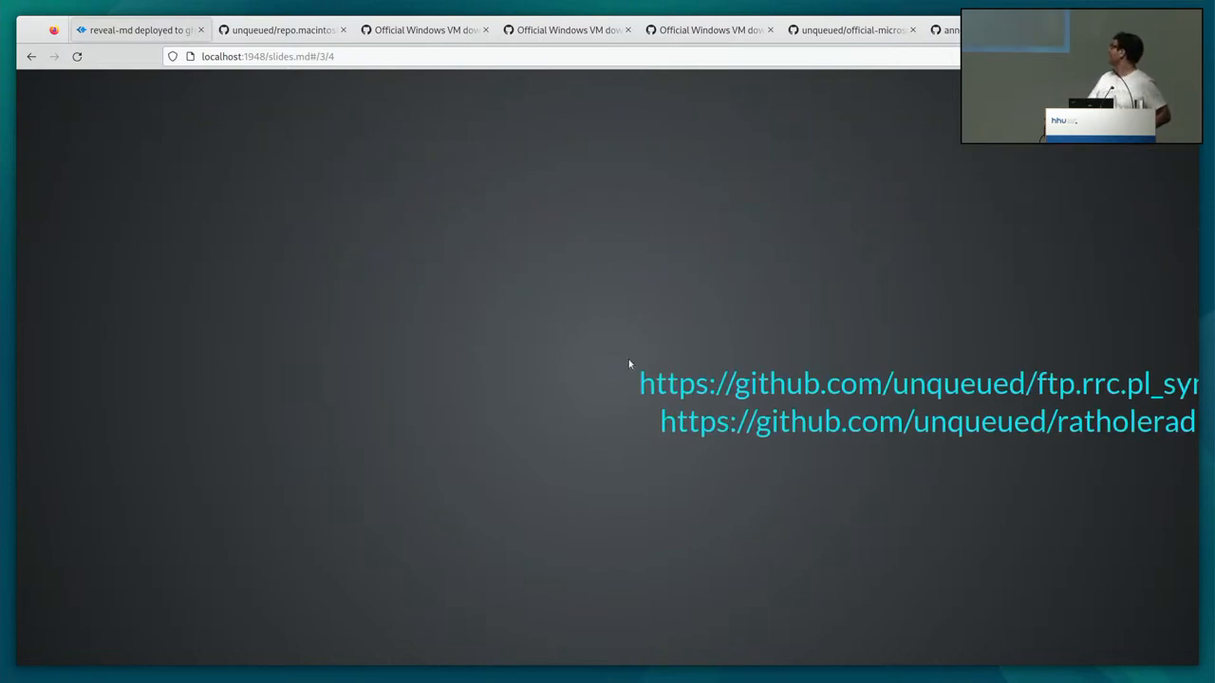
pyautogui.moveTo(843, 344)
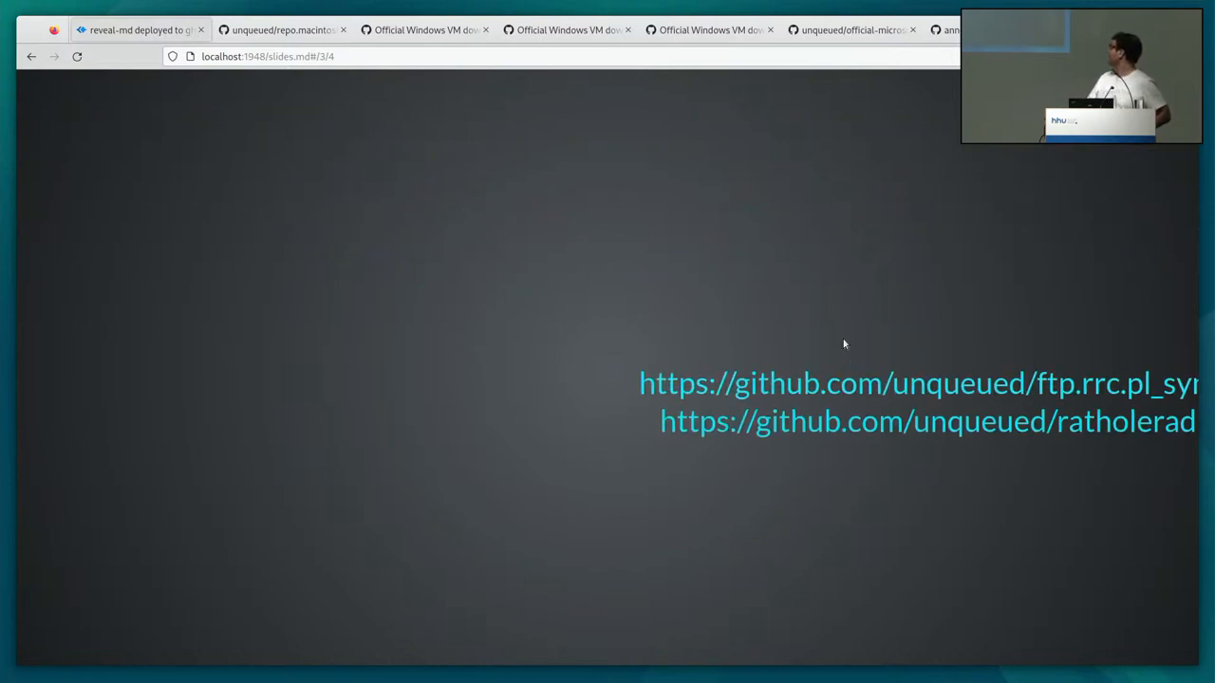
pyautogui.moveTo(860, 404)
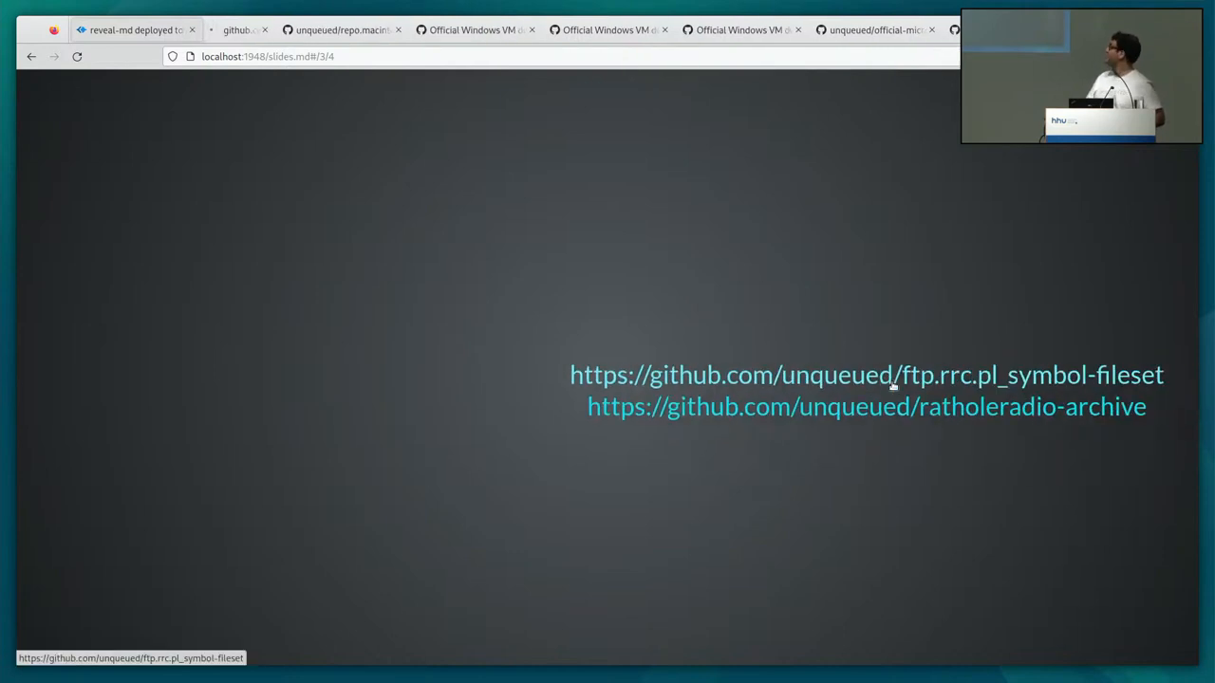
# Browse ftp.rrc.pl_symbol-fileset's mobile computers and AppCenter folders, then return to the storetouch slide.
pyautogui.click(866, 374)
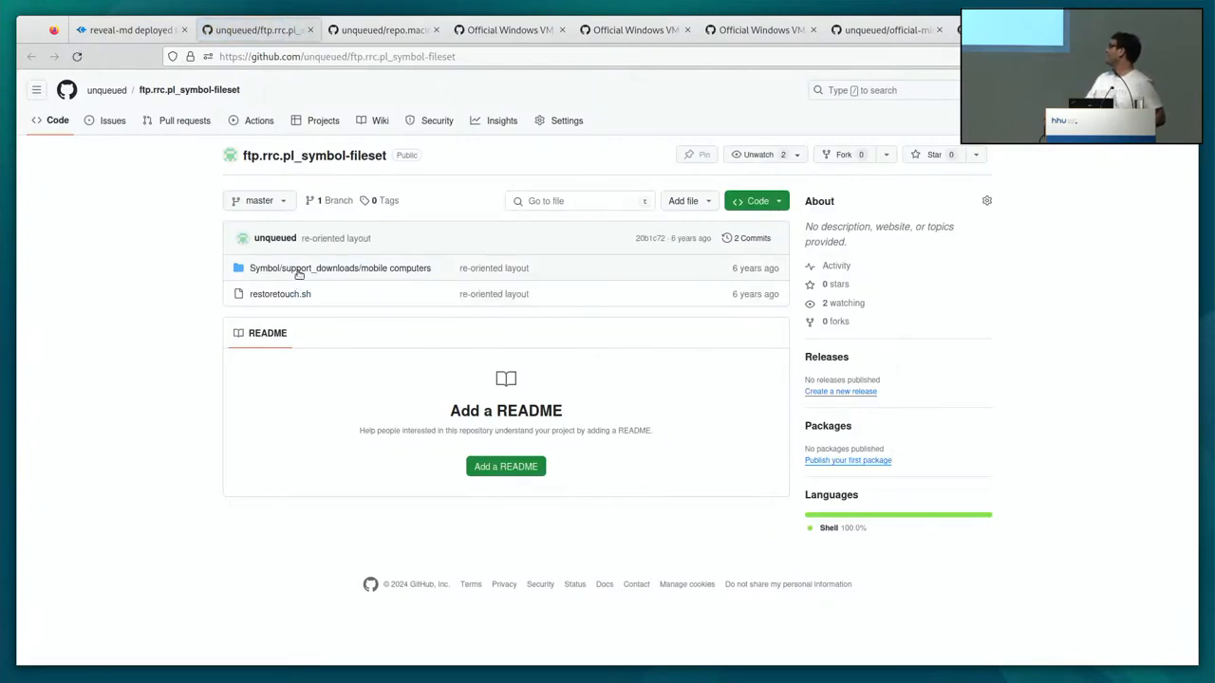
pyautogui.click(340, 267)
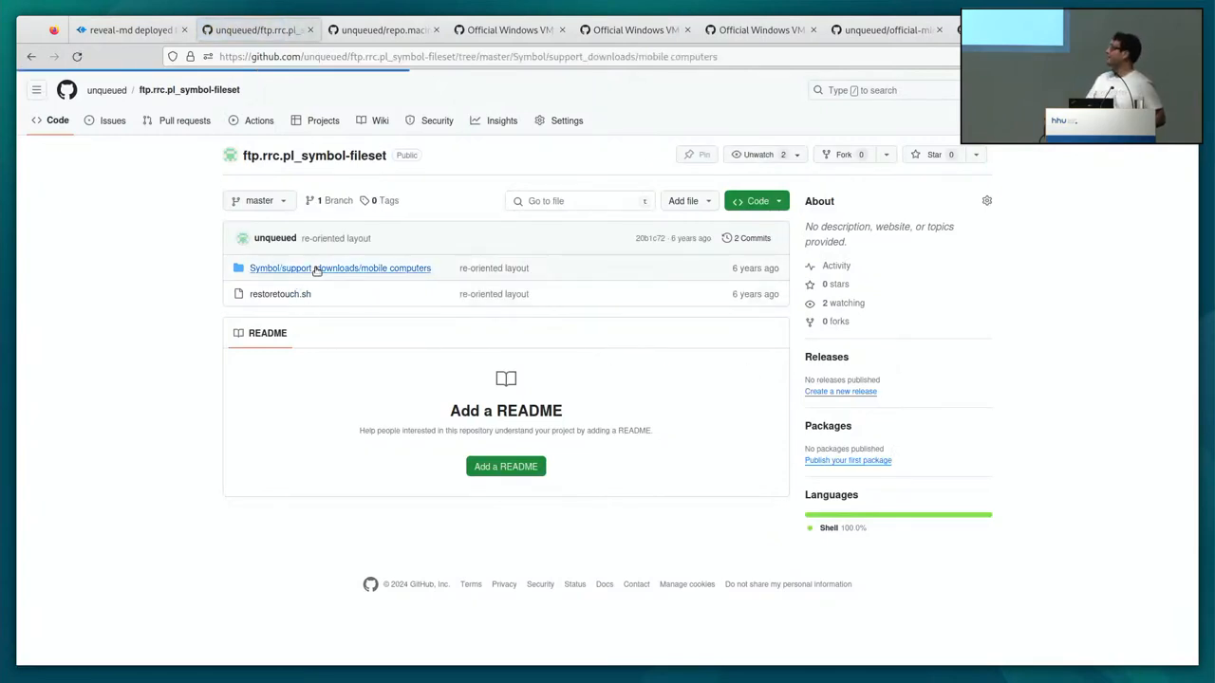
pyautogui.click(339, 268)
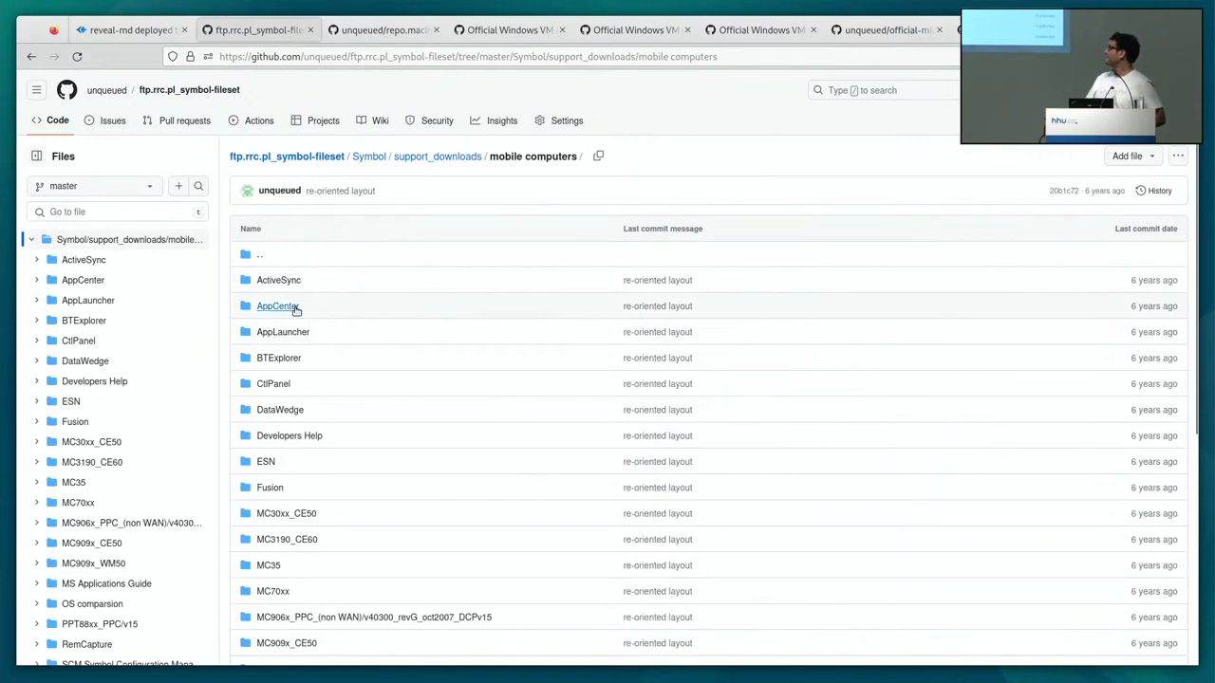
pyautogui.click(278, 306)
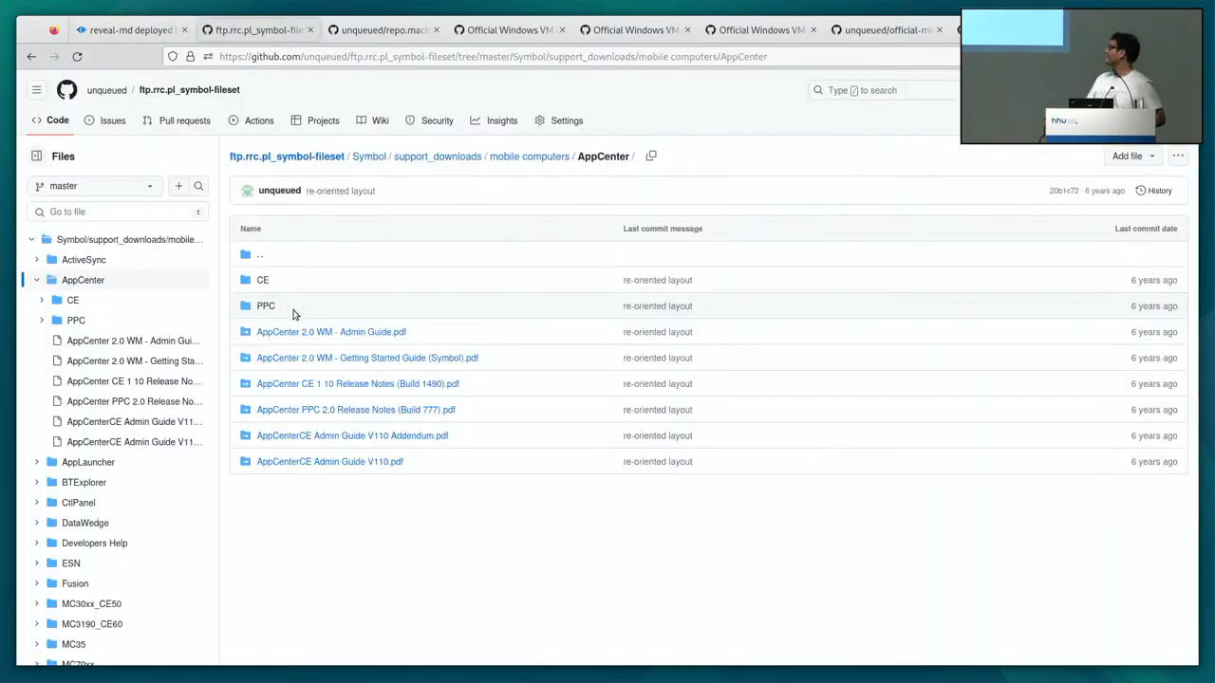
pyautogui.click(31, 56)
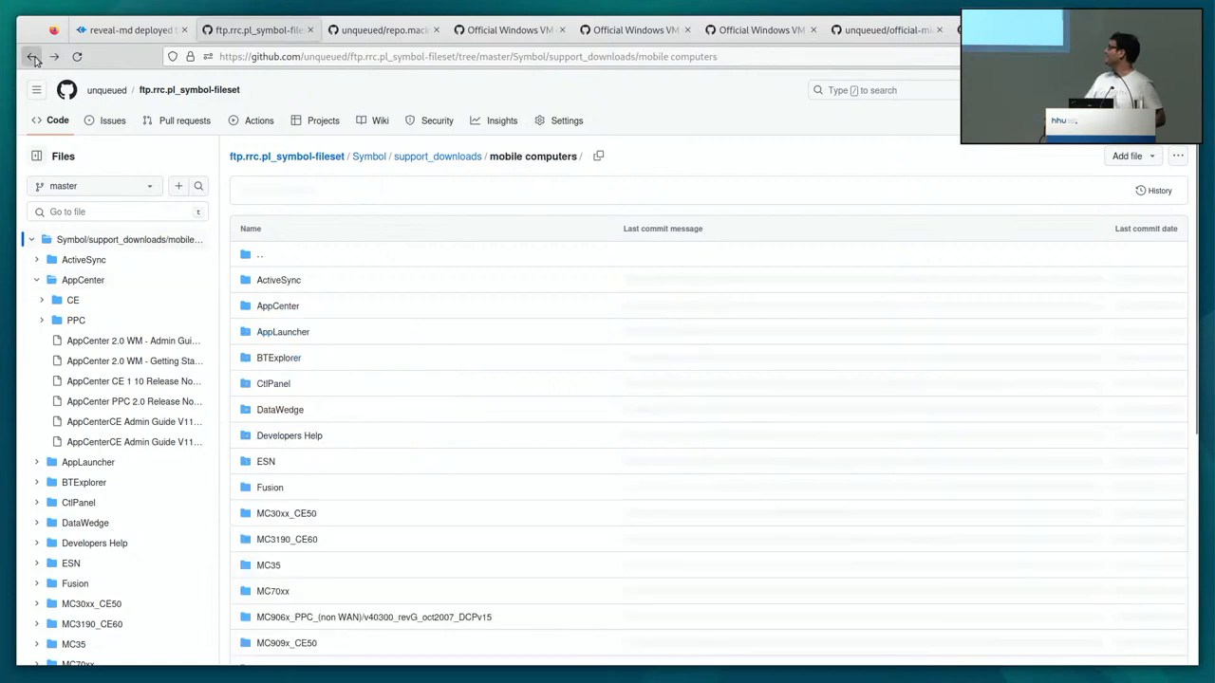
pyautogui.click(33, 57)
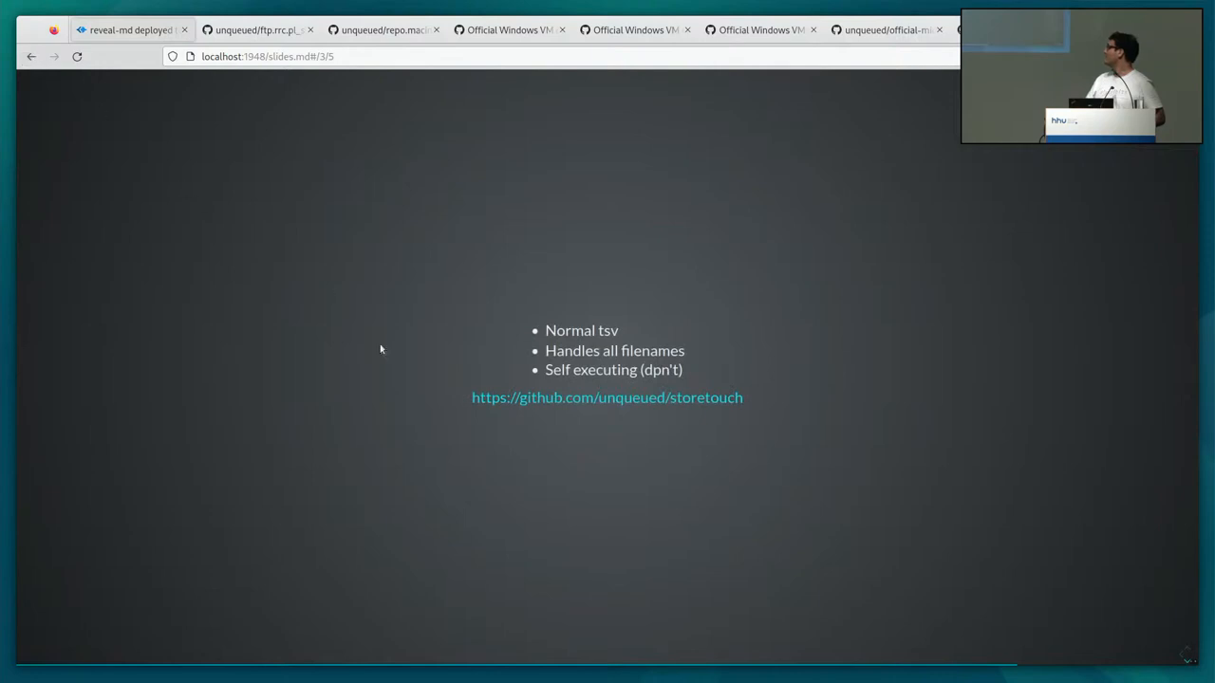
# Briefly open the storetouch GitHub repository, then return to the storetouch slide.
pyautogui.click(606, 397)
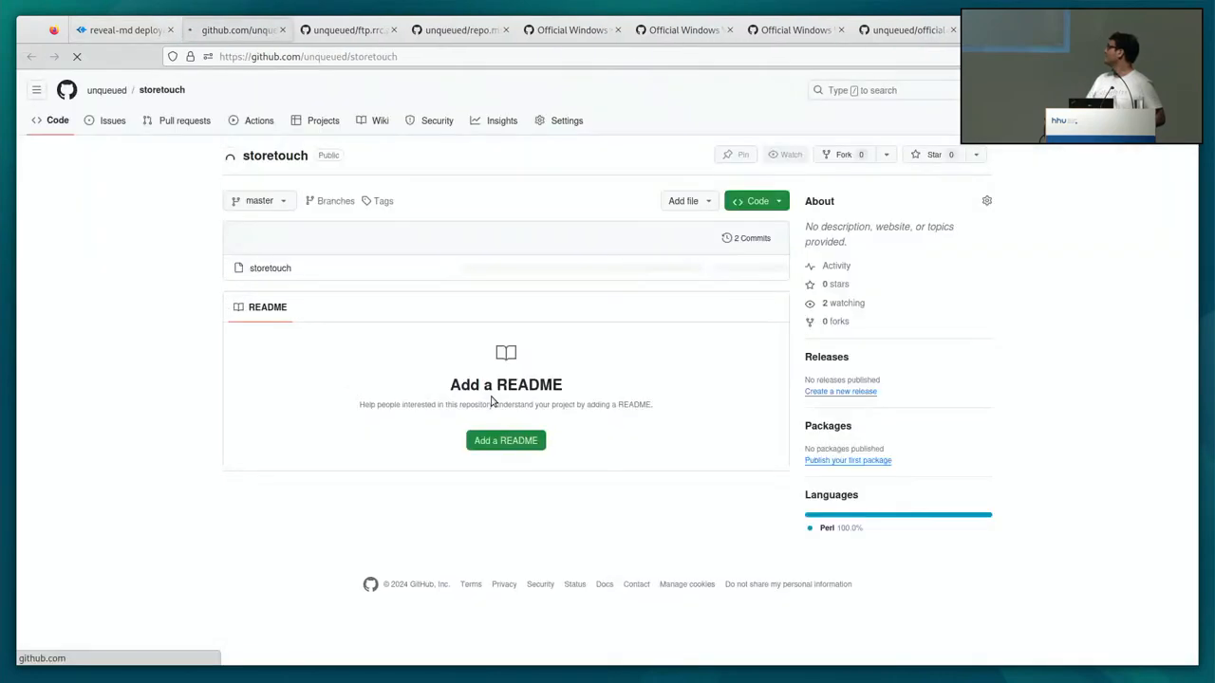
pyautogui.click(124, 29)
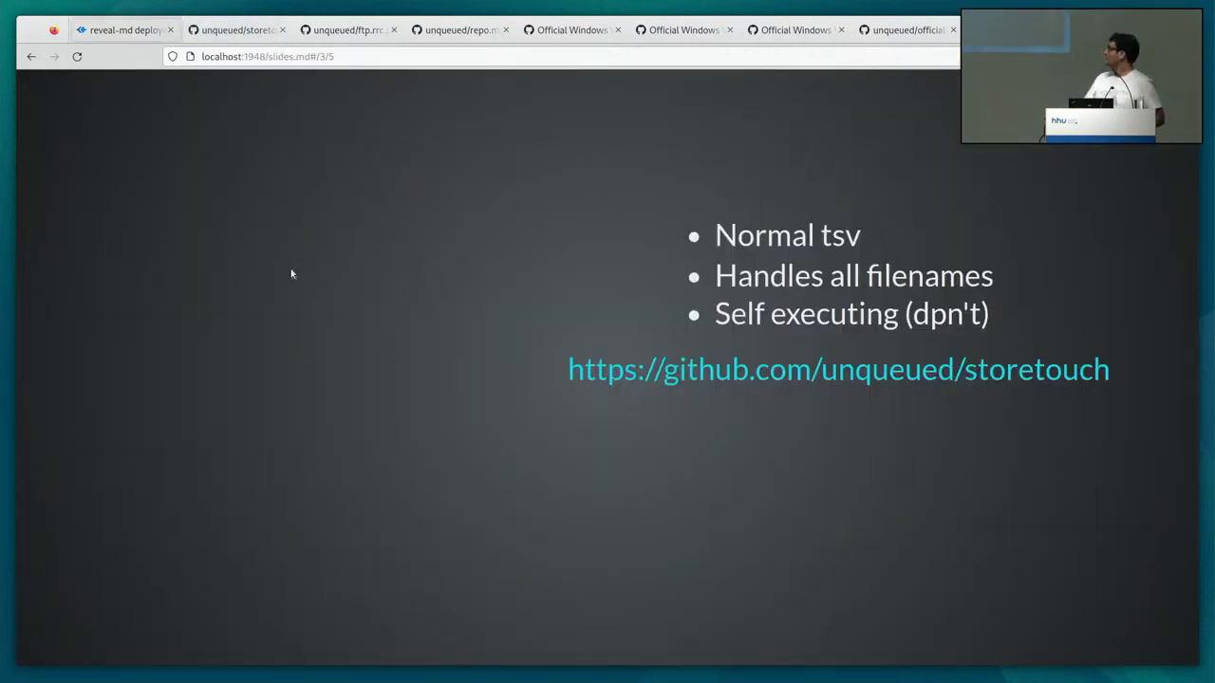
pyautogui.moveTo(371, 257)
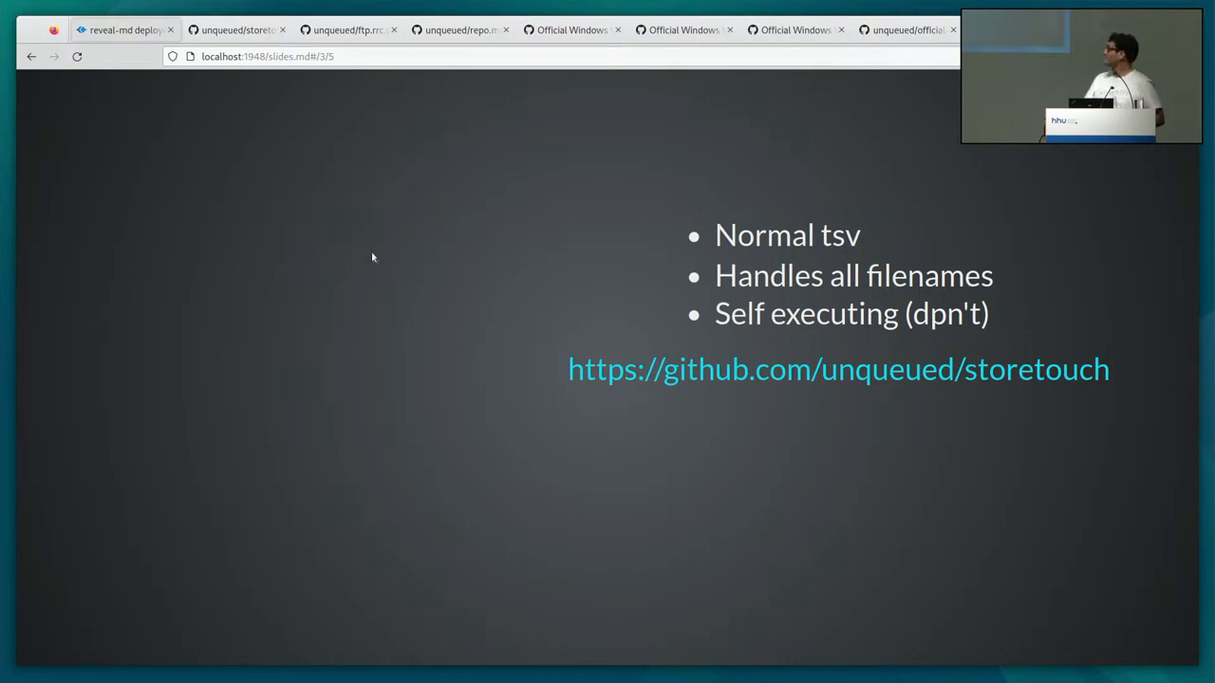
pyautogui.moveTo(465, 293)
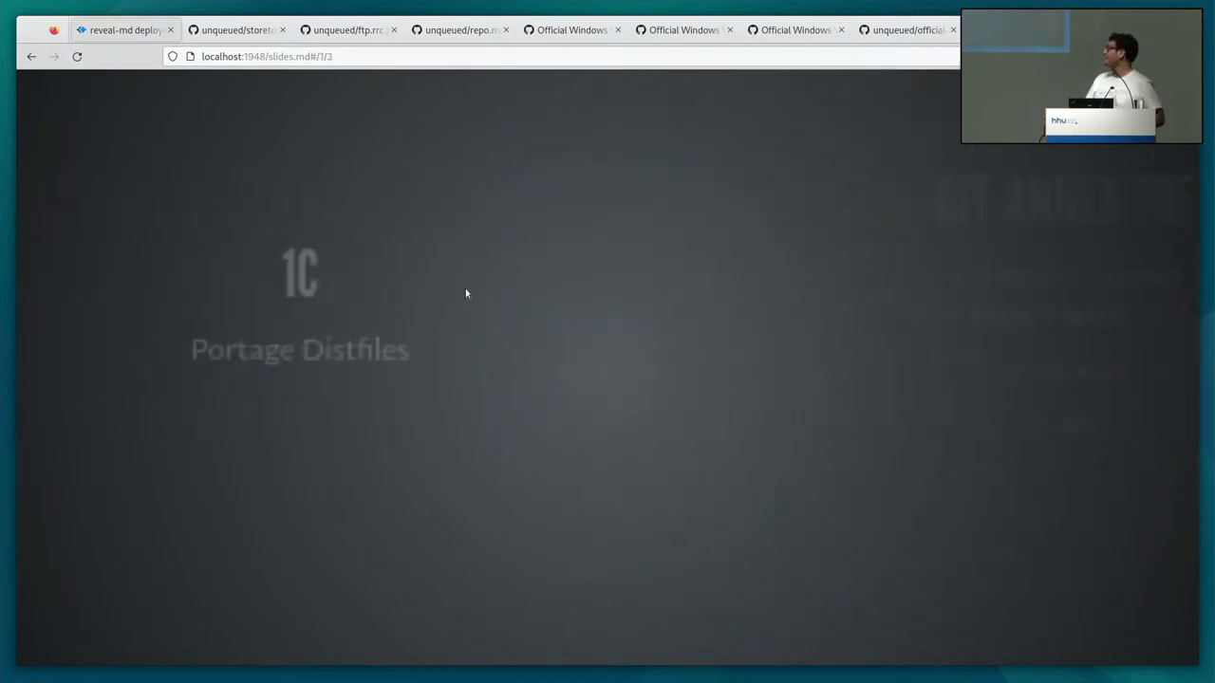
# Step through PROJECTS, Annex GDrive Share, Macintosh Garden and storetouch to Export Repo Subset.
pyautogui.press('Right')
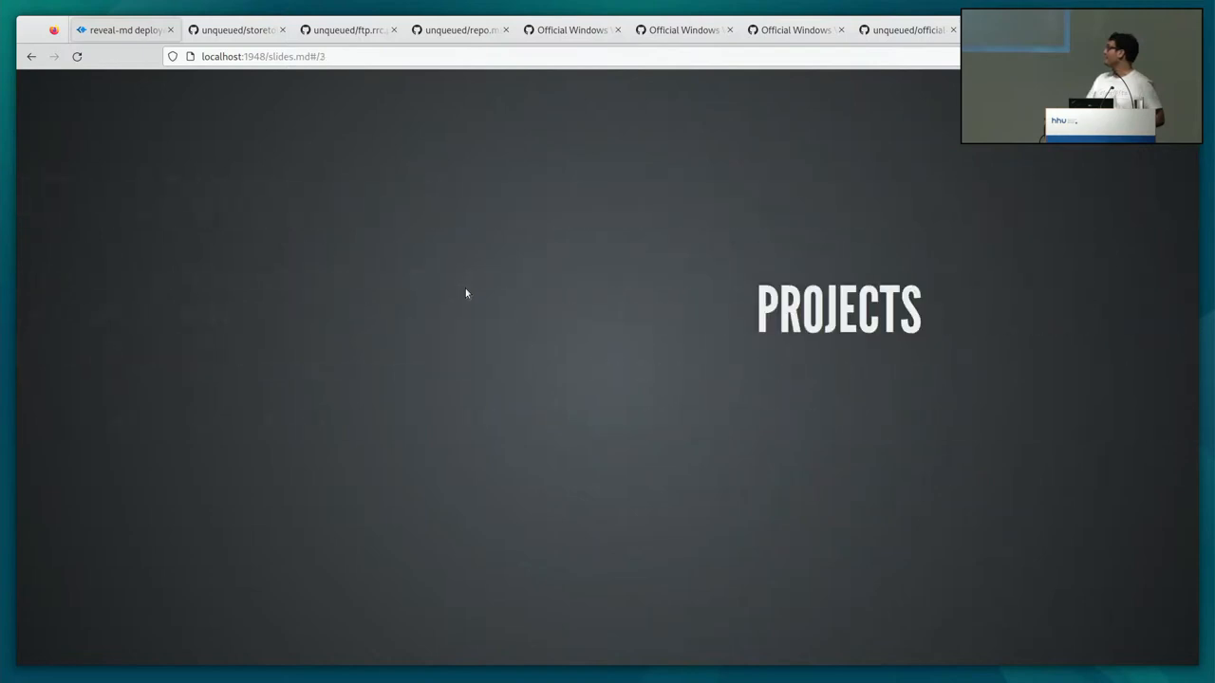
pyautogui.press('Right')
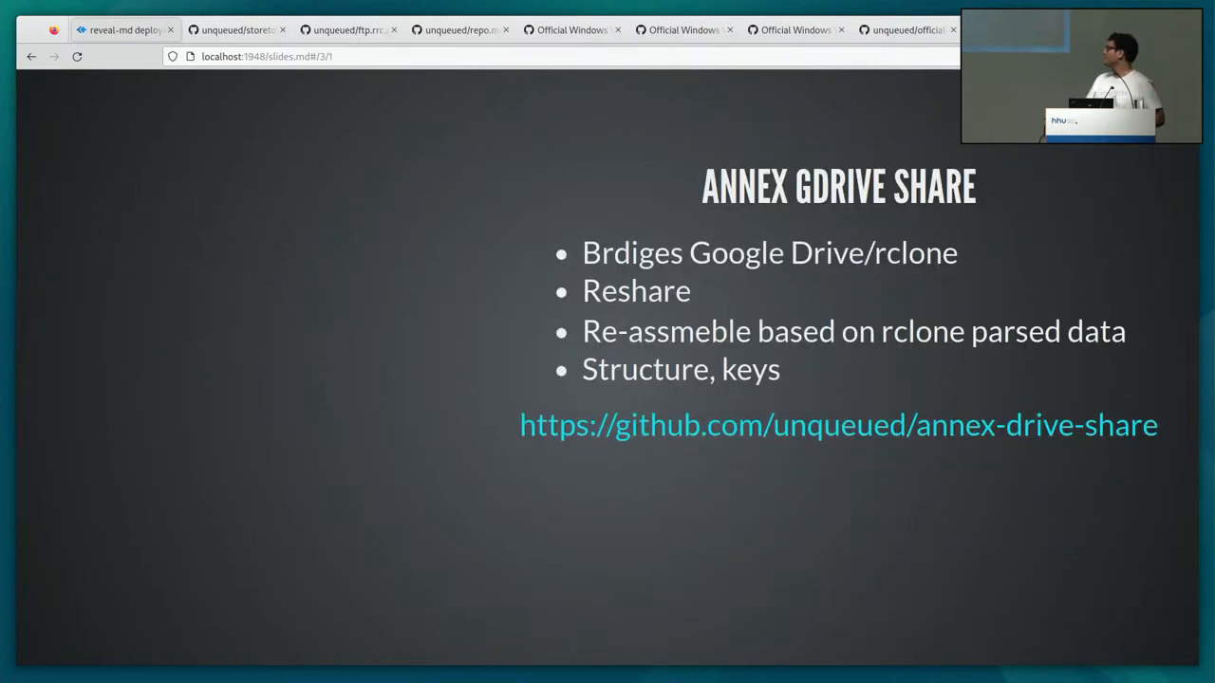
pyautogui.press('Right')
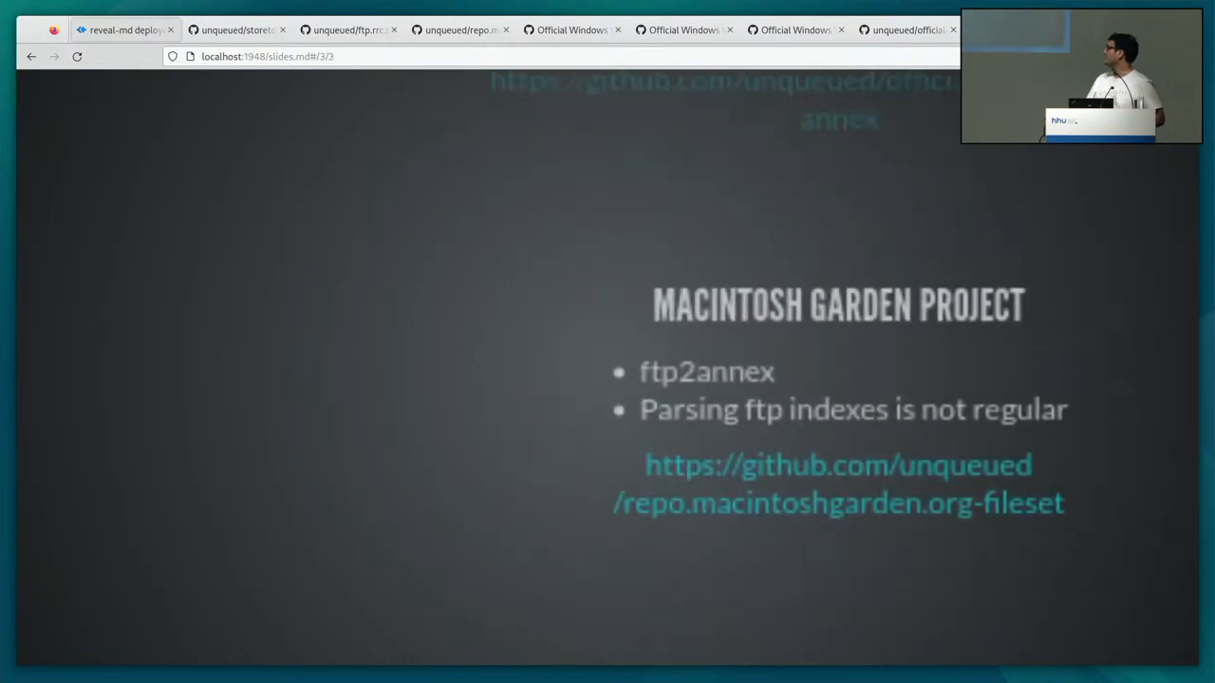
pyautogui.press('Right')
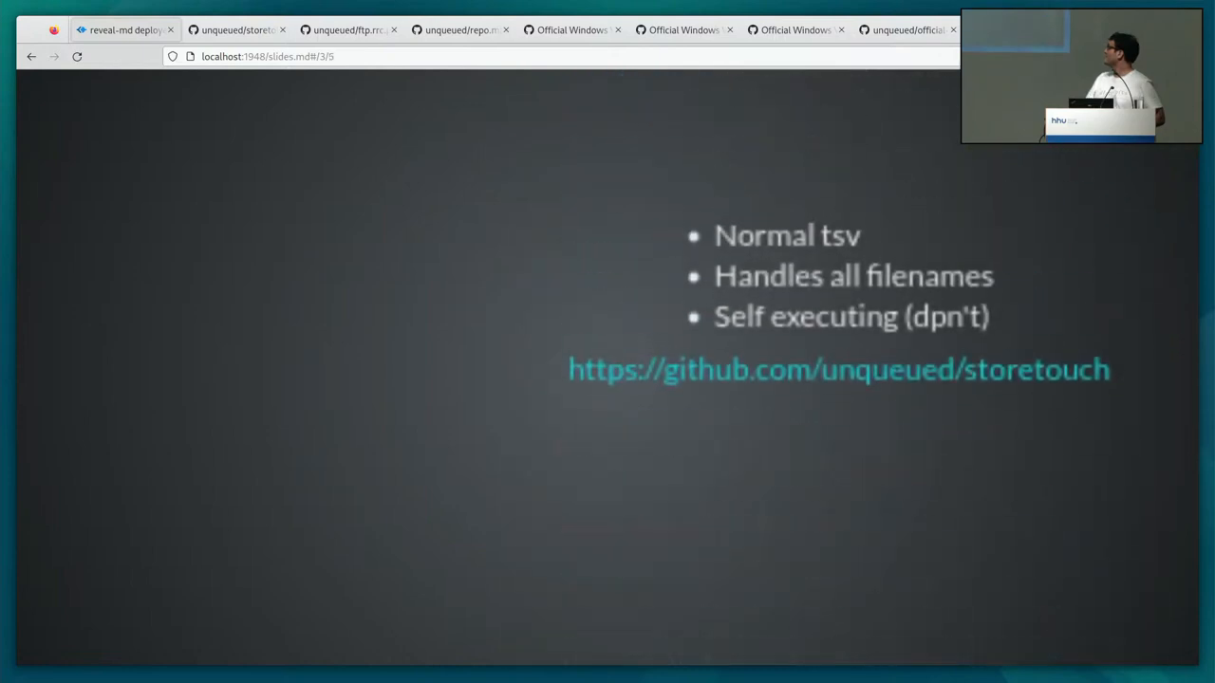
pyautogui.press('Right')
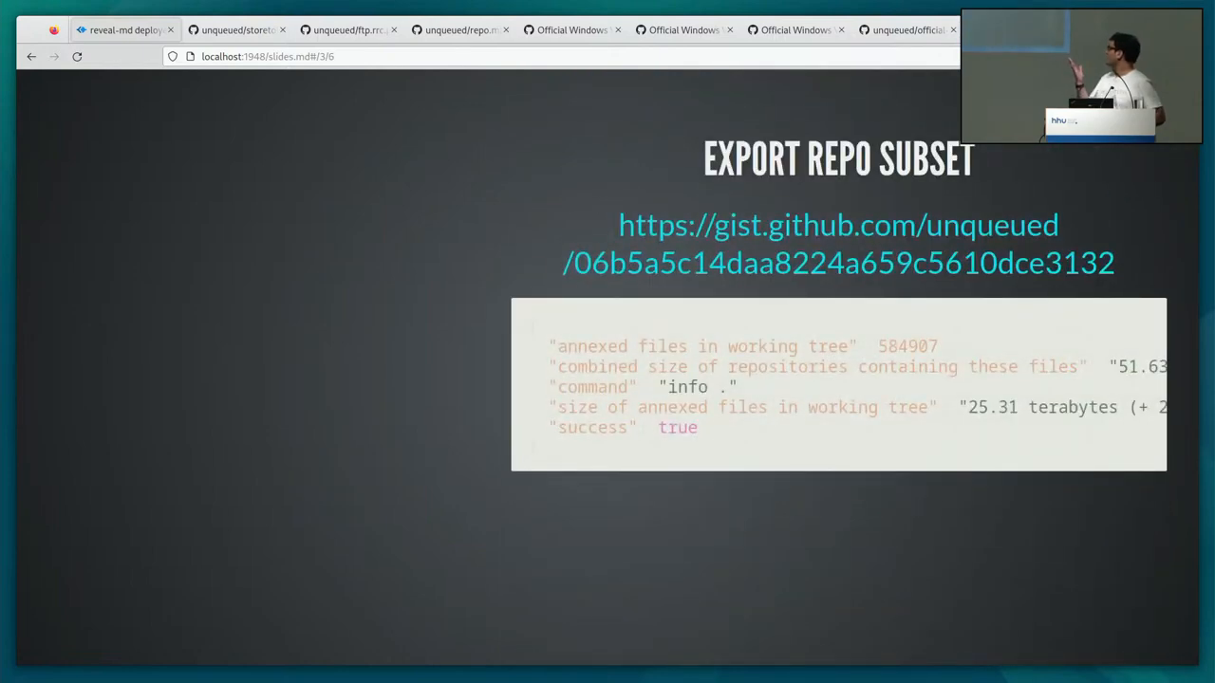
pyautogui.moveTo(509, 289)
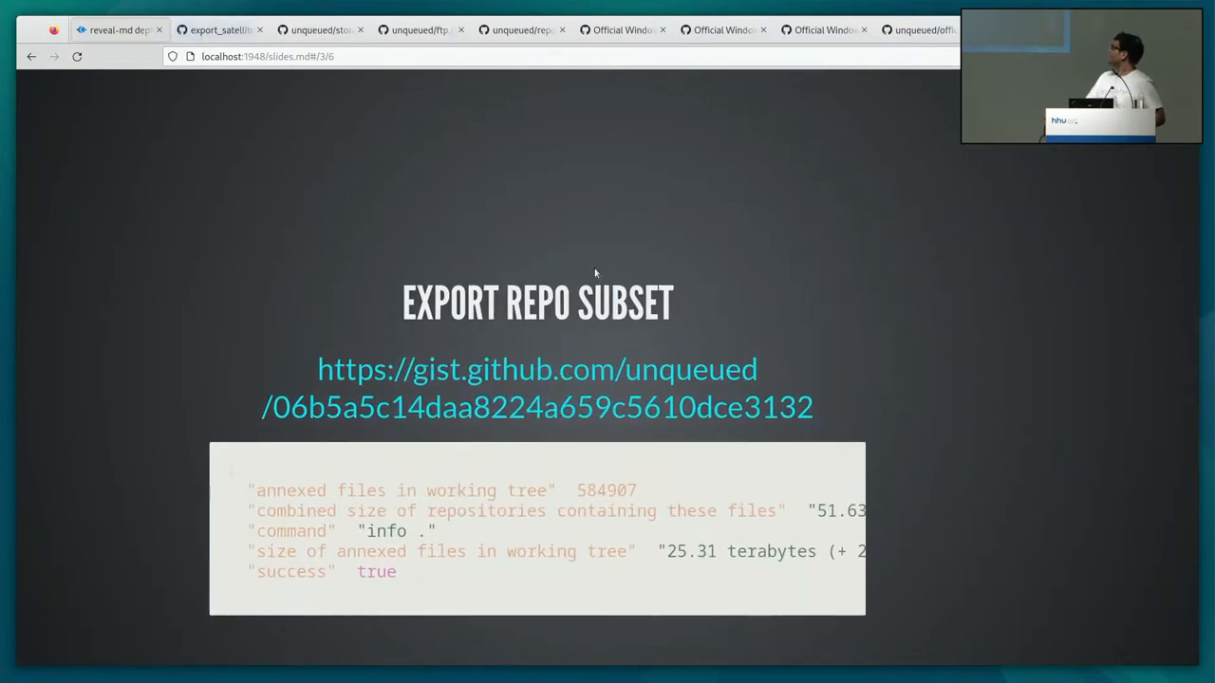
pyautogui.click(536, 369)
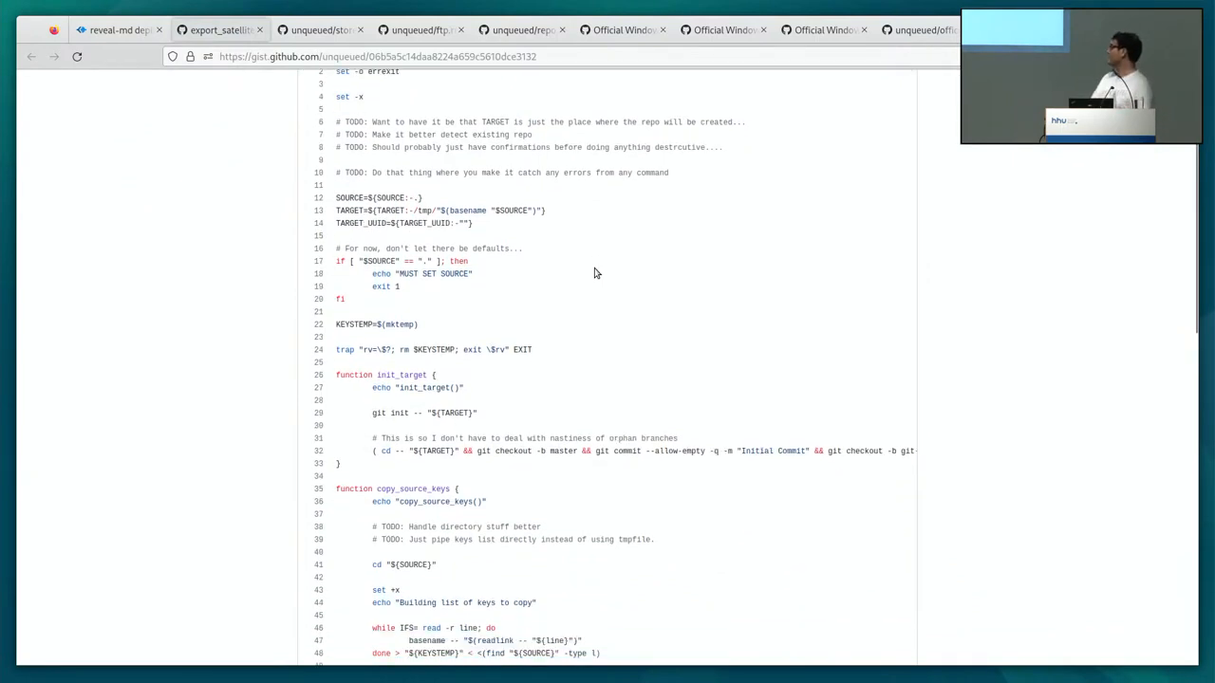
pyautogui.scroll(-3)
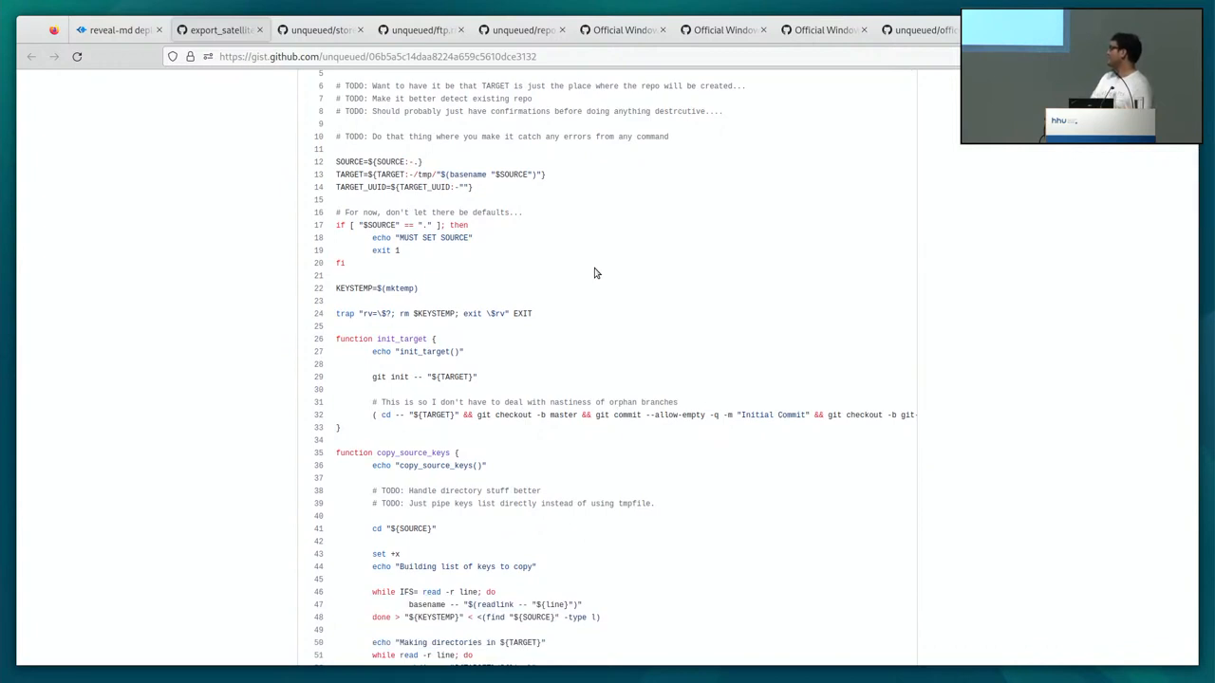
pyautogui.scroll(-3)
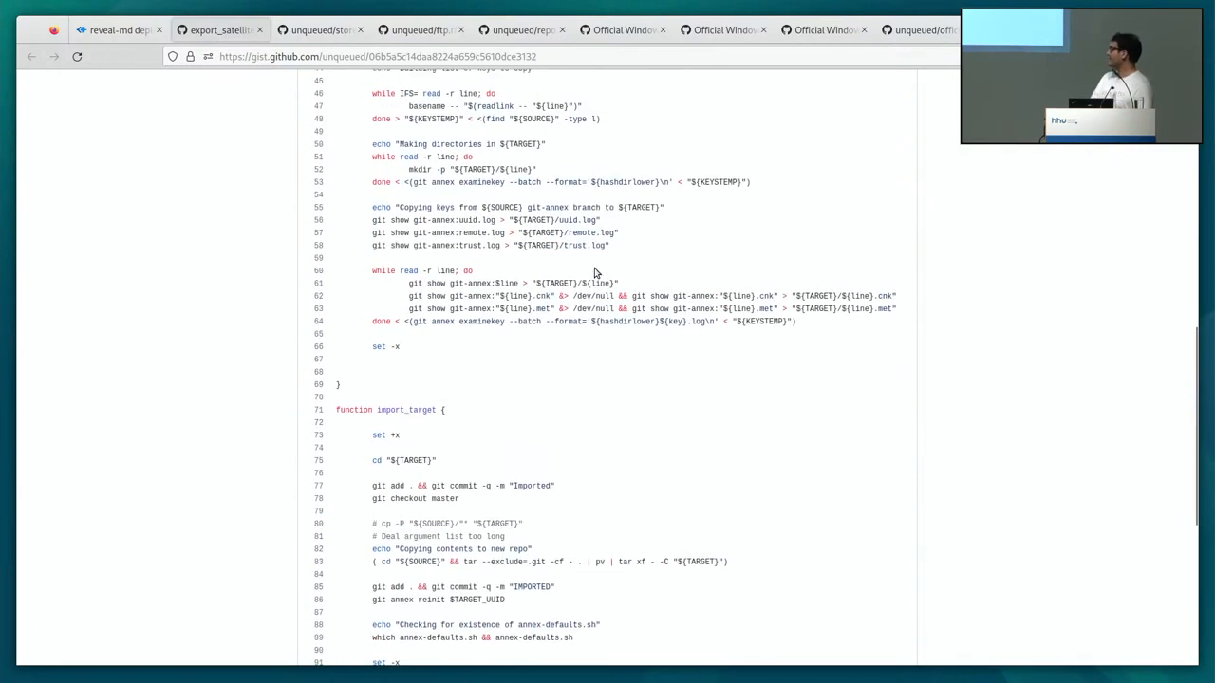
pyautogui.scroll(-3)
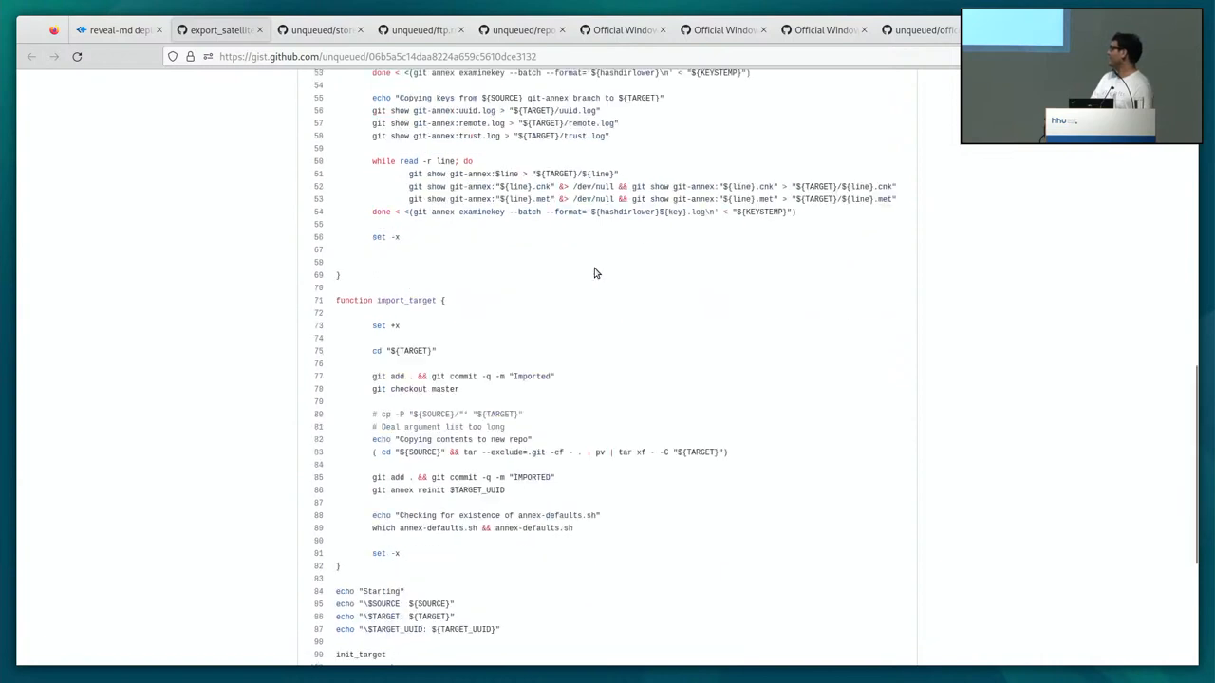
pyautogui.scroll(-3)
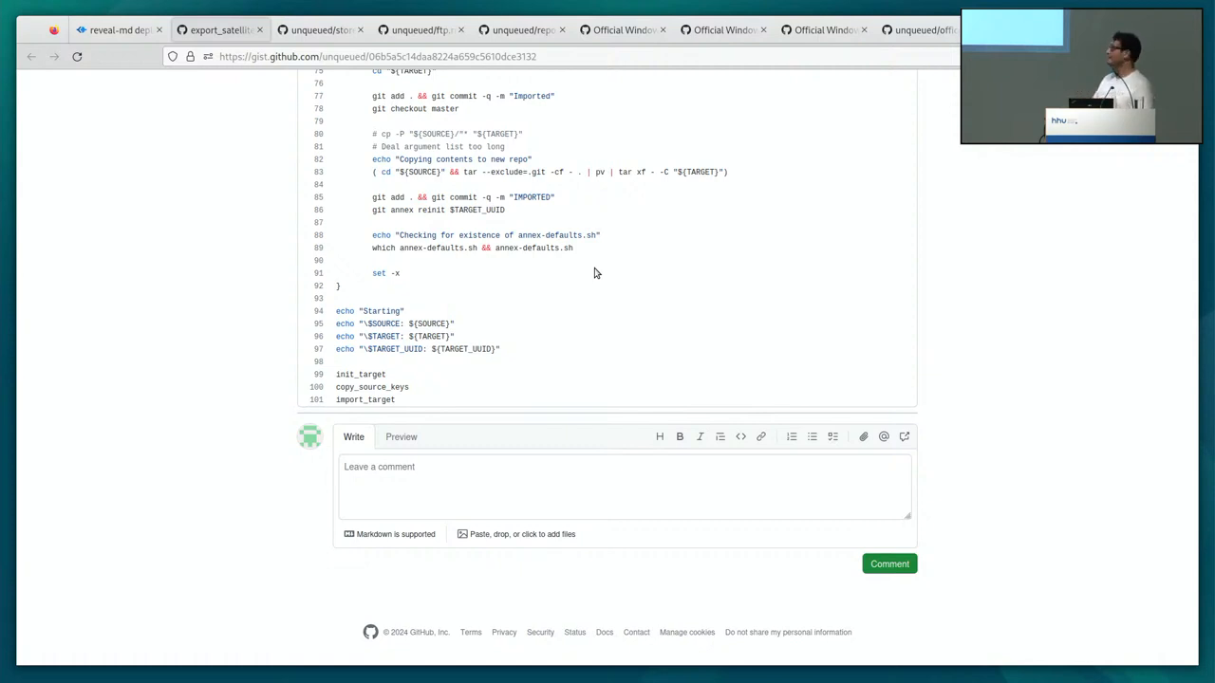
pyautogui.scroll(3)
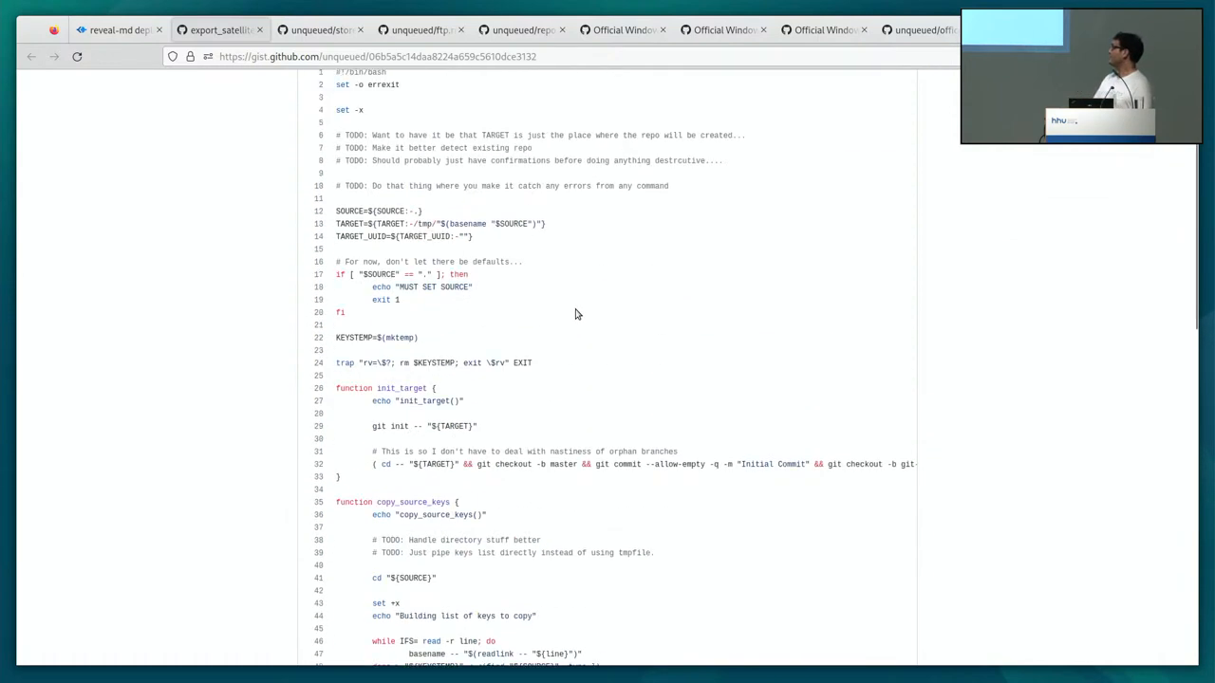
pyautogui.scroll(3)
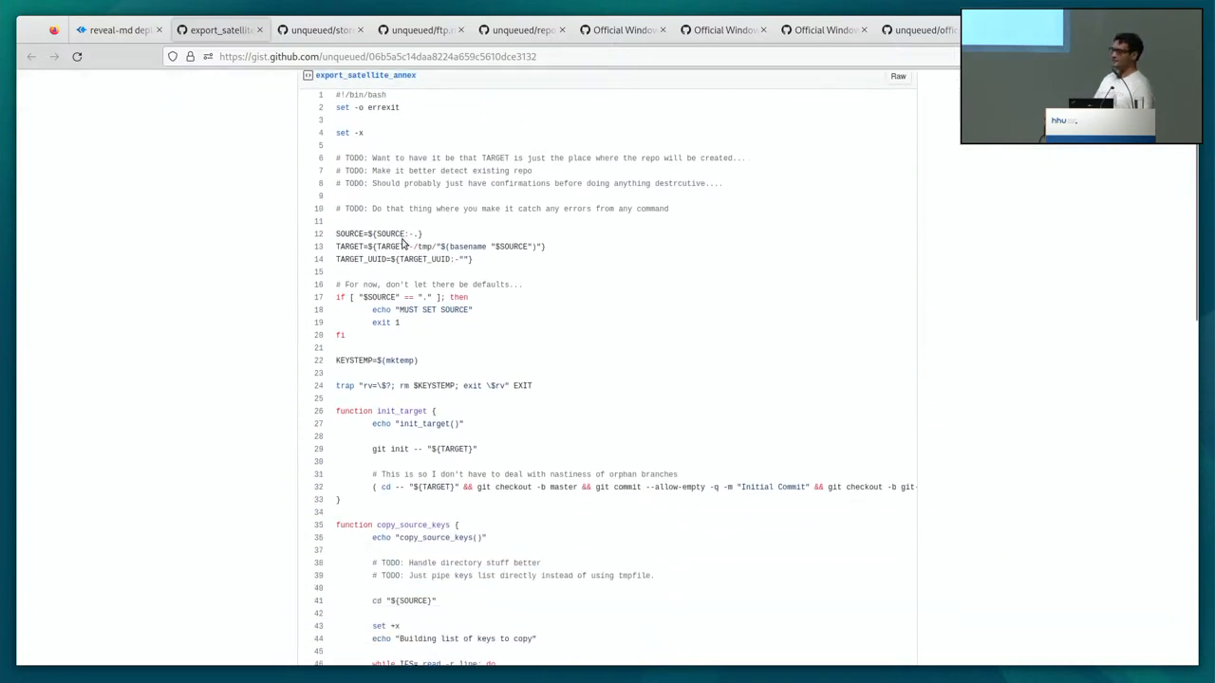
pyautogui.scroll(-3)
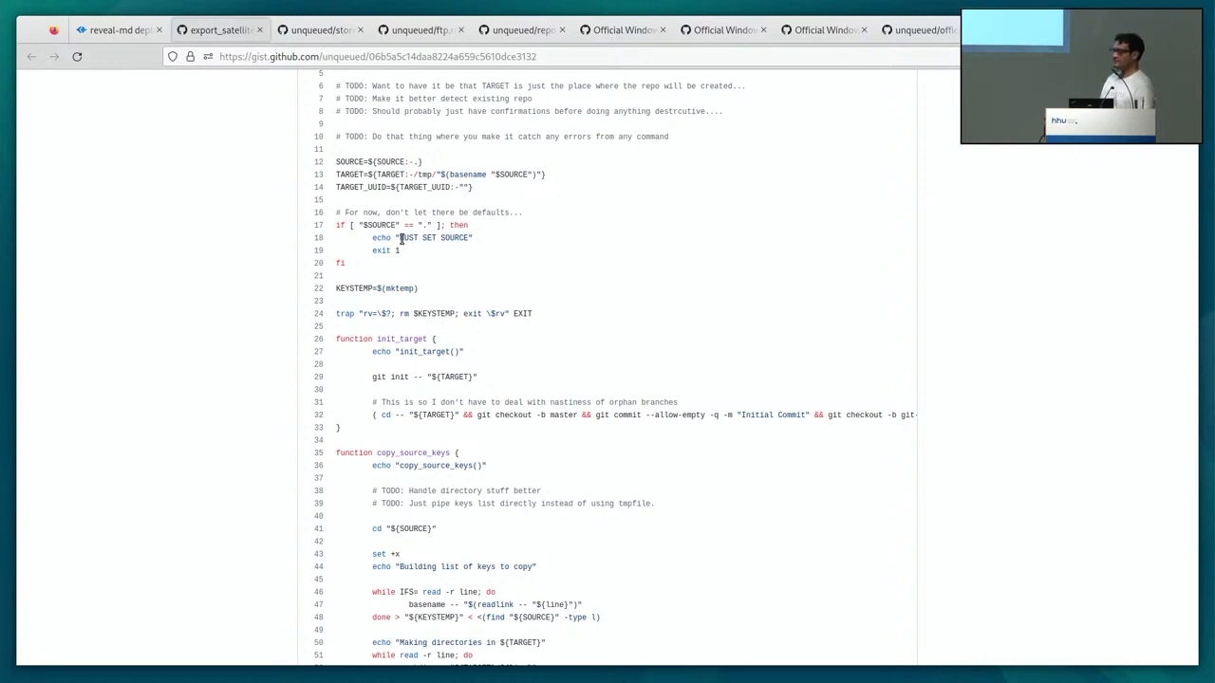
pyautogui.click(114, 29)
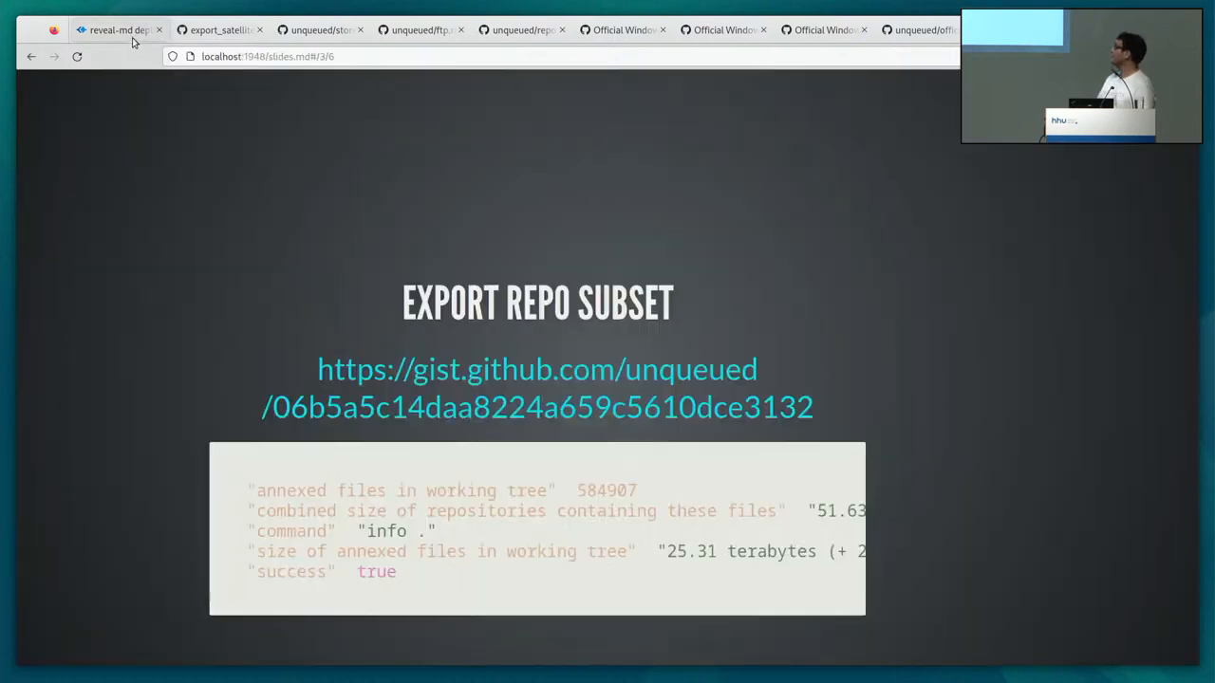